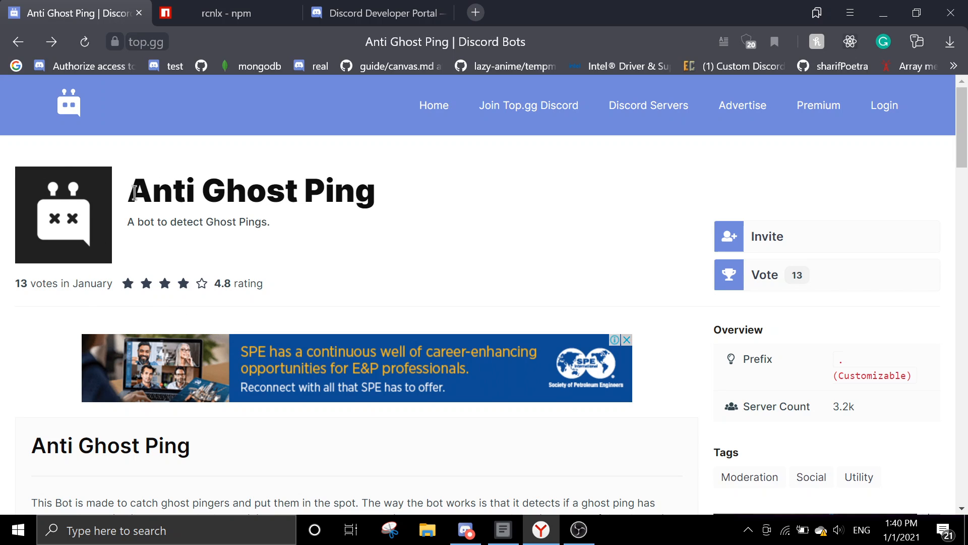
- Bring up the rcnlx npm page and scroll its readme showing version 1.1.1
scroll(down, 3)
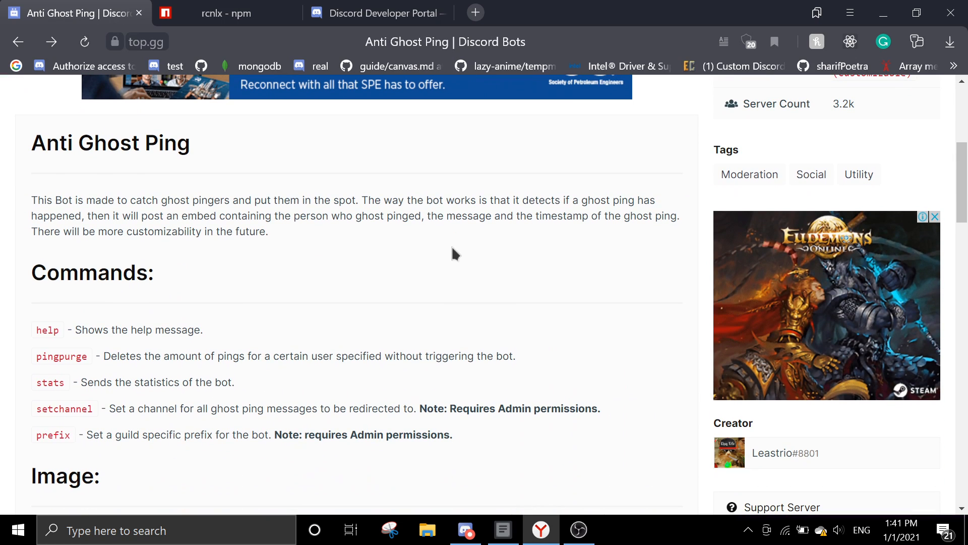
scroll(down, 3)
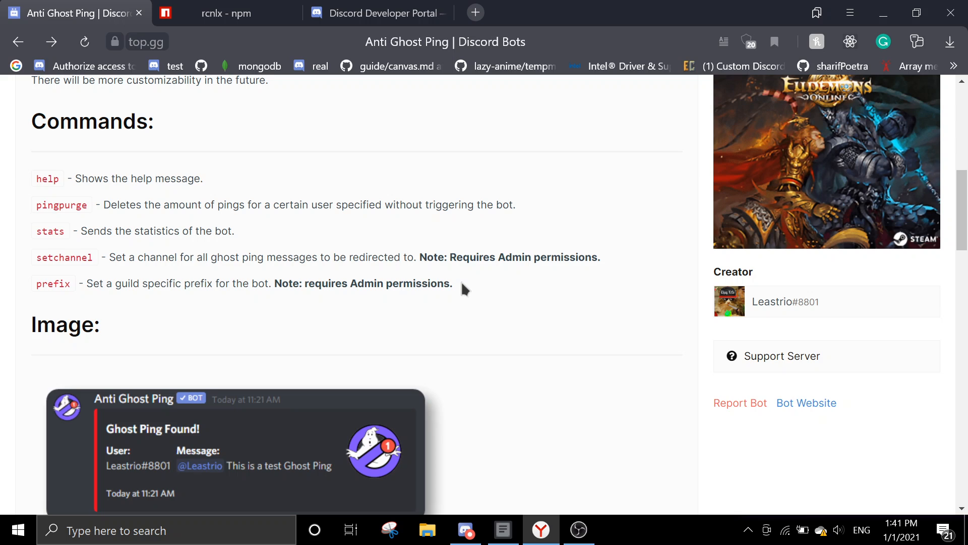
scroll(down, 3)
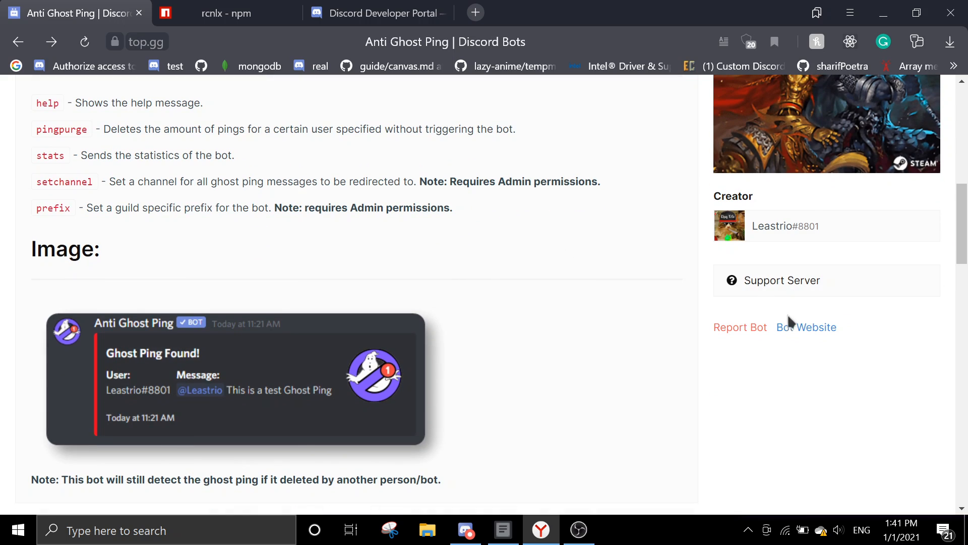
mouse_move(791, 238)
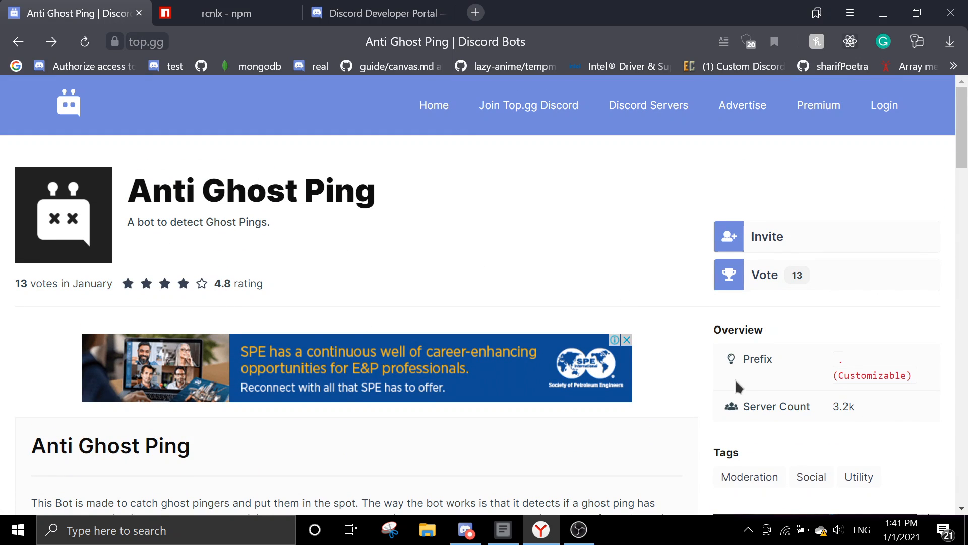
scroll(down, 3)
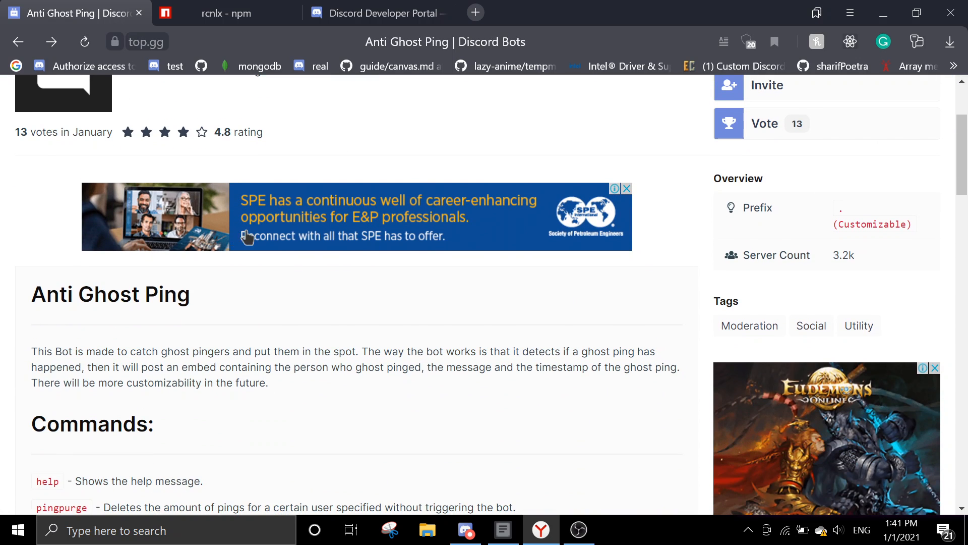
mouse_move(828, 256)
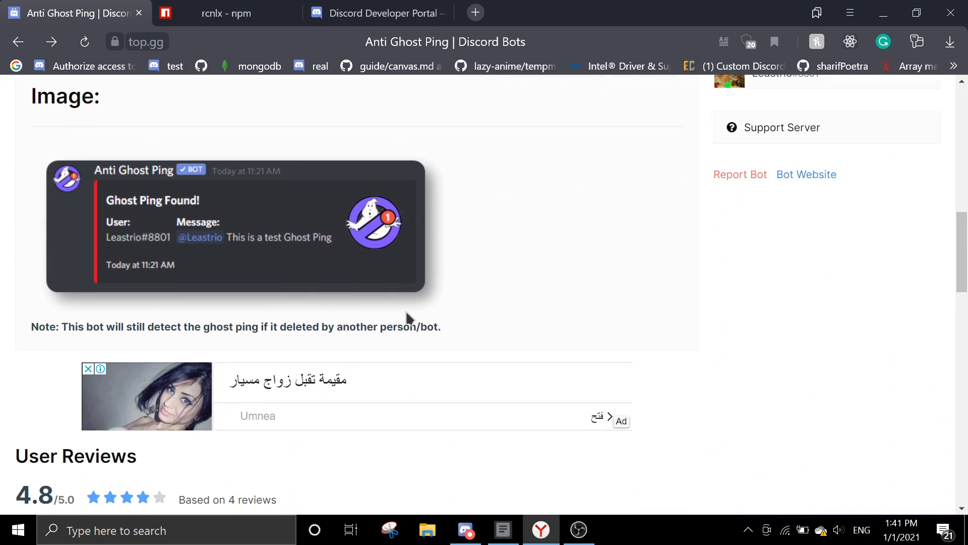
scroll(down, 3)
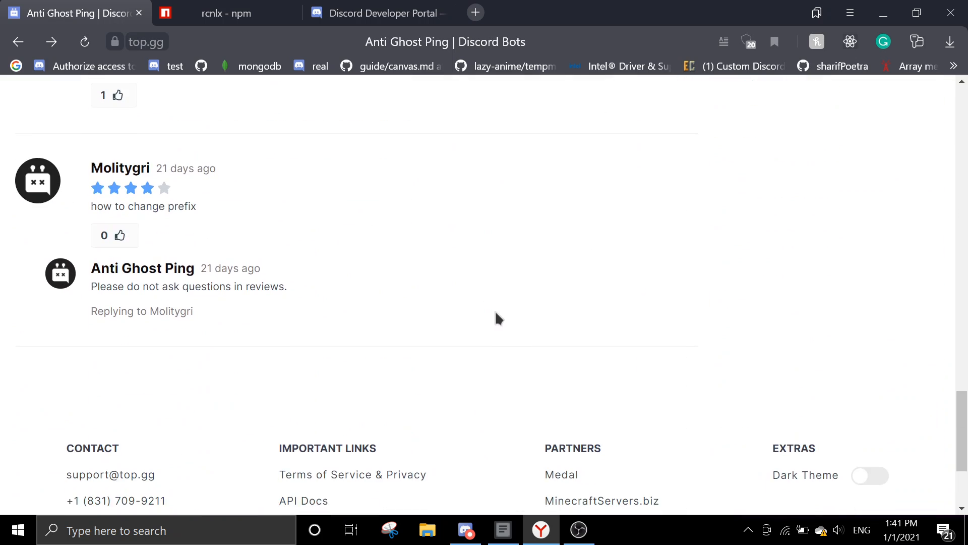
scroll(up, 3)
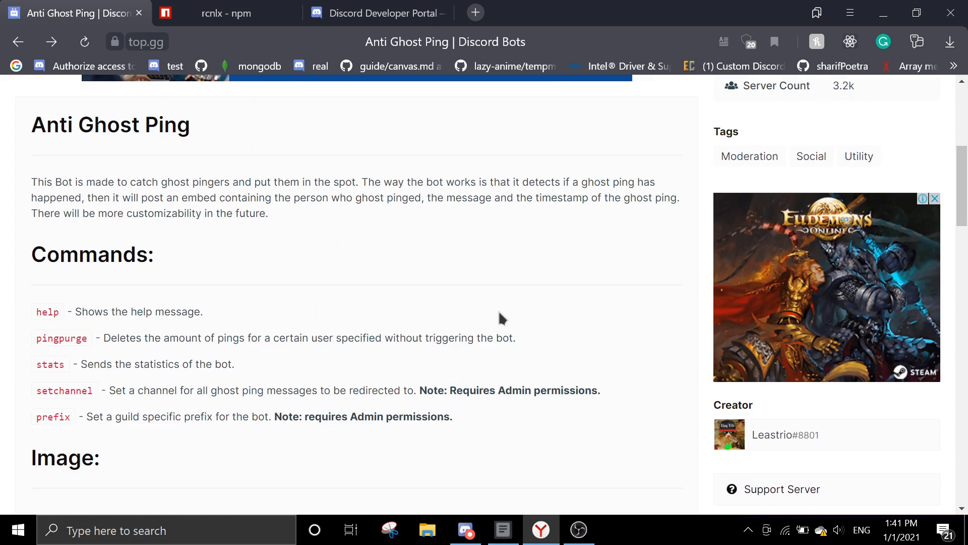
scroll(up, 3)
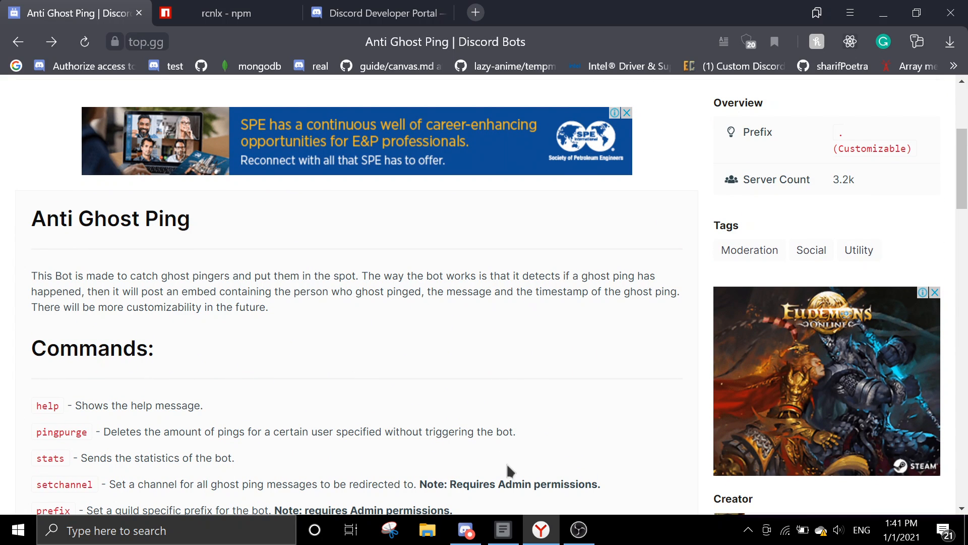
click(226, 13)
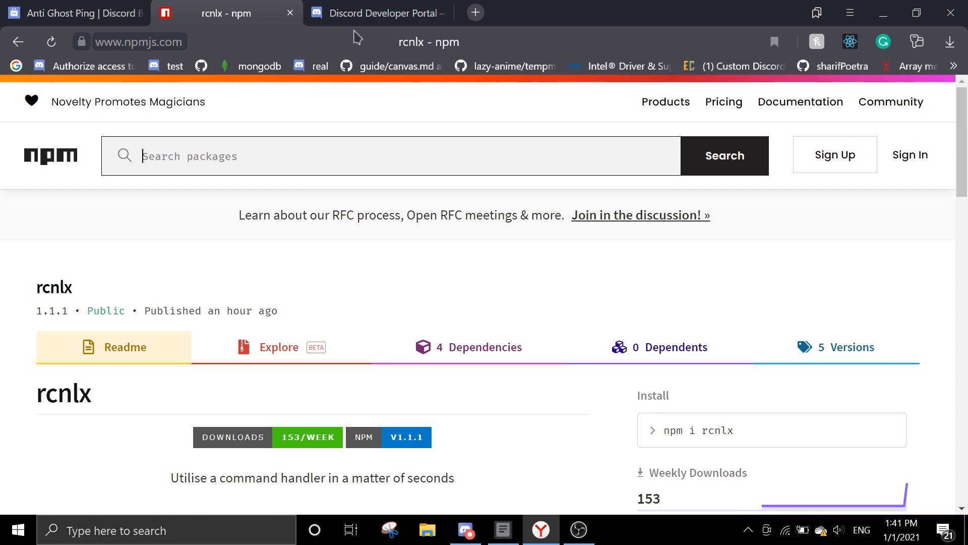
scroll(down, 3)
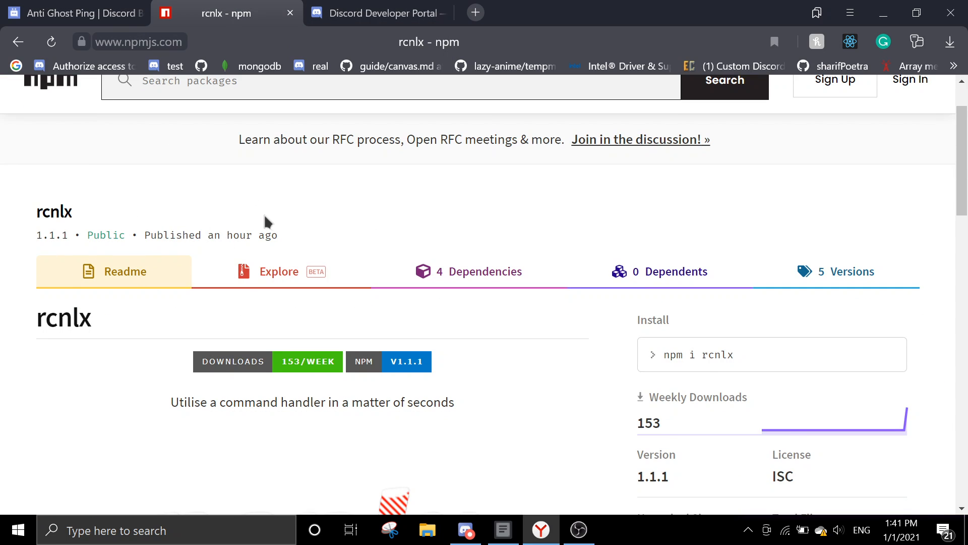
mouse_move(433, 212)
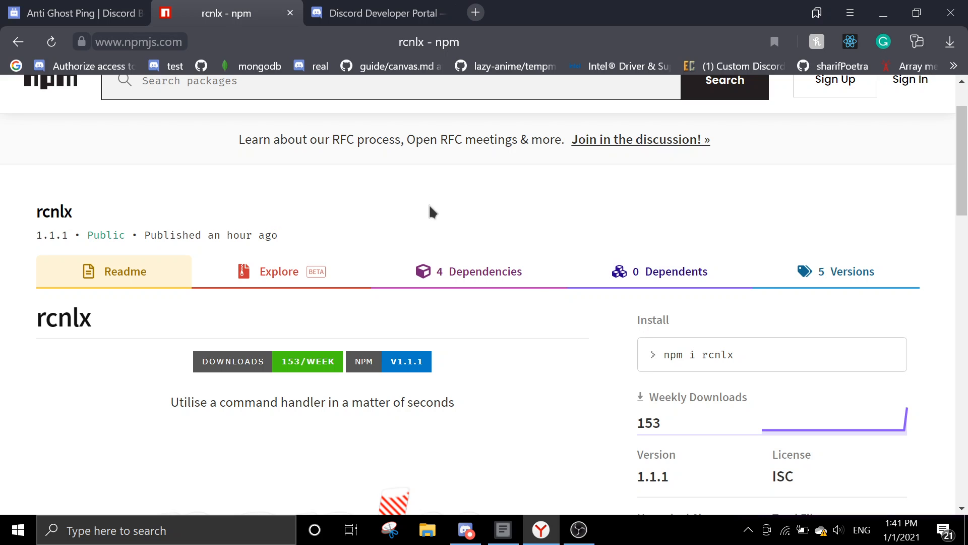
mouse_move(602, 388)
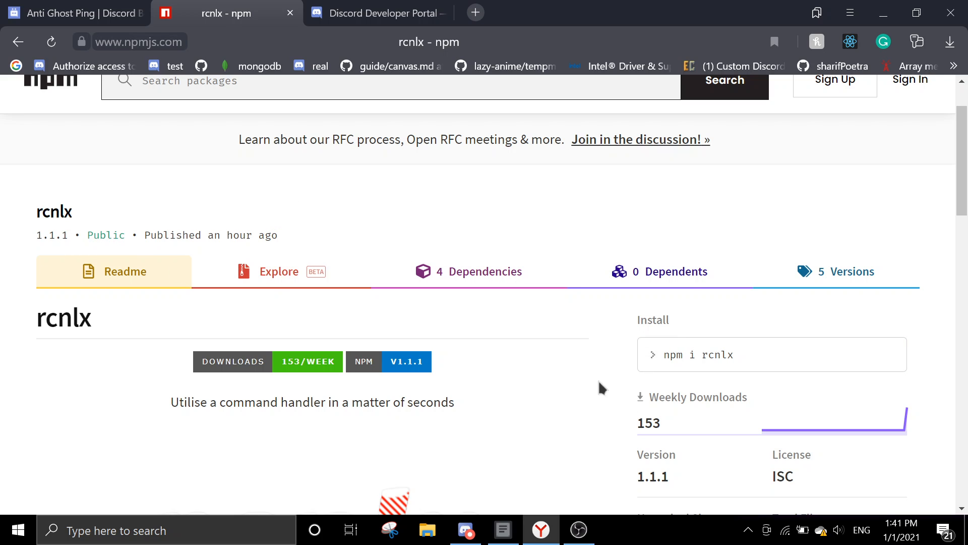
mouse_move(348, 169)
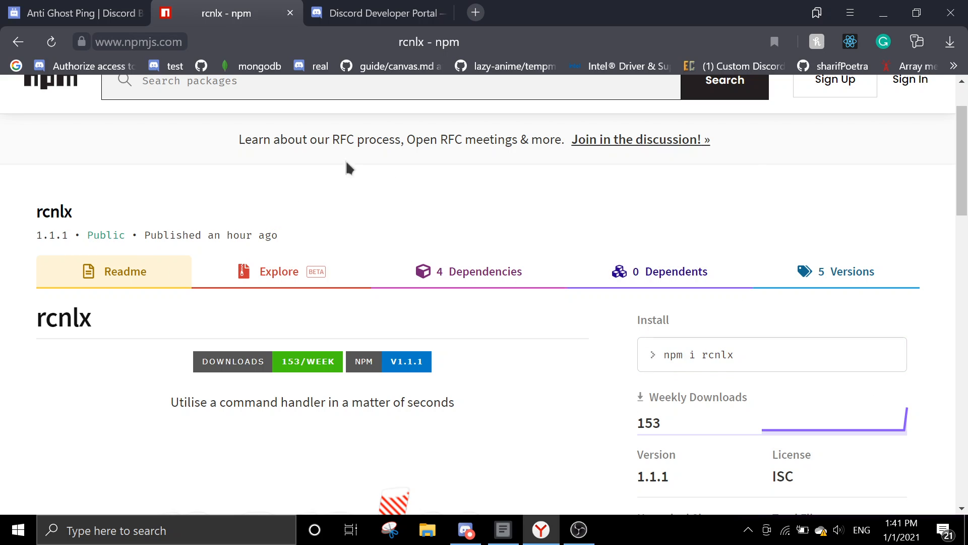
scroll(down, 3)
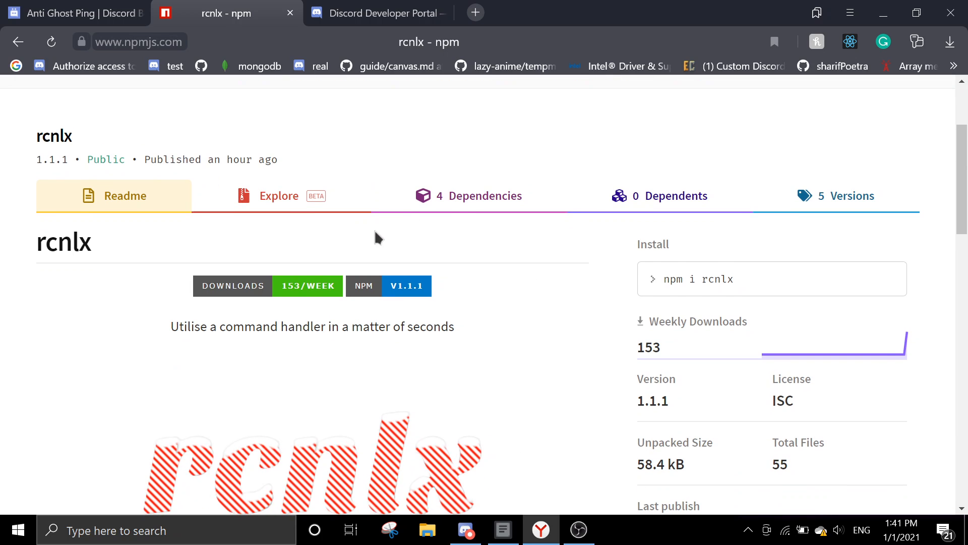
- Create a new Developer Portal application named GhostPingDetector
click(377, 12)
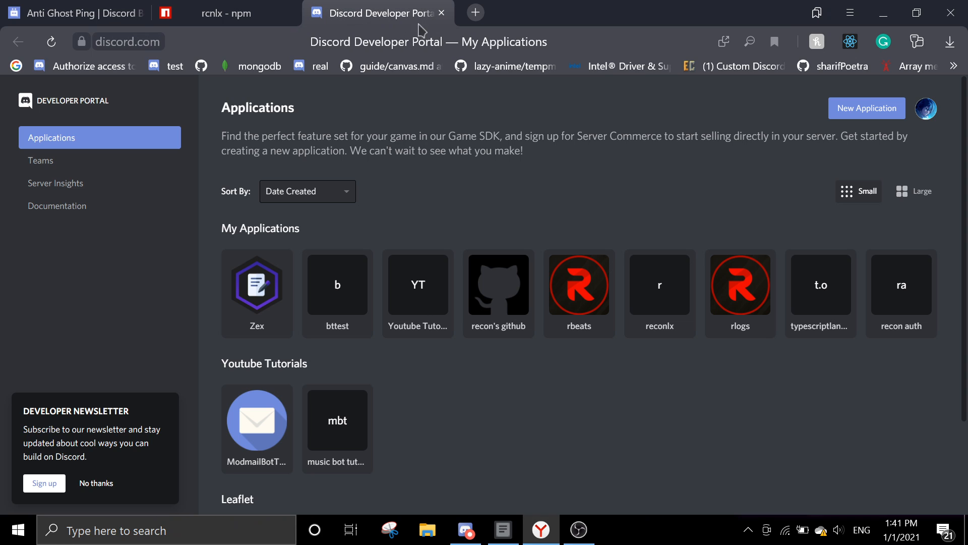
click(867, 108)
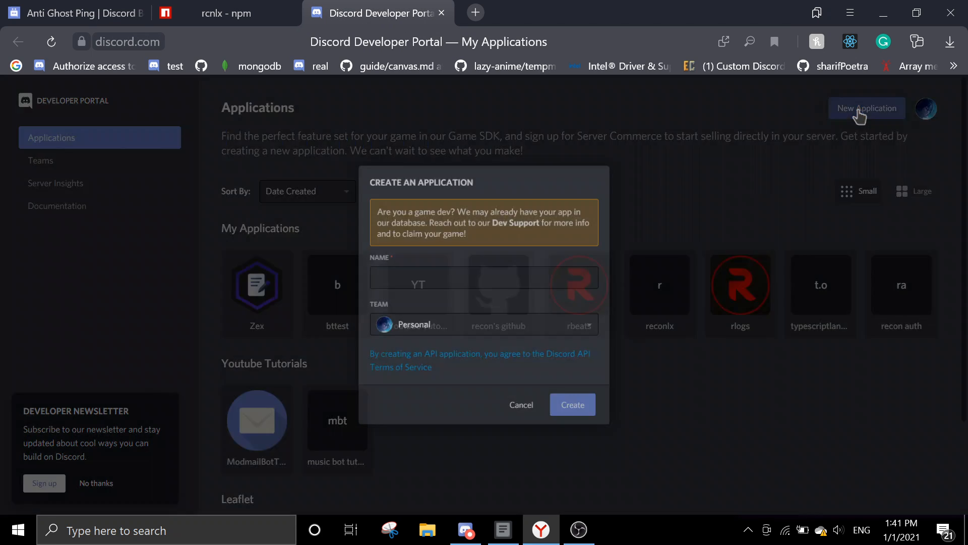
click(484, 277)
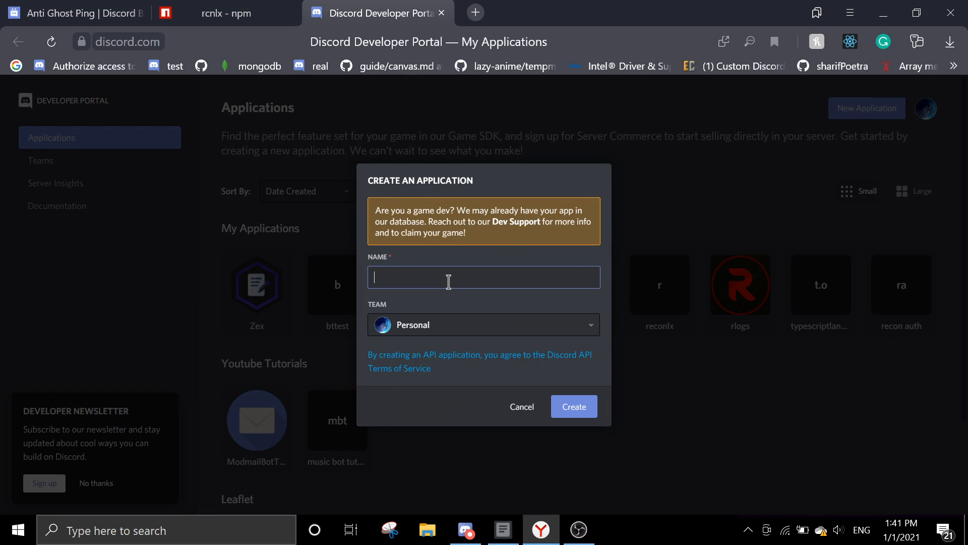
text(GhostPingDetector)
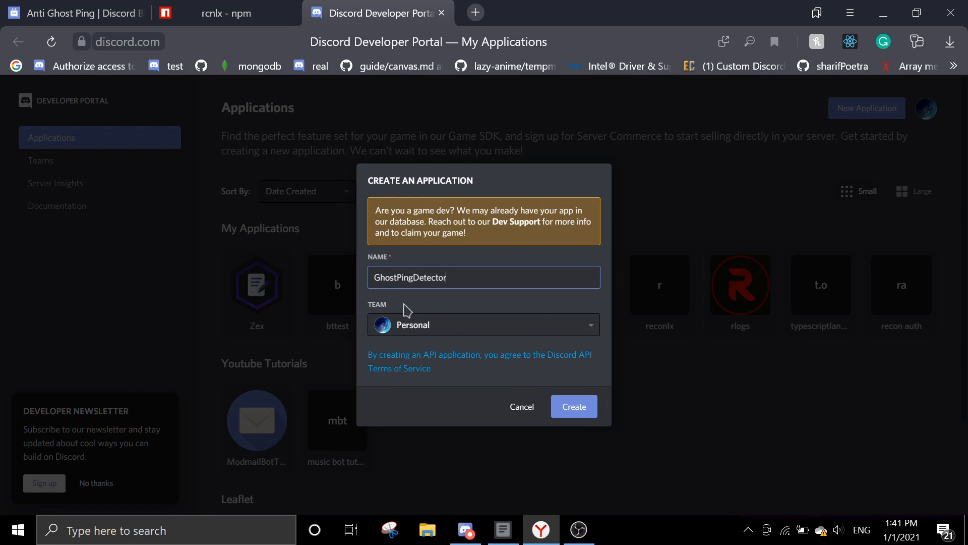
click(572, 406)
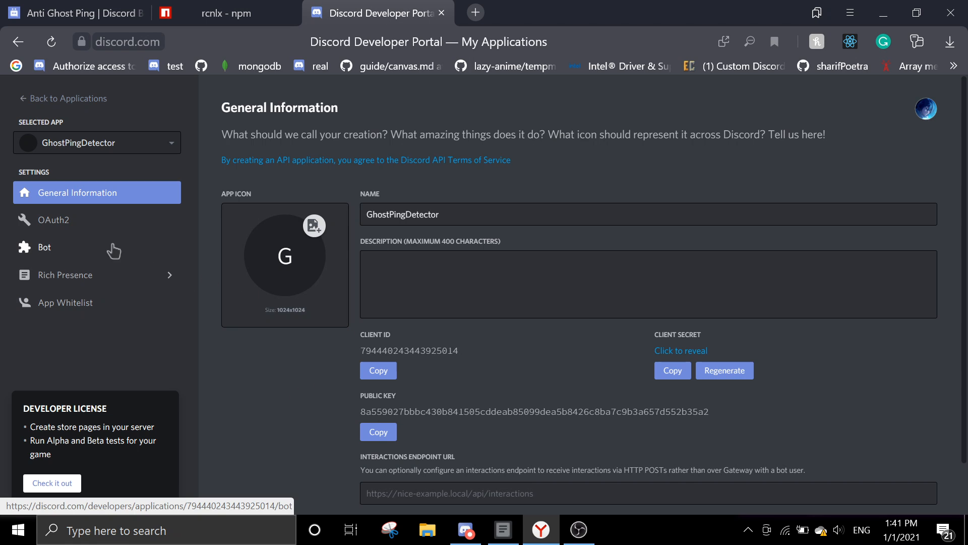
- Add a bot user to GhostPingDetector and copy its token
click(44, 248)
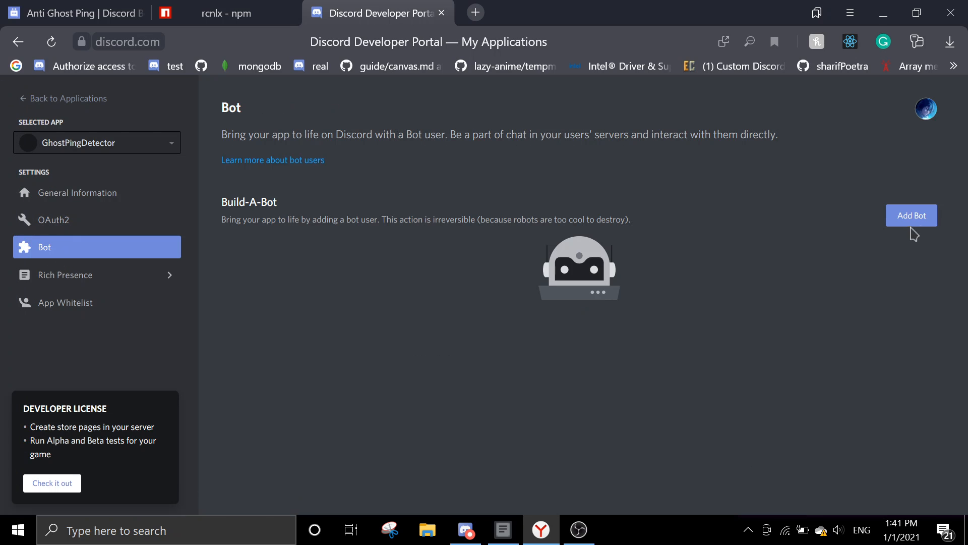
click(912, 215)
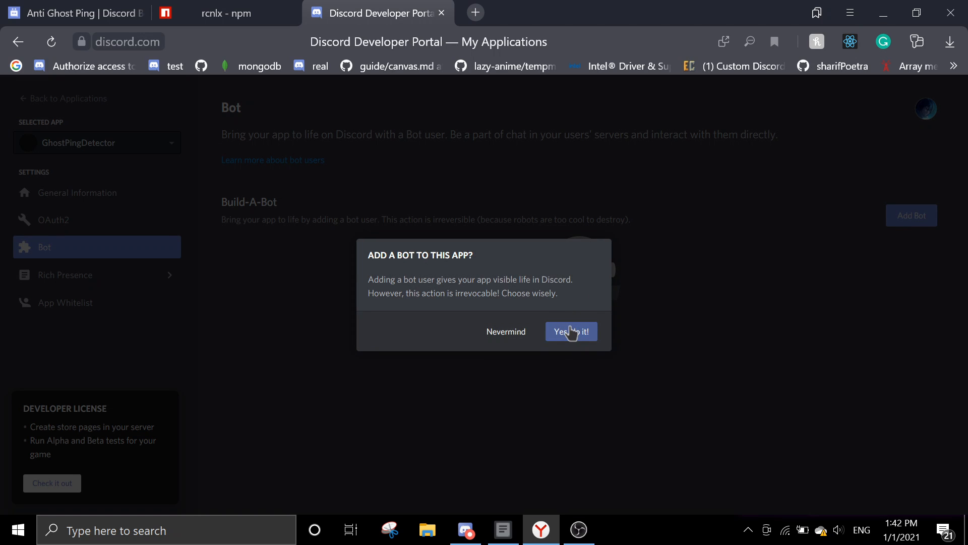
click(571, 331)
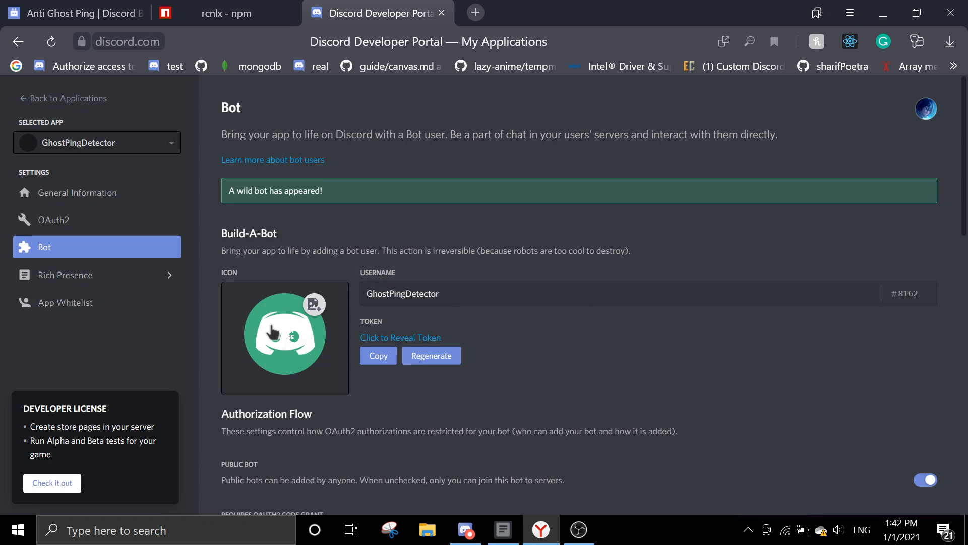
mouse_move(530, 360)
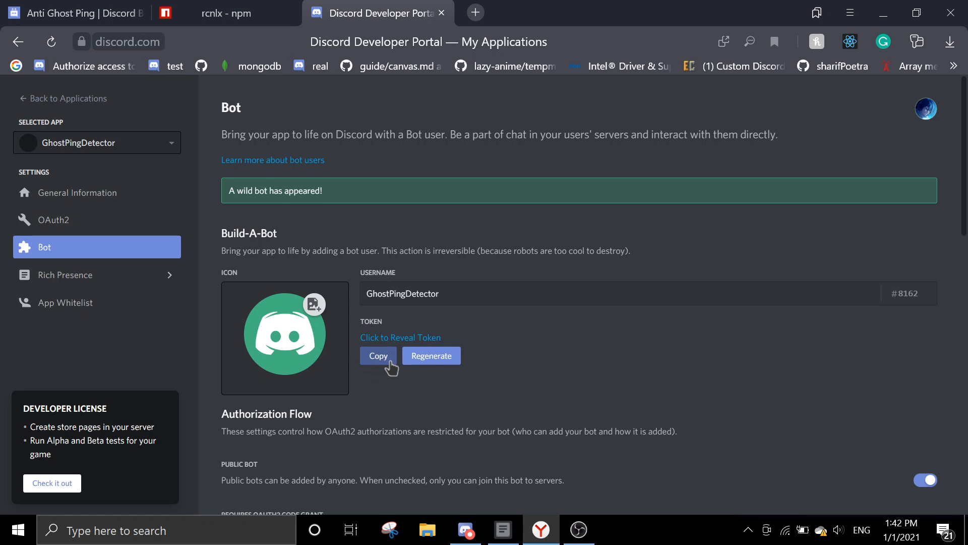
click(377, 355)
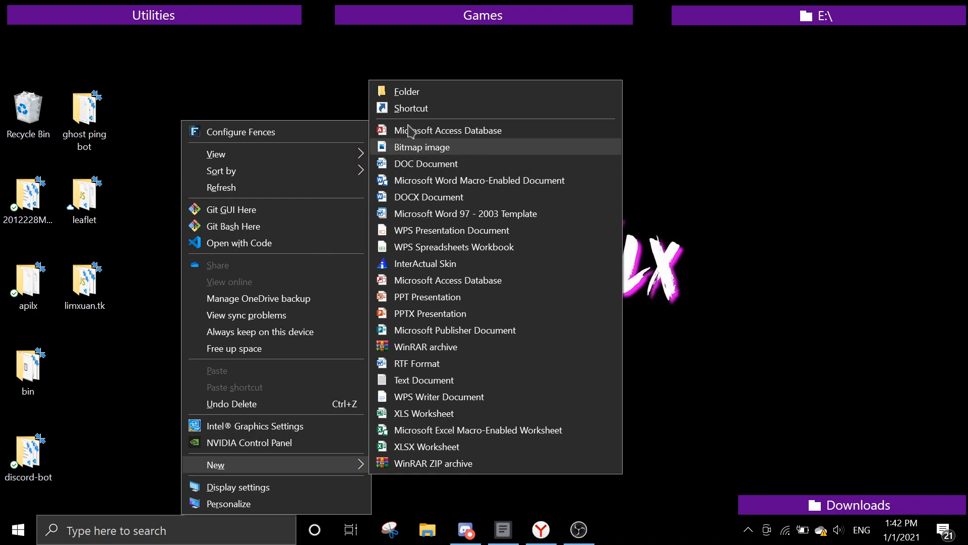
- Create a GhostPingDetector folder on the desktop and open it with Visual Studio Code
click(406, 92)
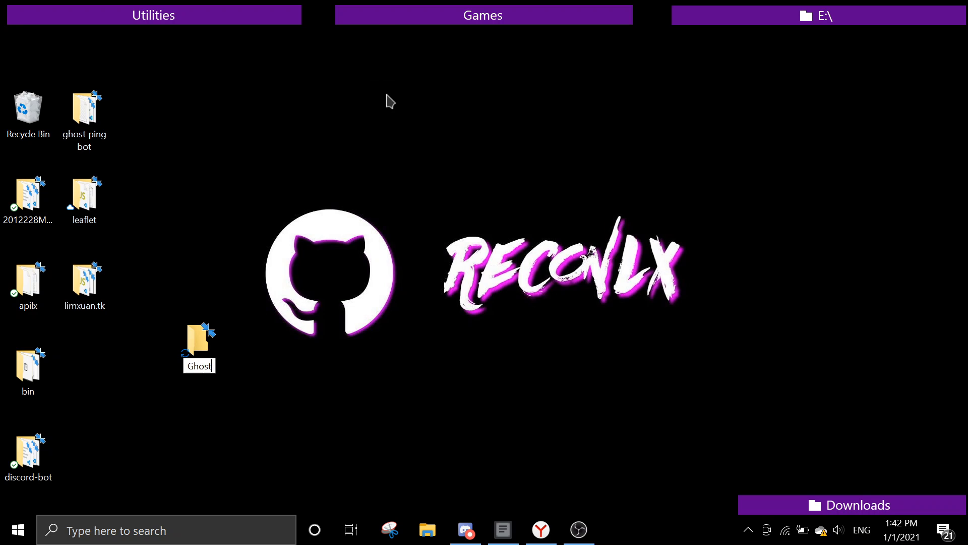
text(ing)
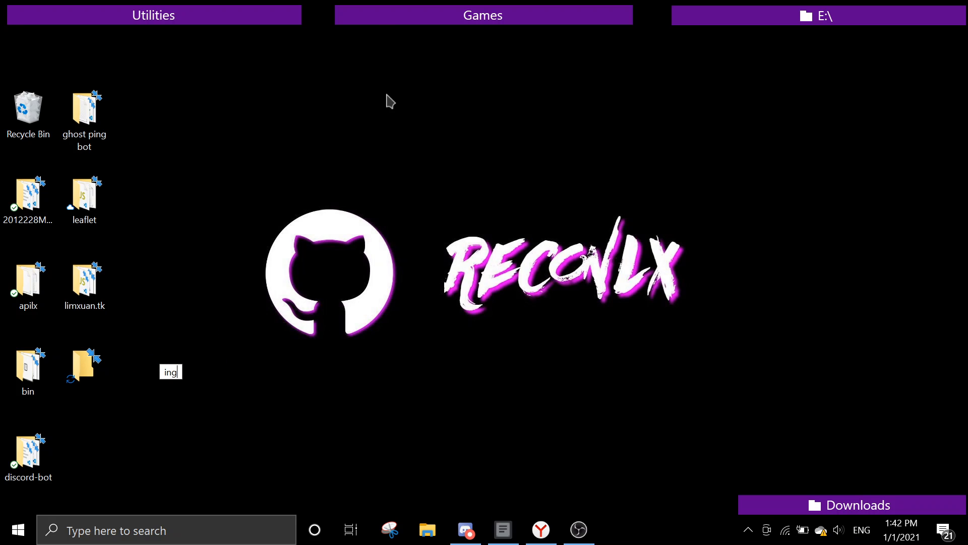
text(GhostP)
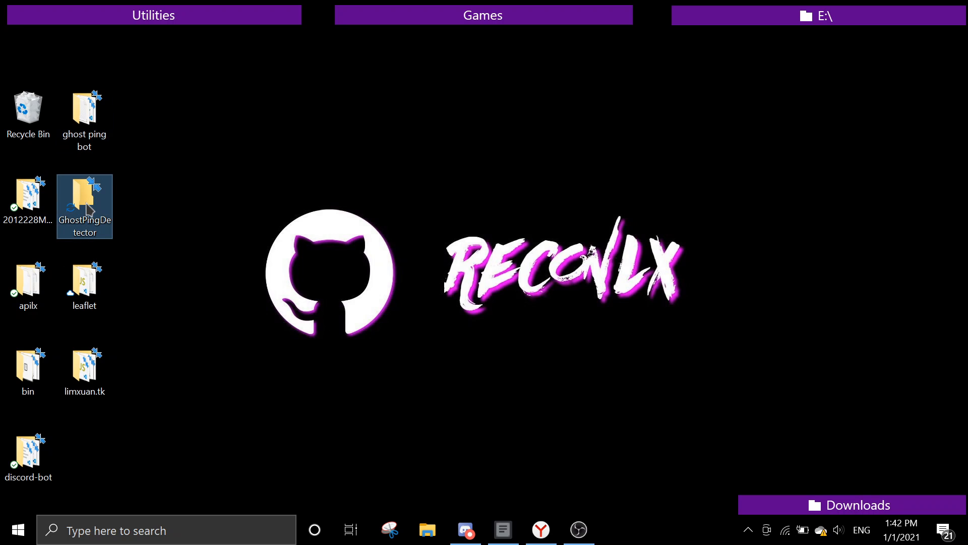
right_click(85, 206)
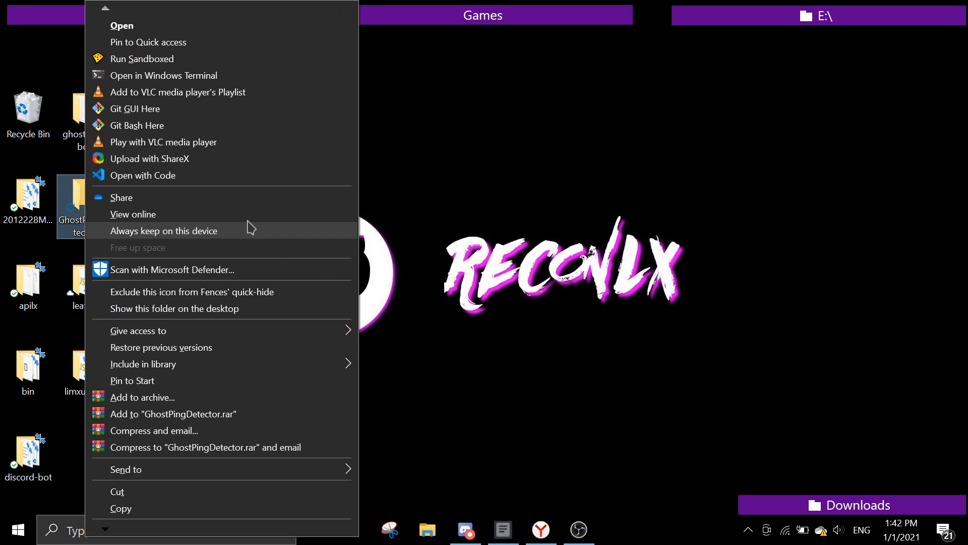
click(173, 182)
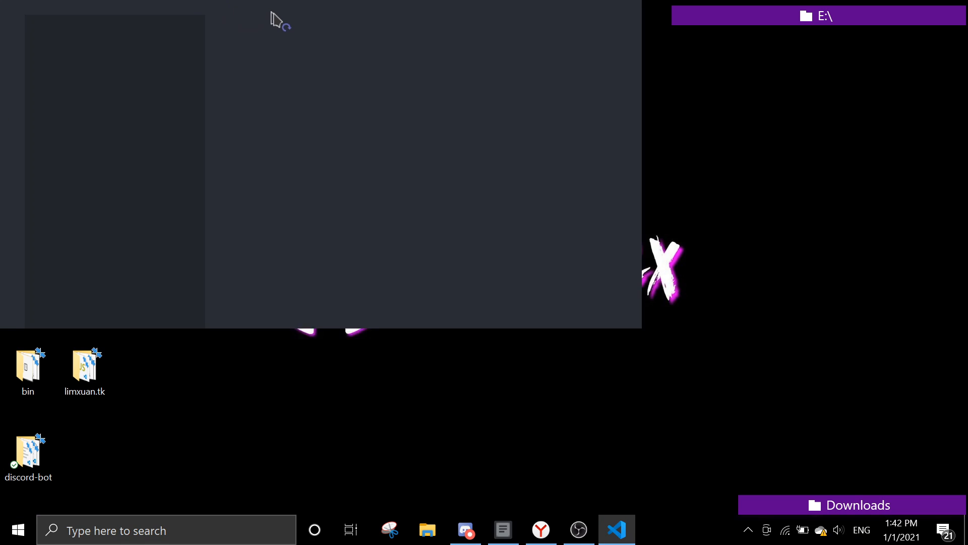
- Run rcnlx in the integrated terminal and choose New Project
click(616, 530)
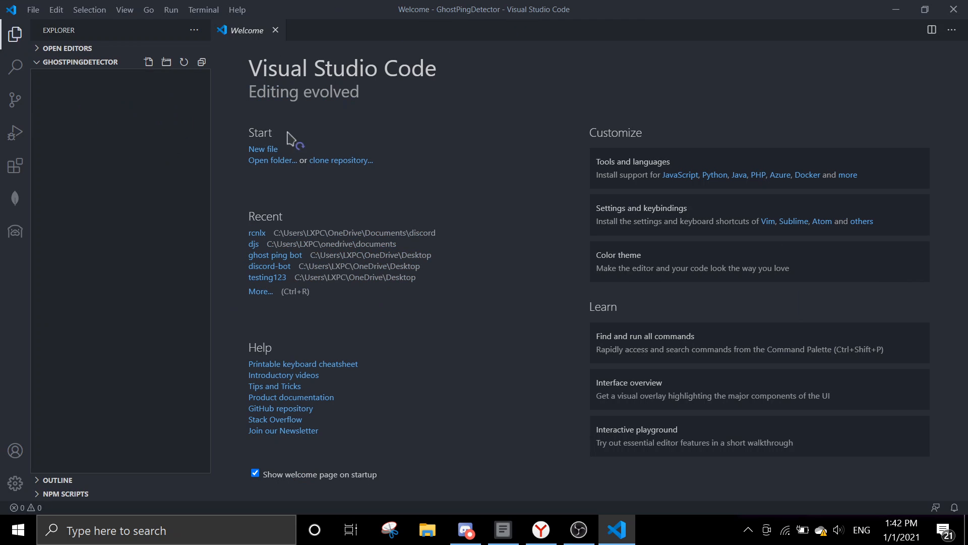
mouse_move(357, 160)
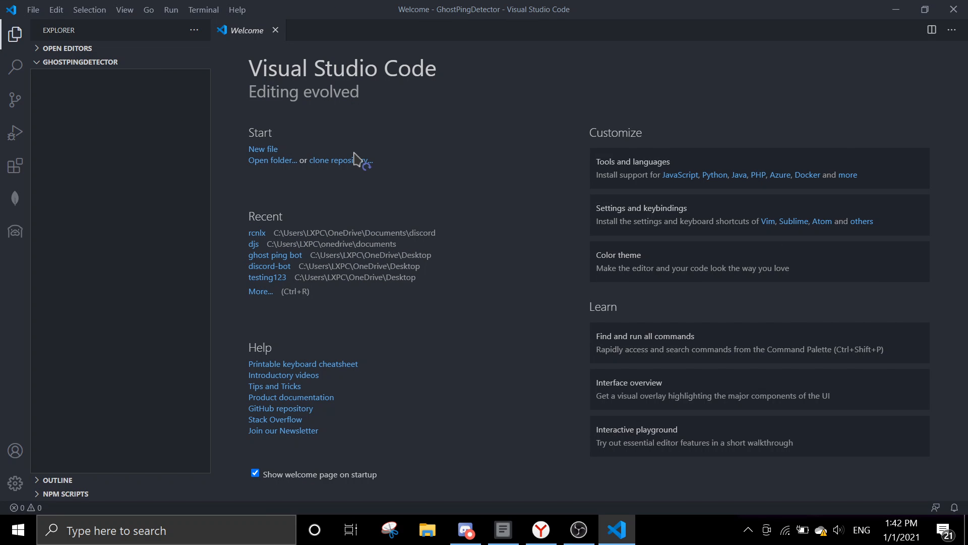
key(ctrl+`)
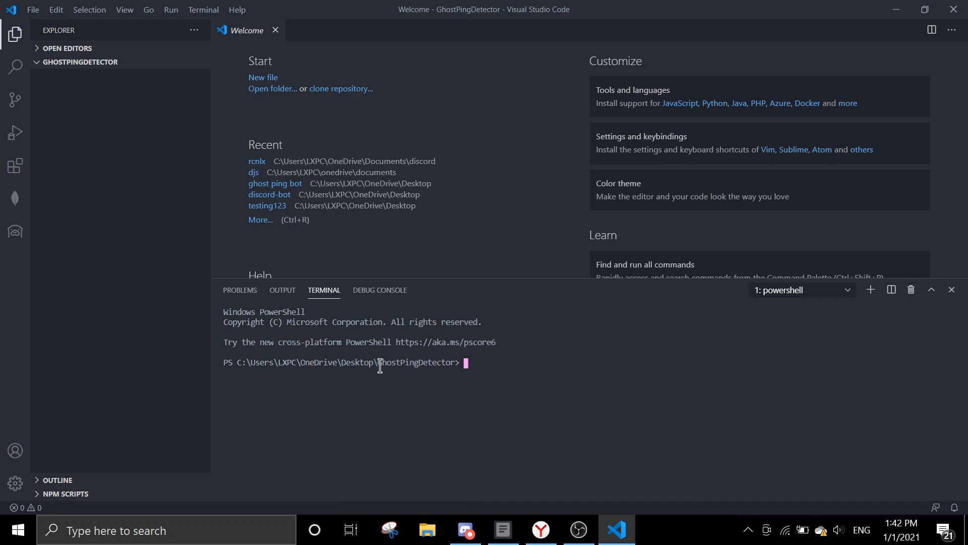
text(rcnlx)
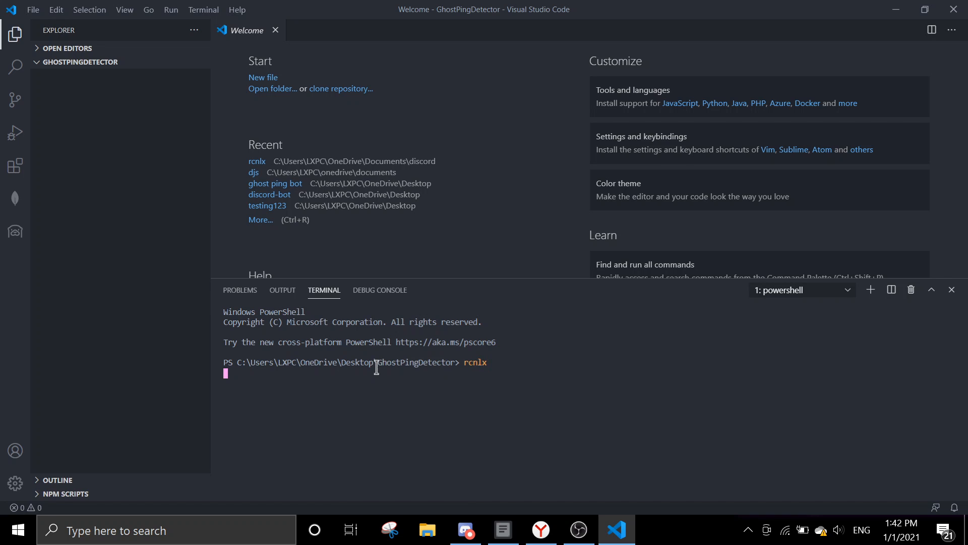
key(enter)
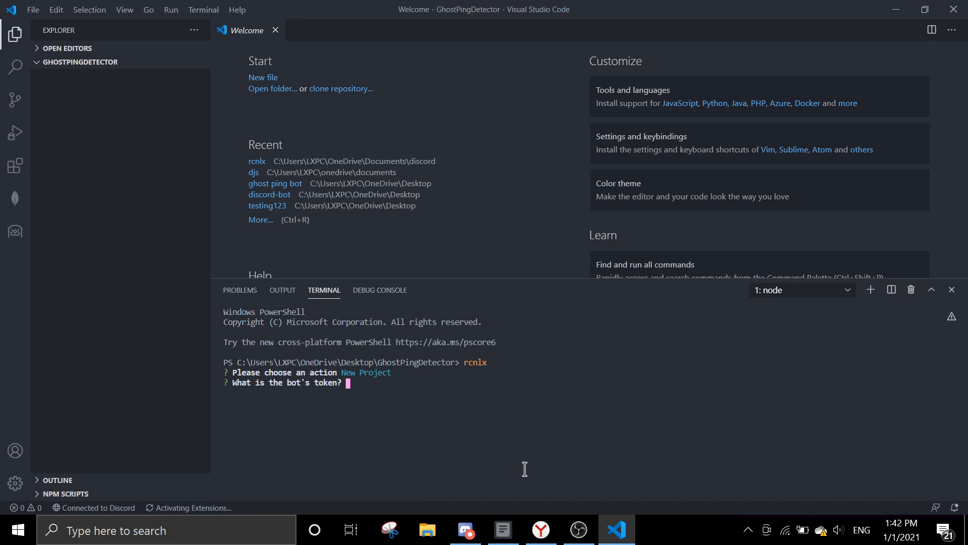
- Give rcnlx the bot token from the Developer Portal and view the generated src files
click(539, 529)
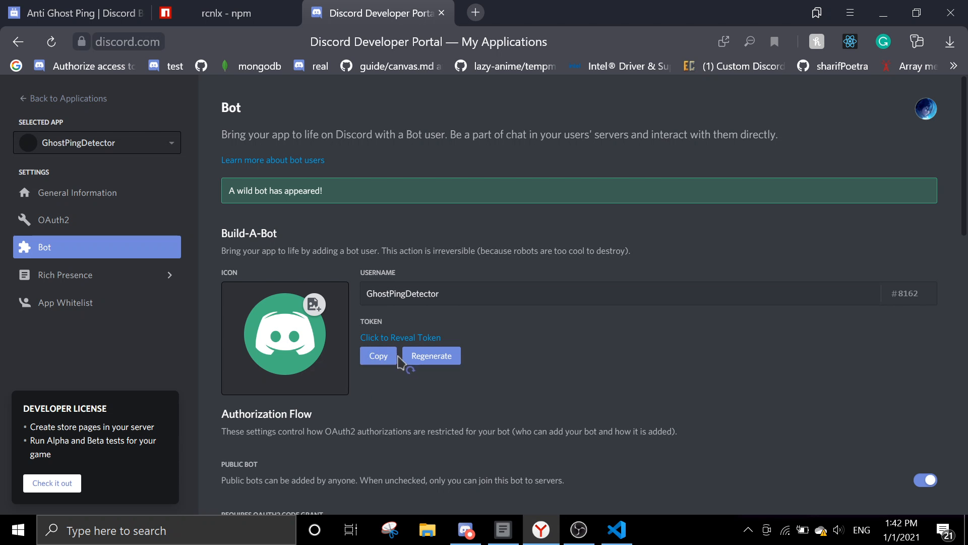
click(616, 530)
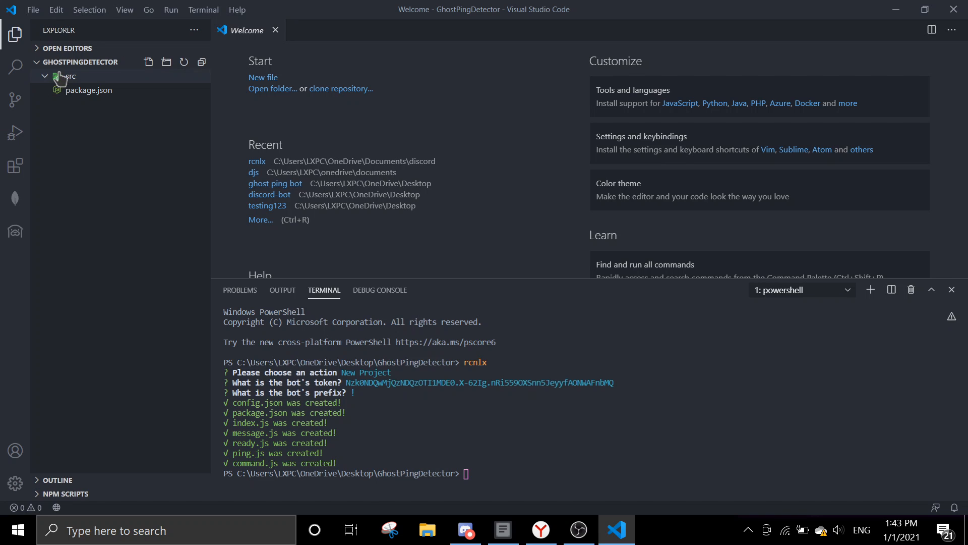
click(71, 75)
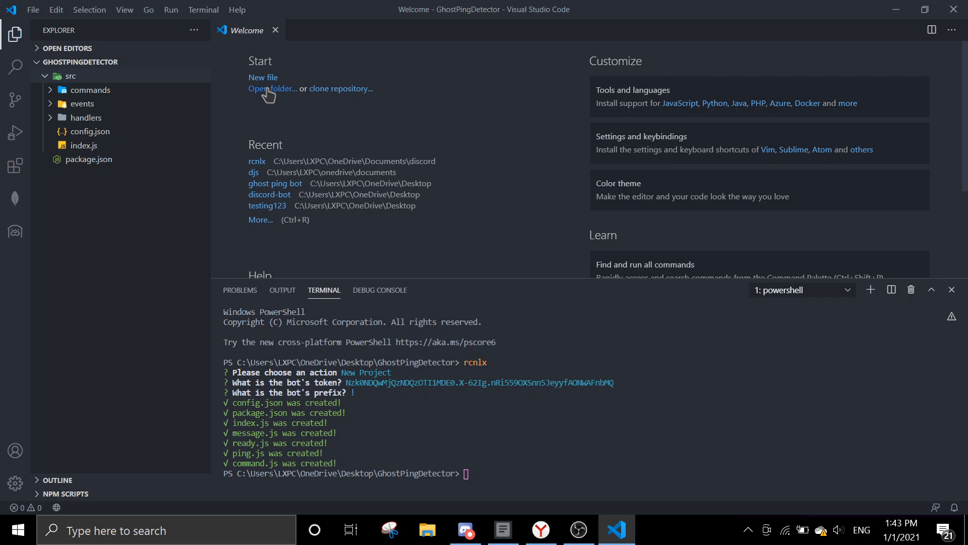
mouse_move(476, 439)
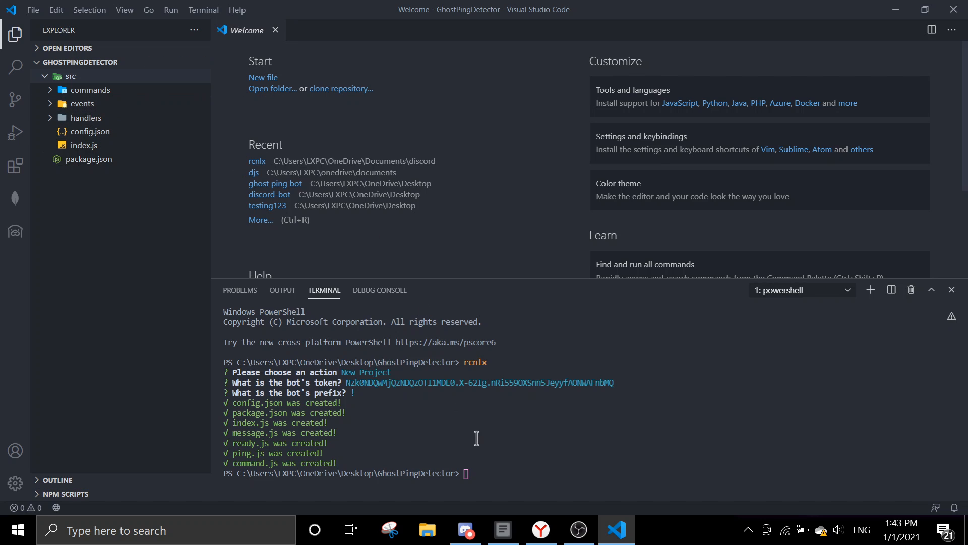
- Run rcnlx again to add a Guild message event
text(rcnl)
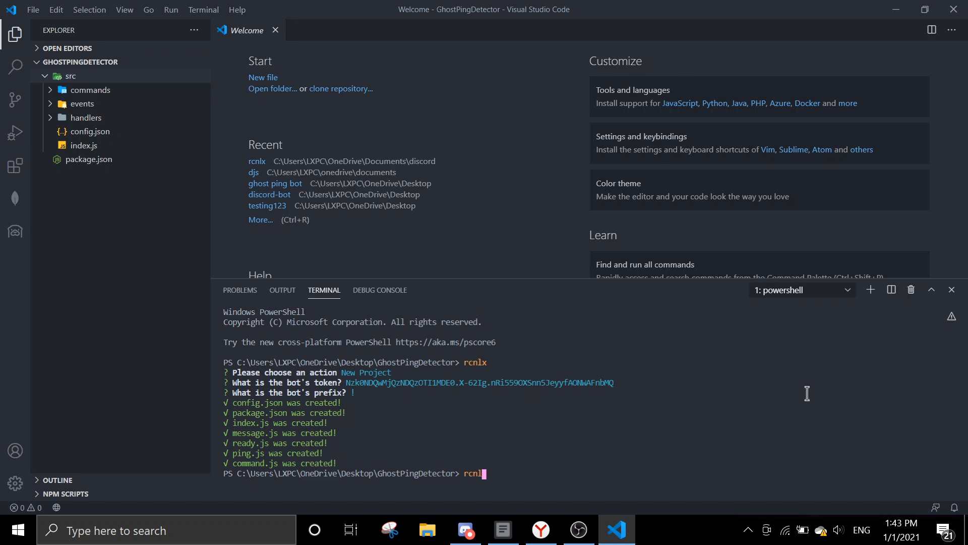
text(x)
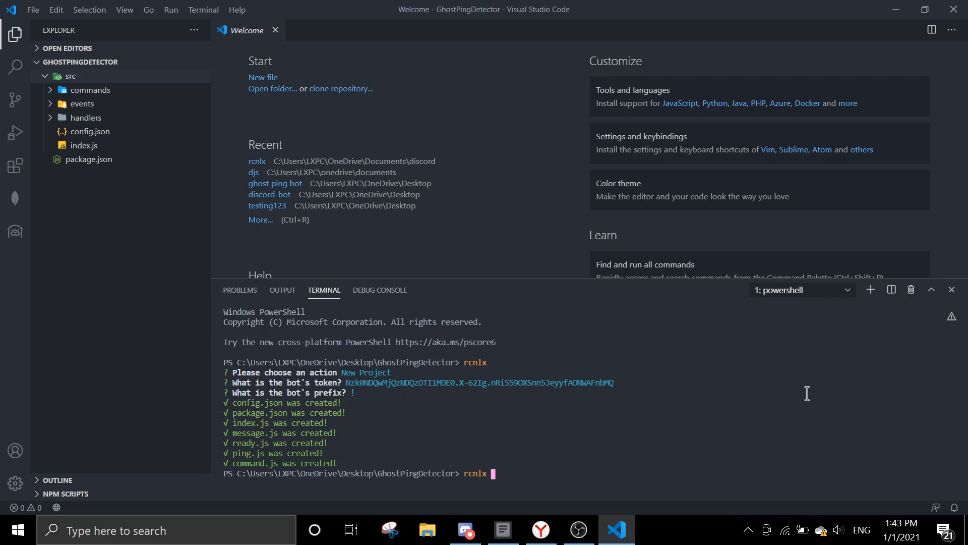
text(message)
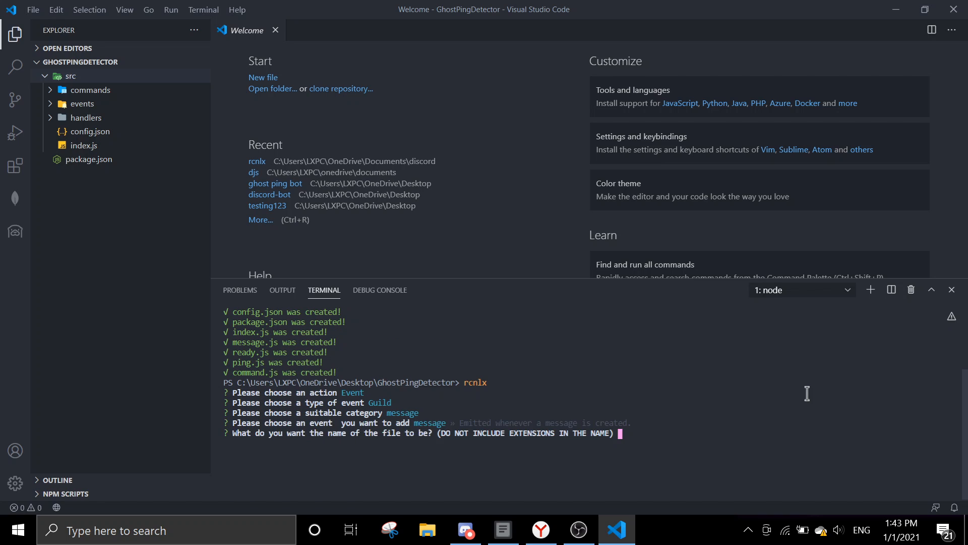
- Create Guild event handlers message.js named ping and messageDelete.js named ping2
text(message)
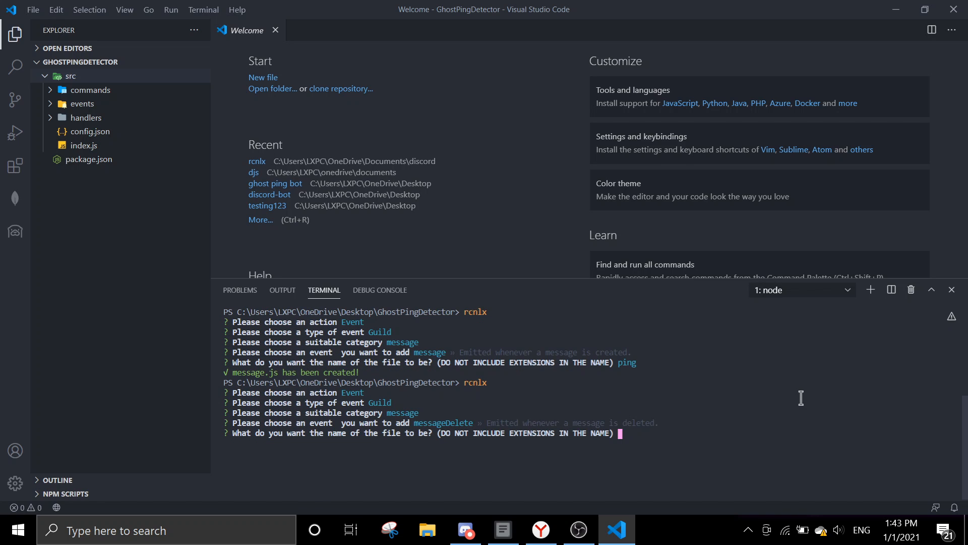
text(p)
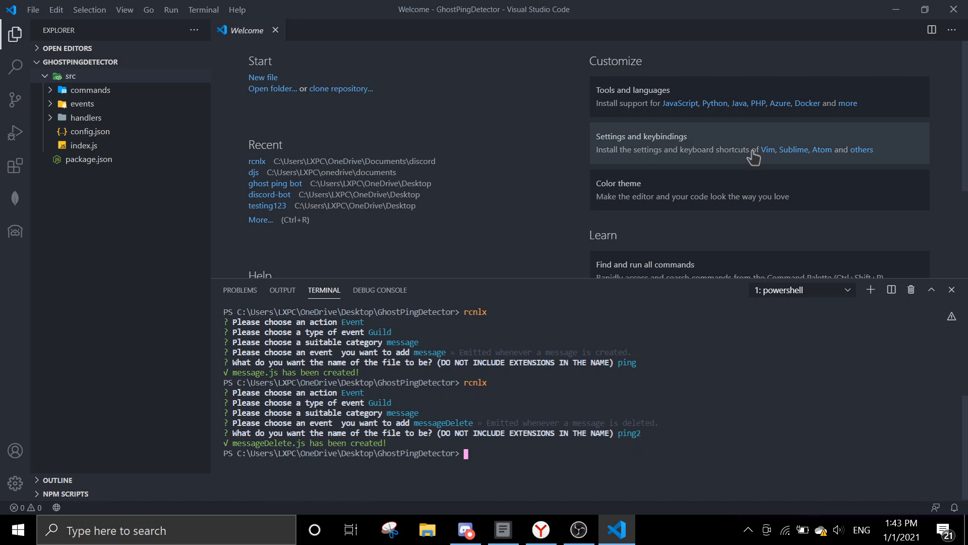
- Move the messageDelete handler into ping.js, delete ping2.js, and save
click(81, 103)
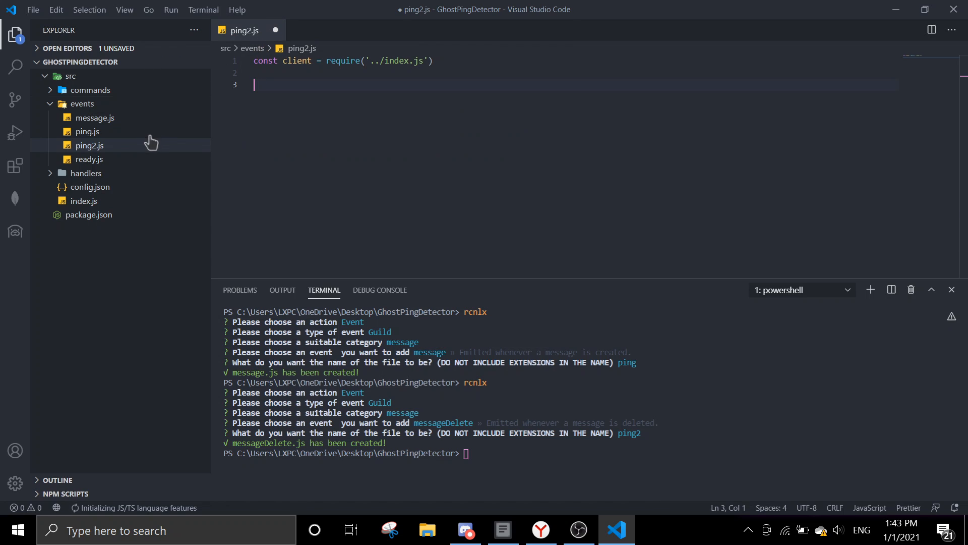
right_click(89, 145)
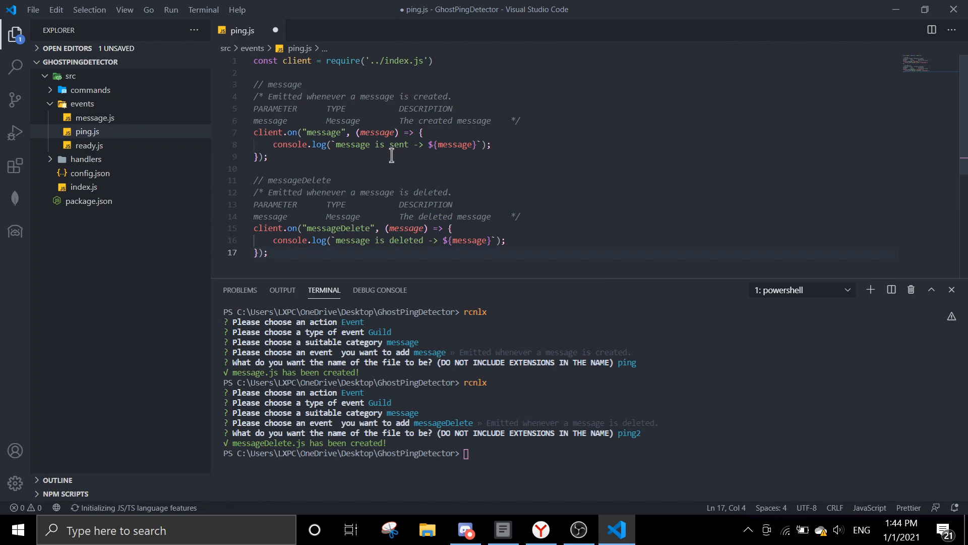
key(ctrl+s)
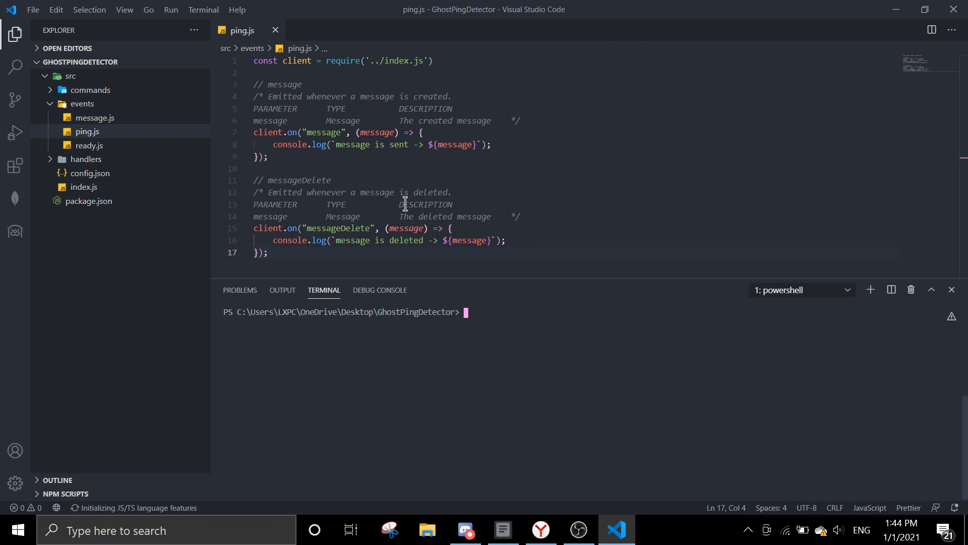
mouse_move(15, 132)
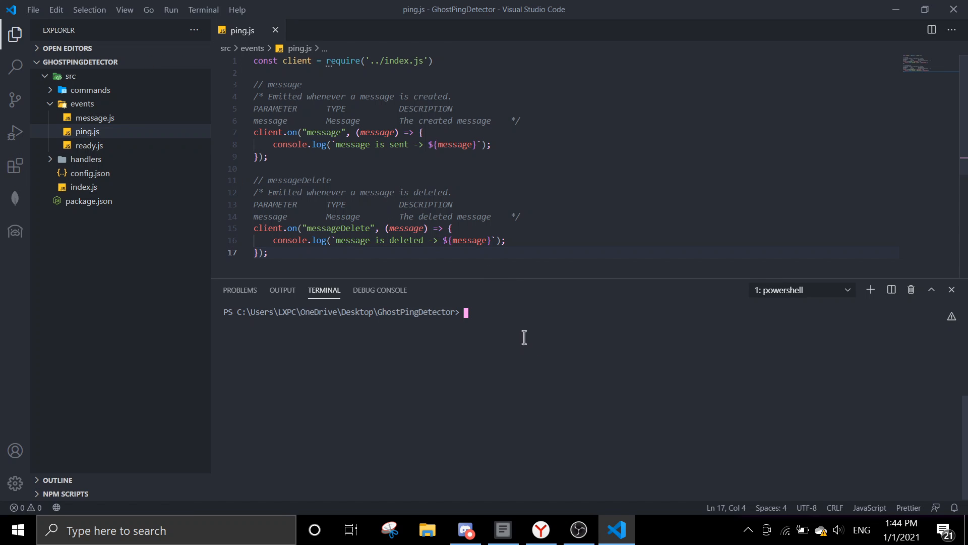
mouse_move(124, 136)
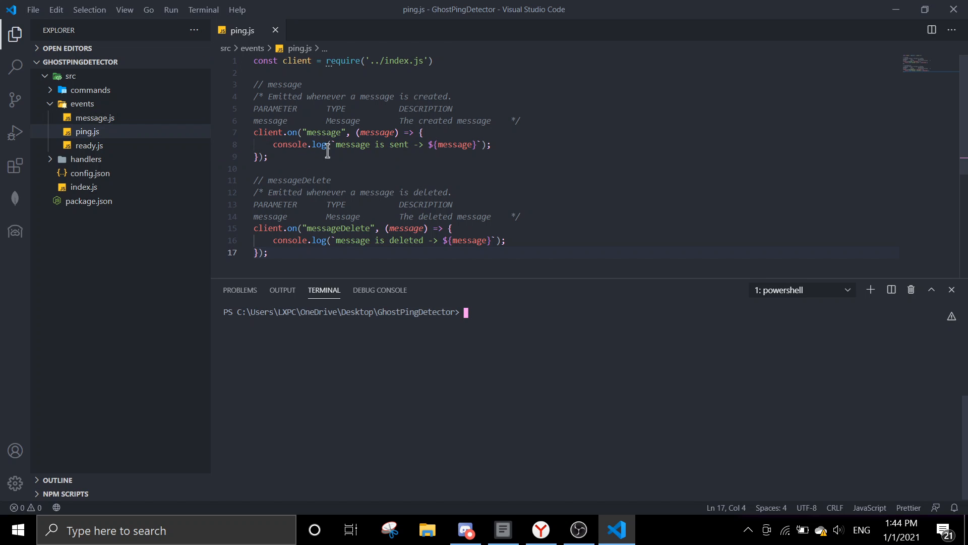
- Remove the stray character on line 2 and run 'node .', hitting MODULE_NOT_FOUND
click(287, 73)
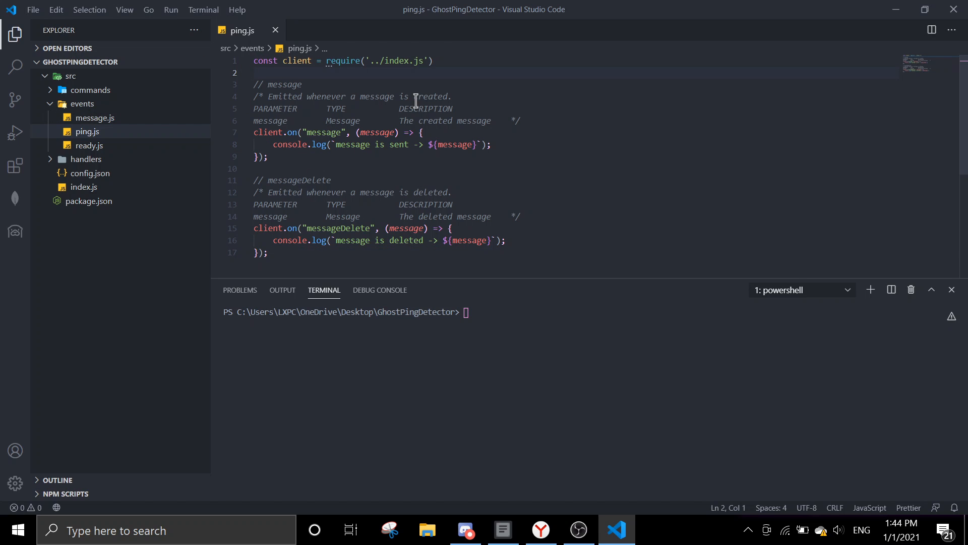
mouse_move(533, 239)
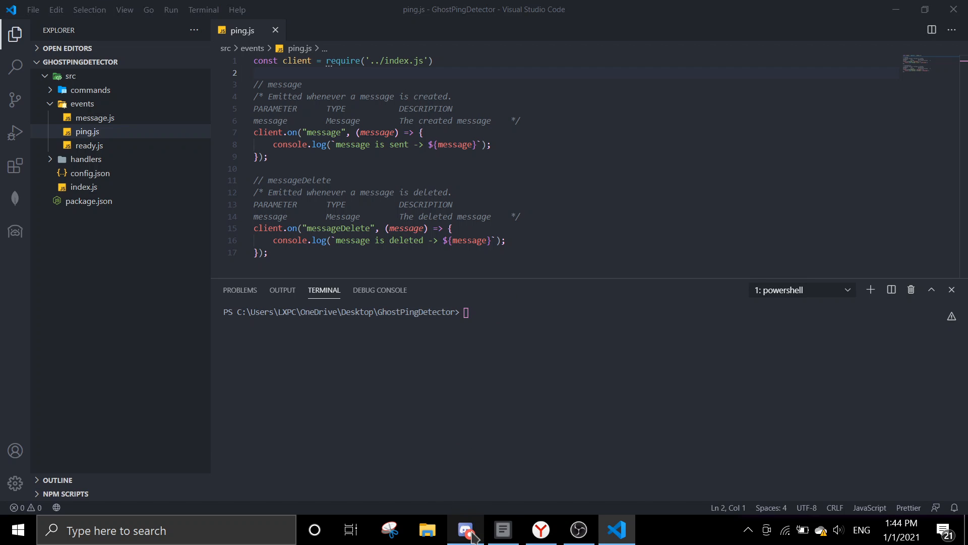
click(465, 530)
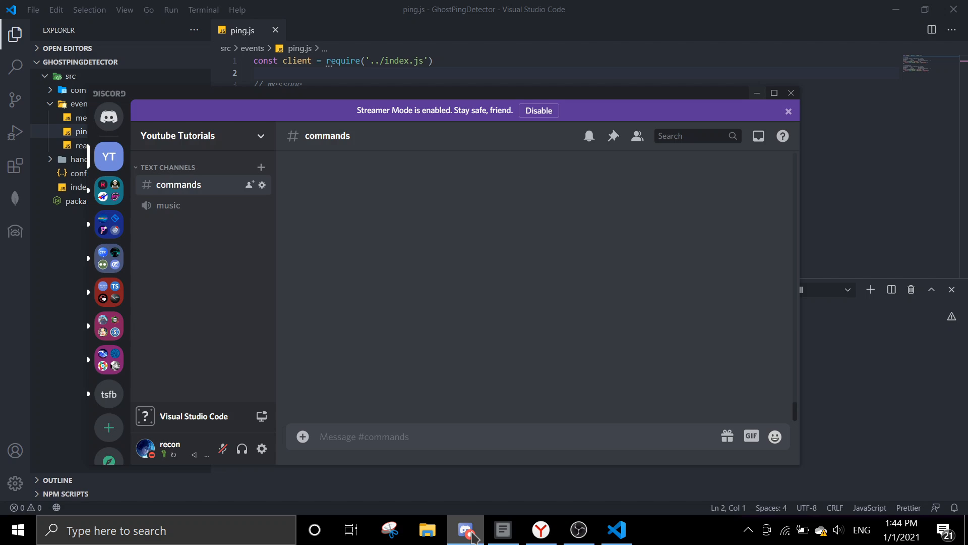
mouse_move(474, 536)
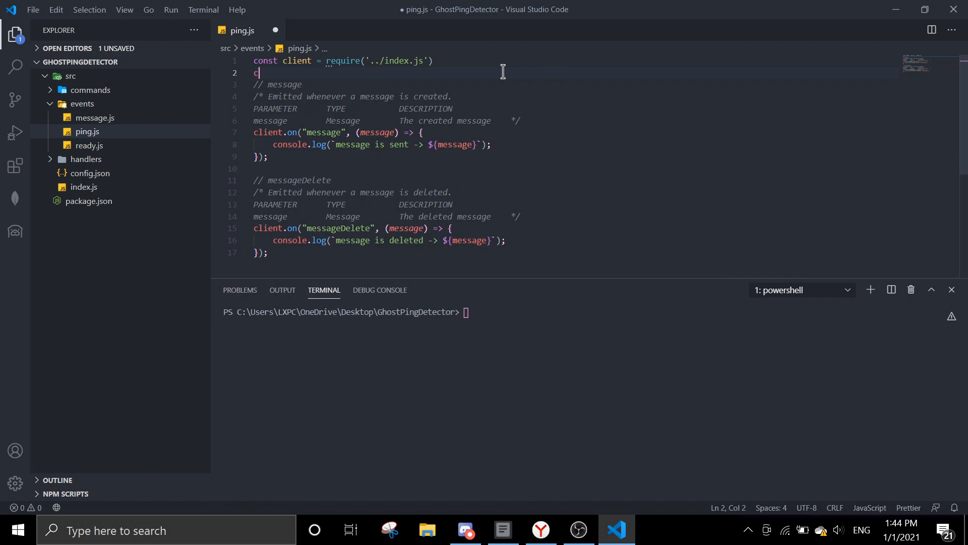
key(Backspace)
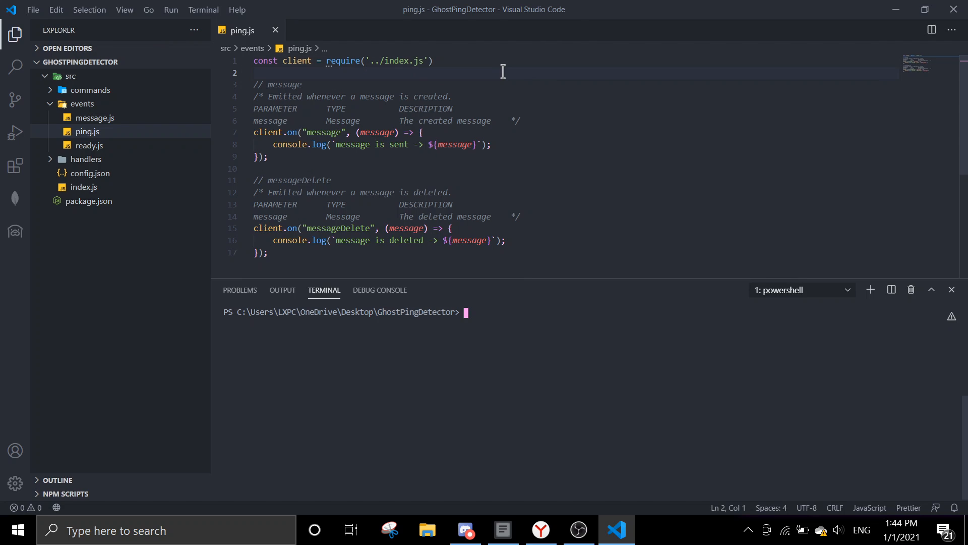
text(node .)
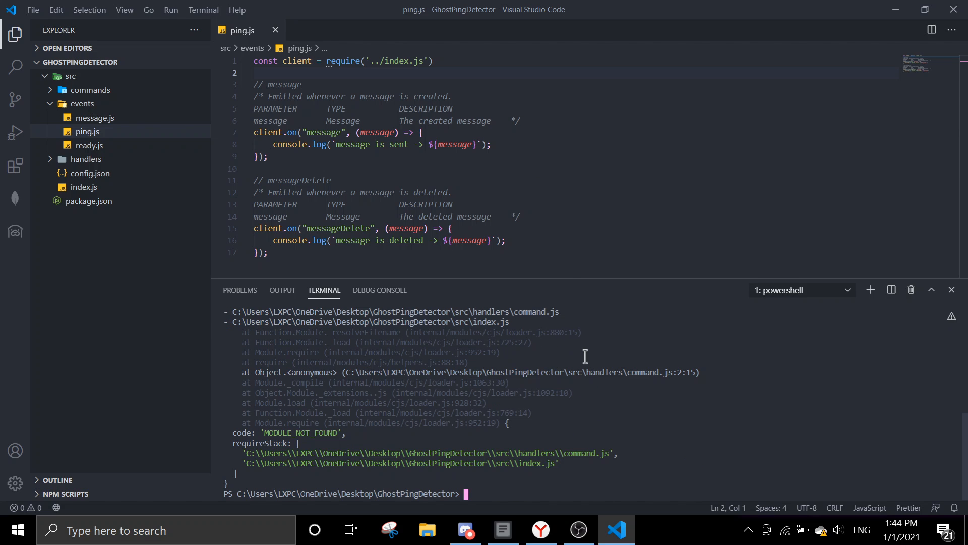
- Run npm install, adding 16 packages, then start the bot with 'node .'
text(npm install)
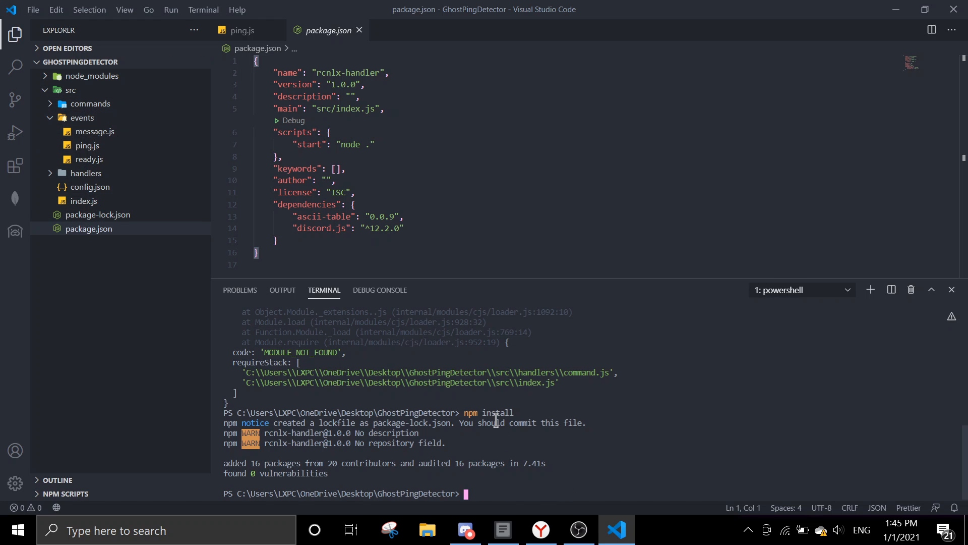
text(node .)
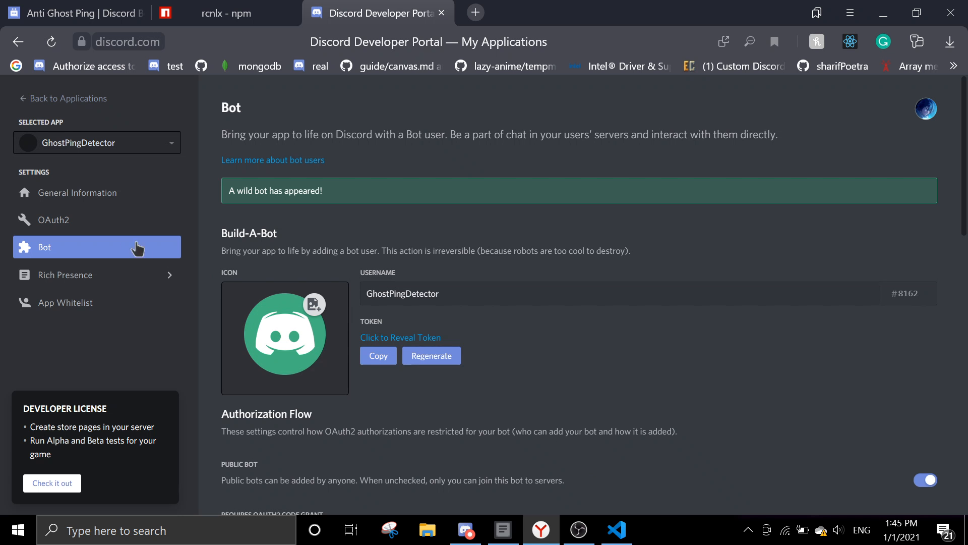
- Generate and copy an OAuth2 bot invite link with Administrator permission, opening a new tab
click(53, 219)
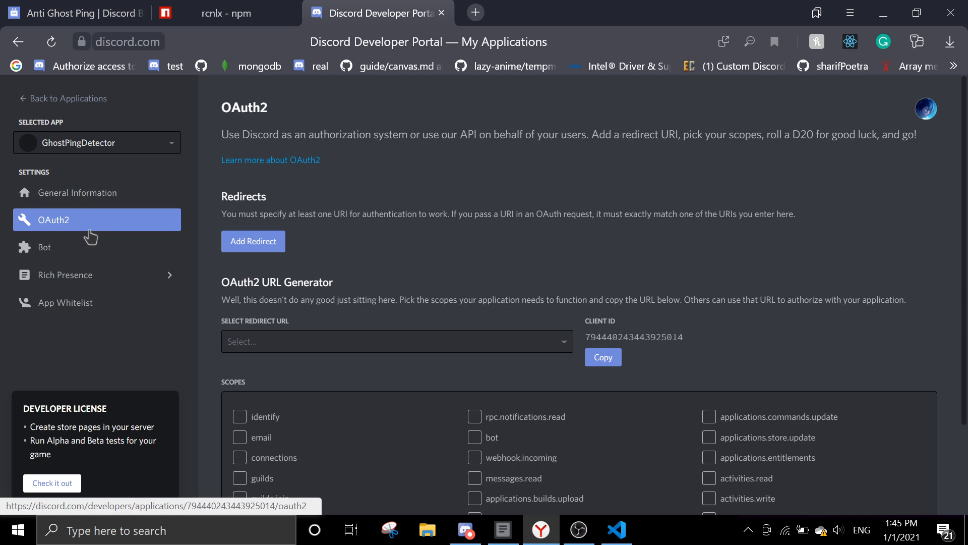
scroll(down, 3)
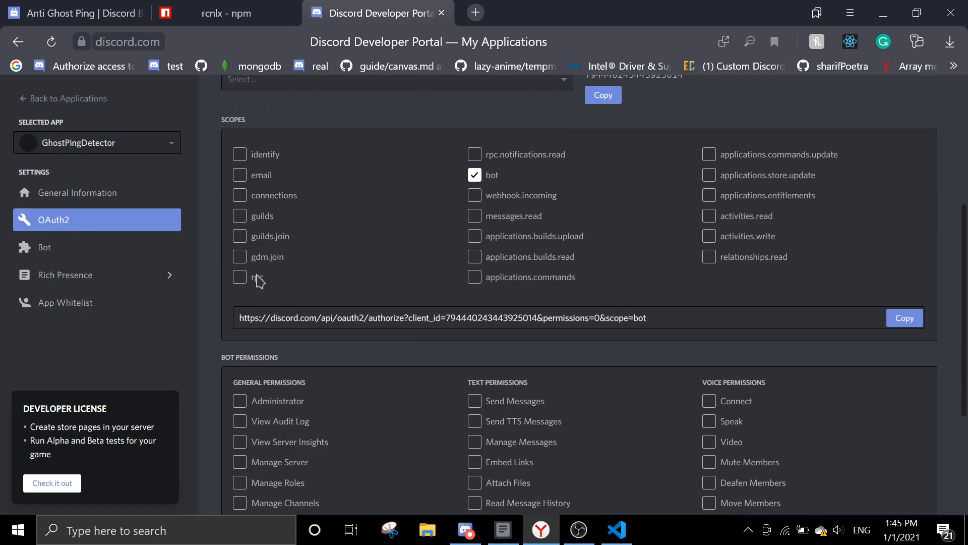
scroll(down, 3)
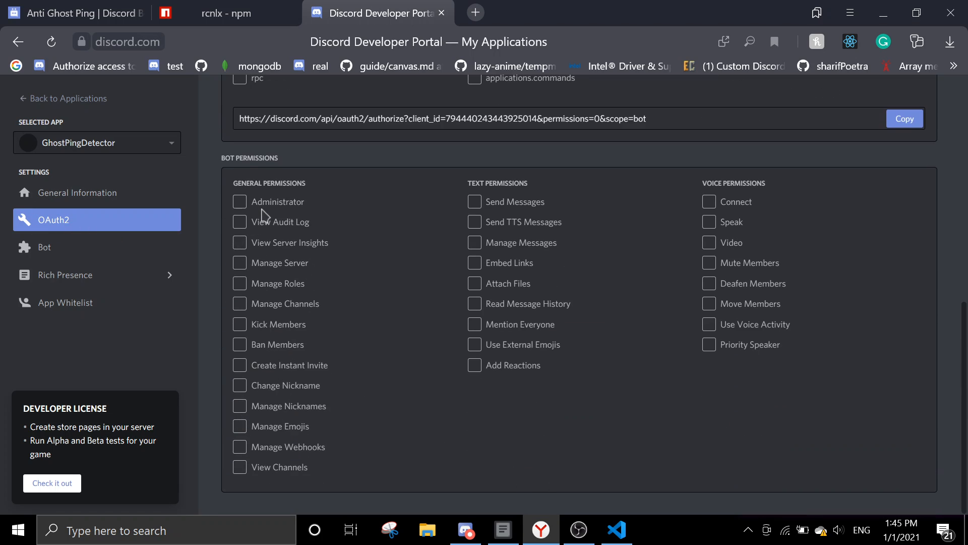
click(240, 202)
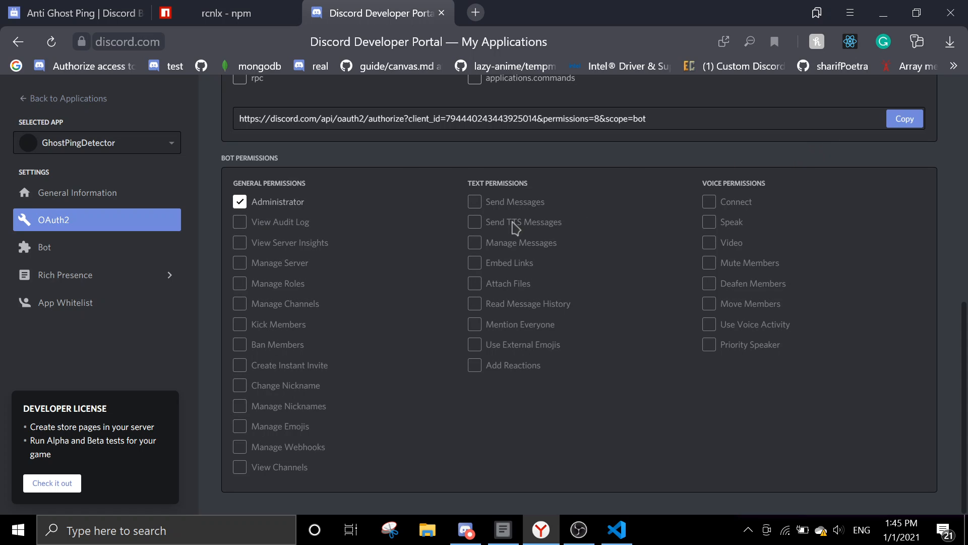
click(904, 118)
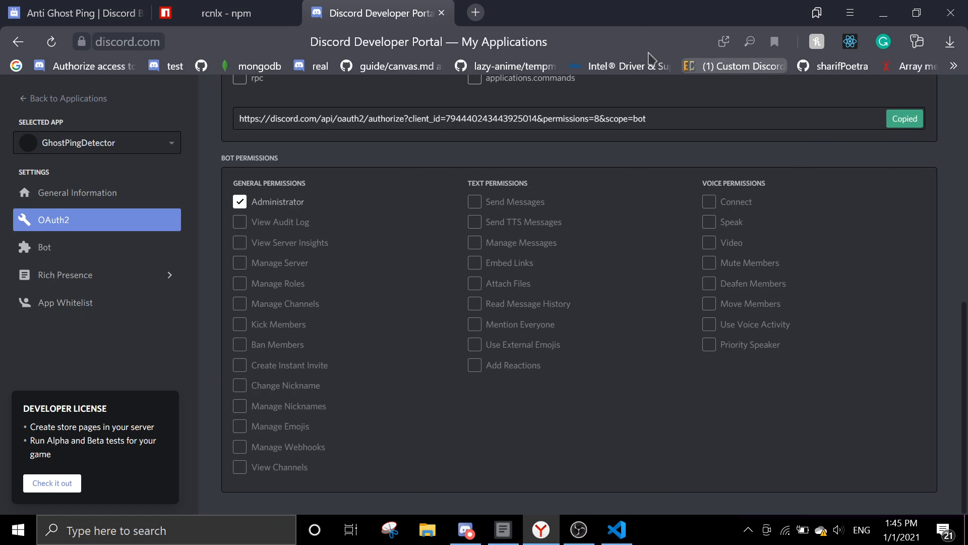
click(475, 12)
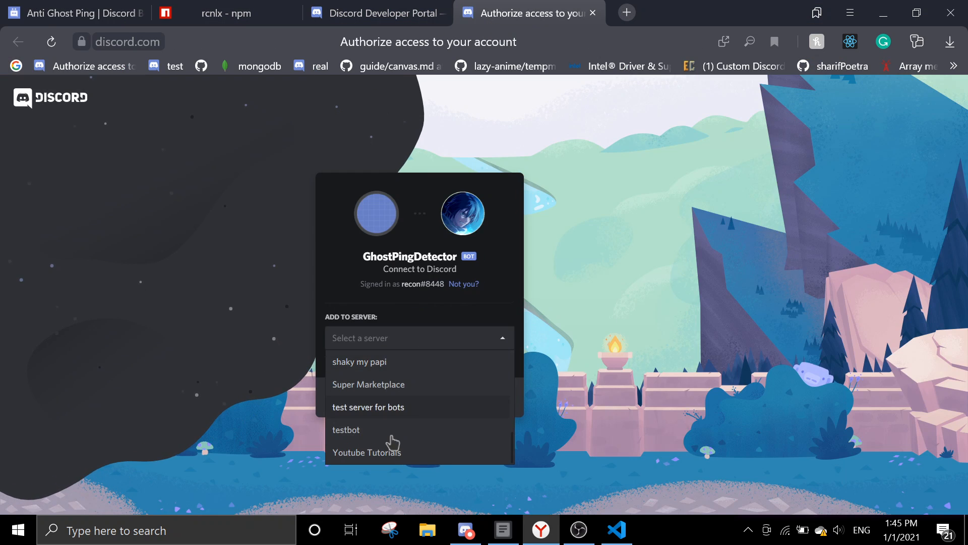
- Choose the Youtube Tutorials server, authorize GhostPingDetector, and start the hCaptcha check
click(367, 452)
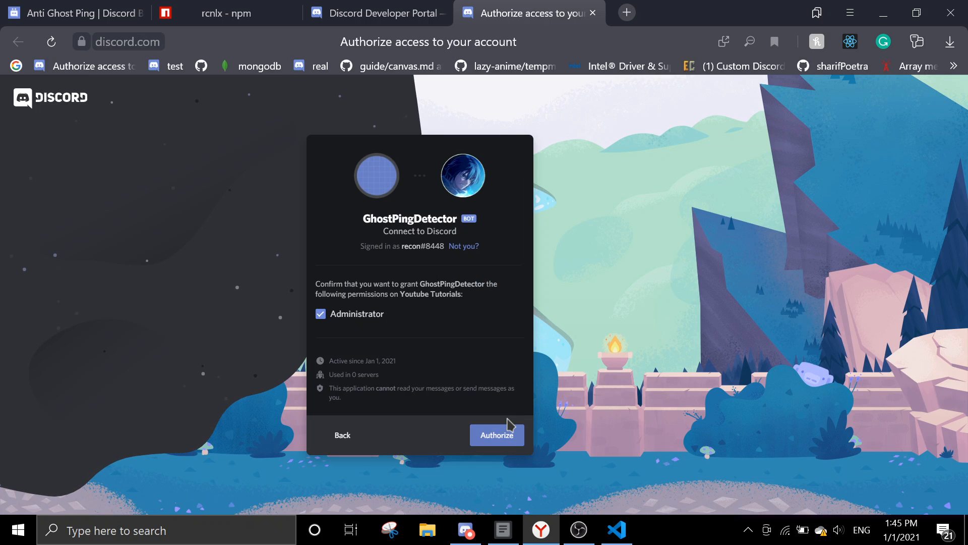
click(496, 434)
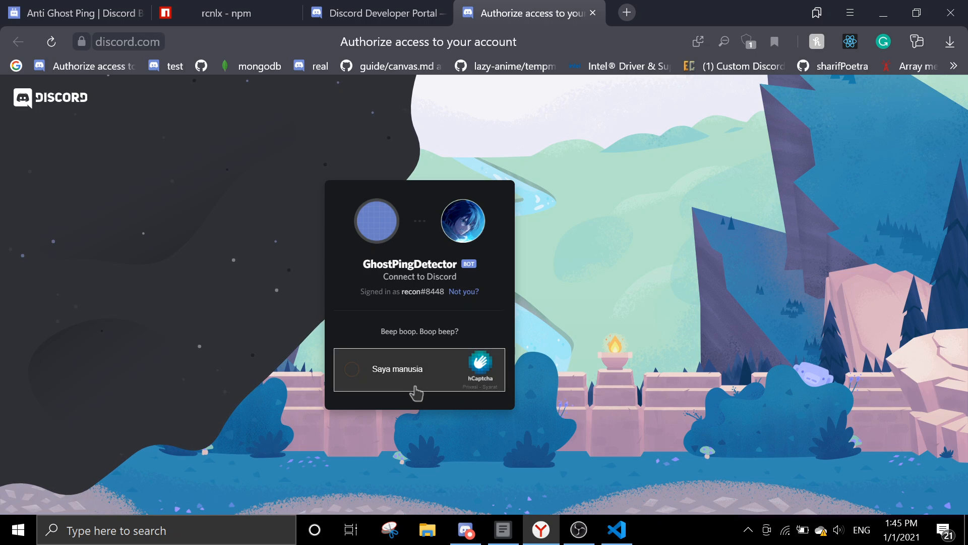
click(351, 369)
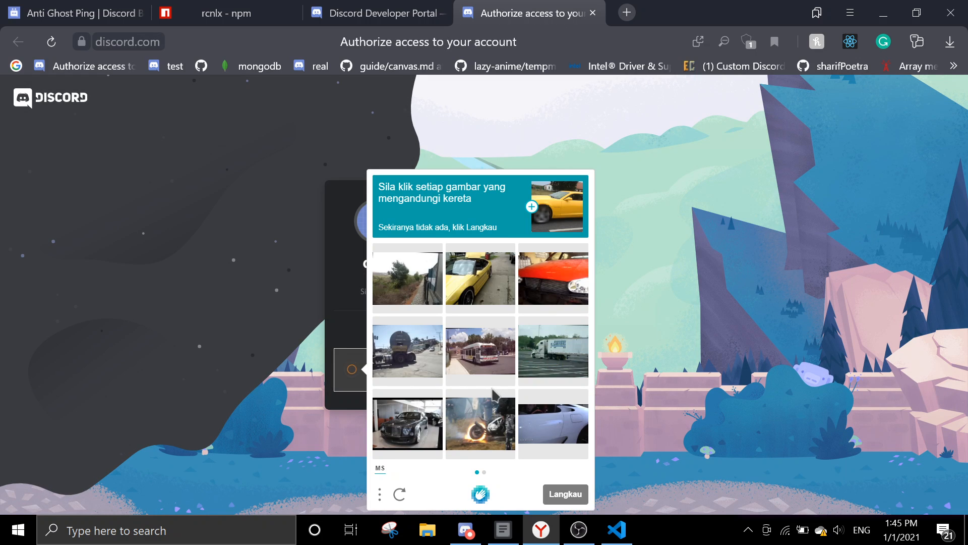
mouse_move(495, 396)
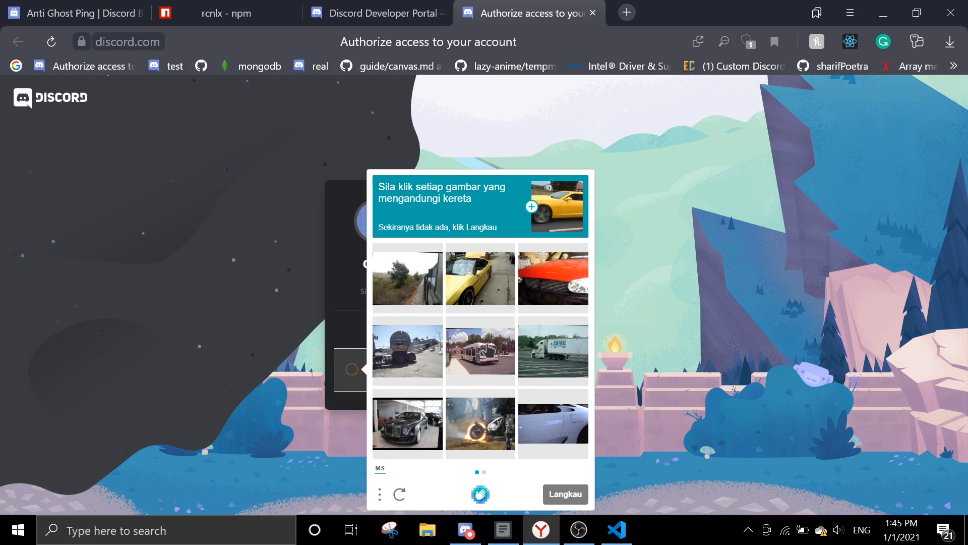
- Solve the car and train image challenges until the bot shows Authorized
click(553, 278)
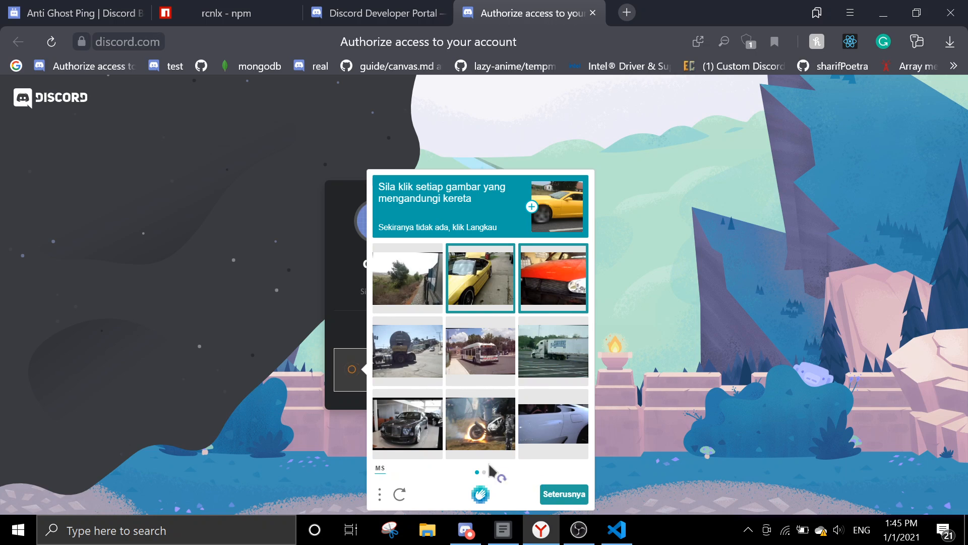
click(564, 494)
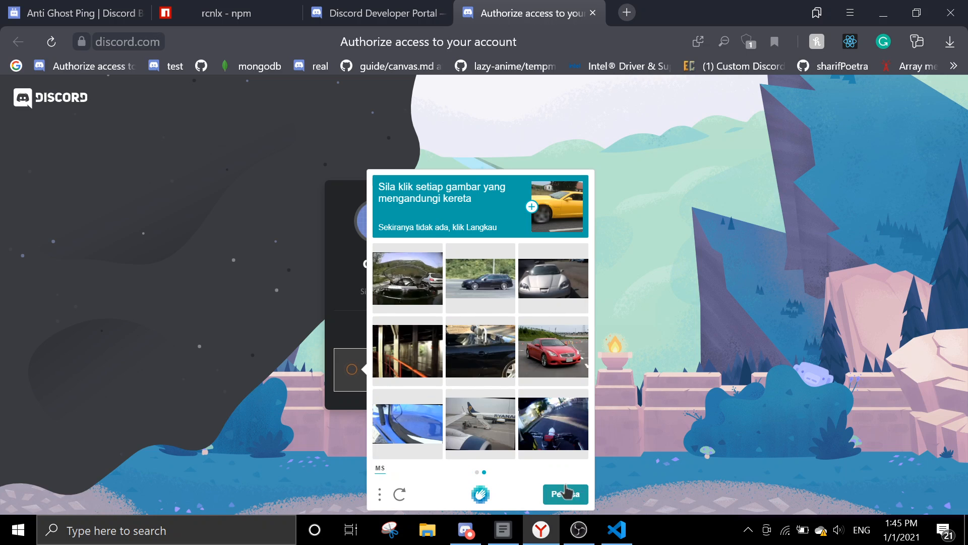
click(481, 278)
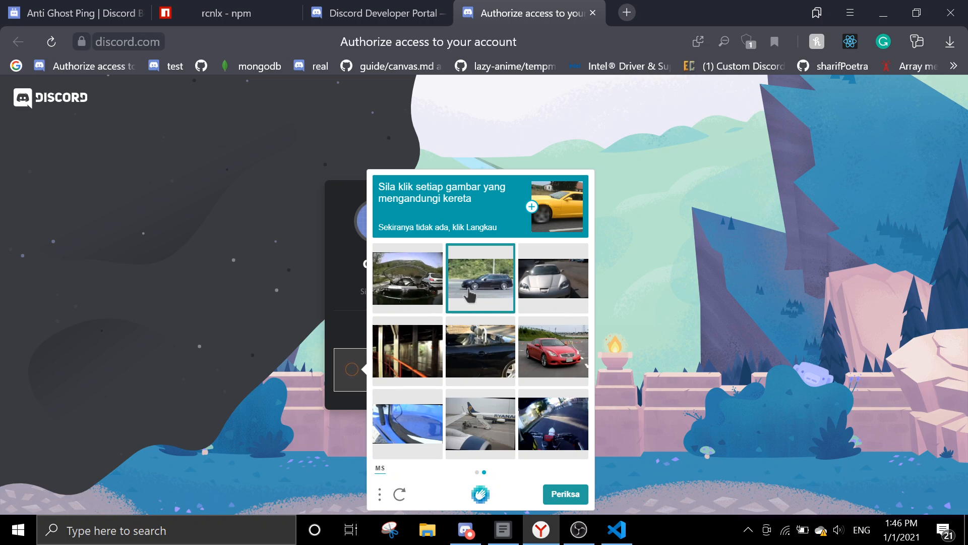
click(552, 350)
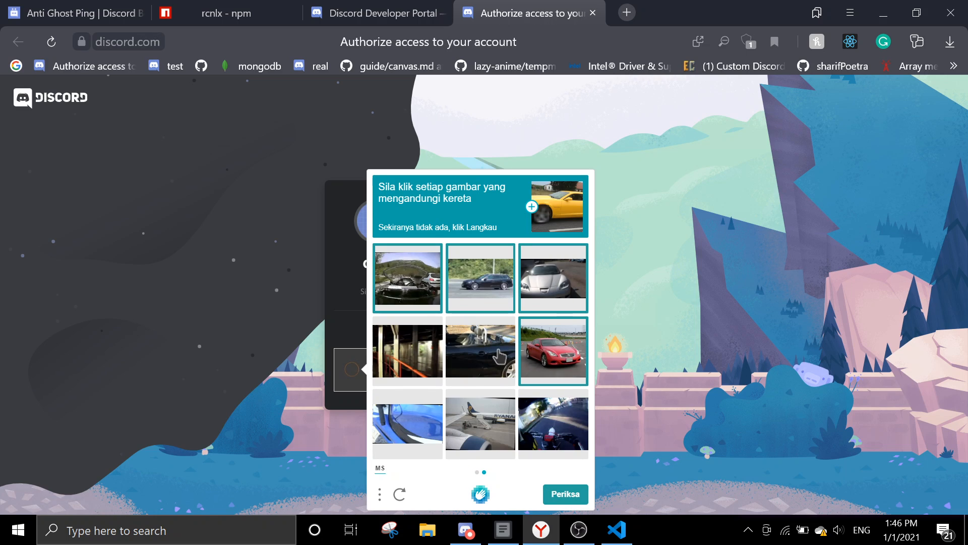
click(480, 350)
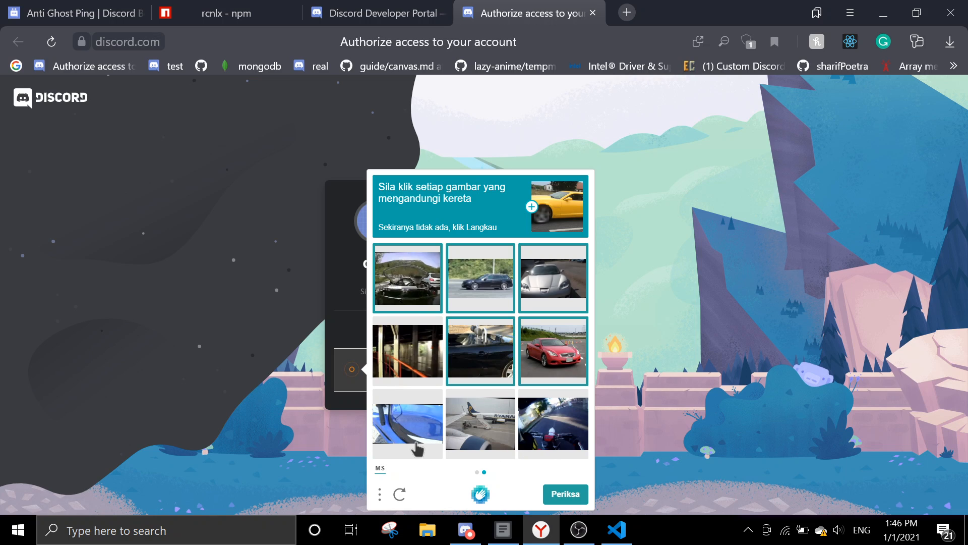
click(564, 494)
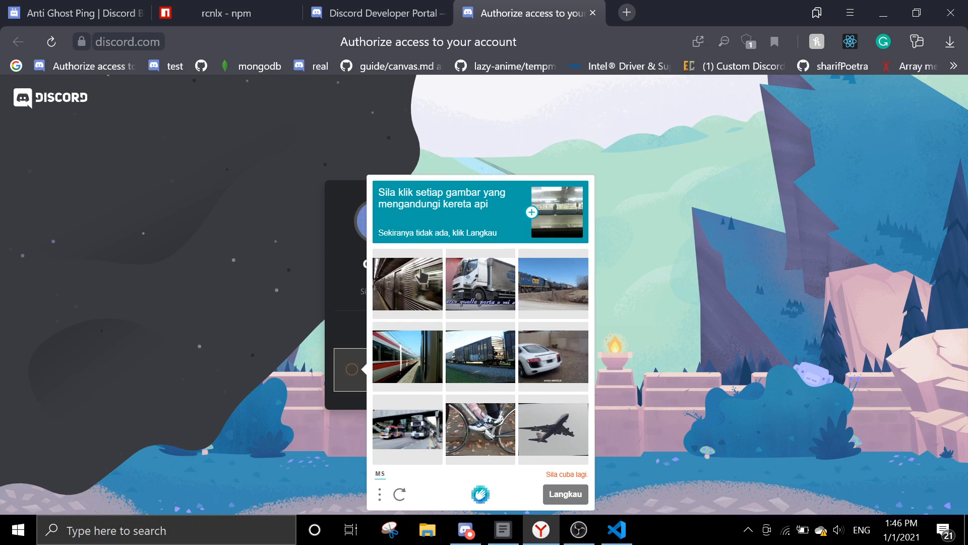
click(380, 493)
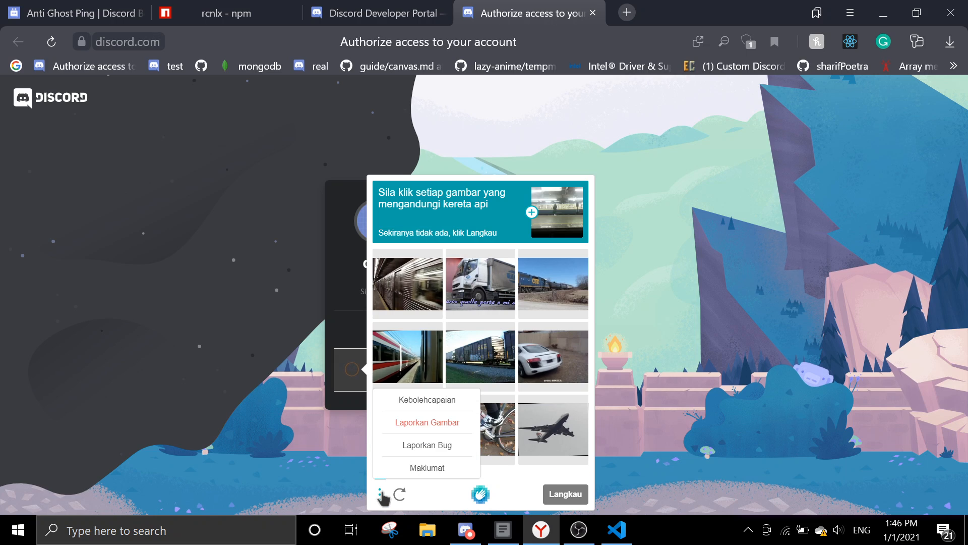
click(380, 495)
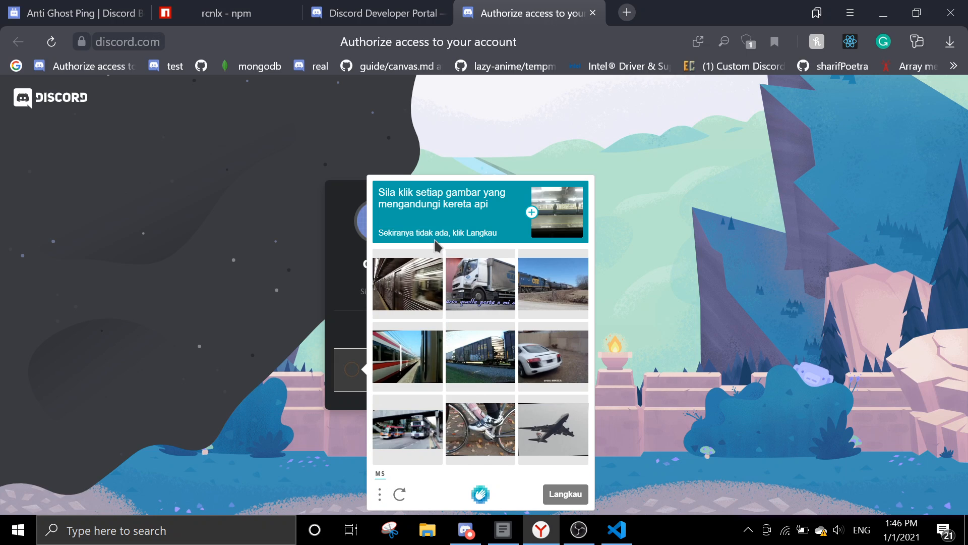
click(407, 283)
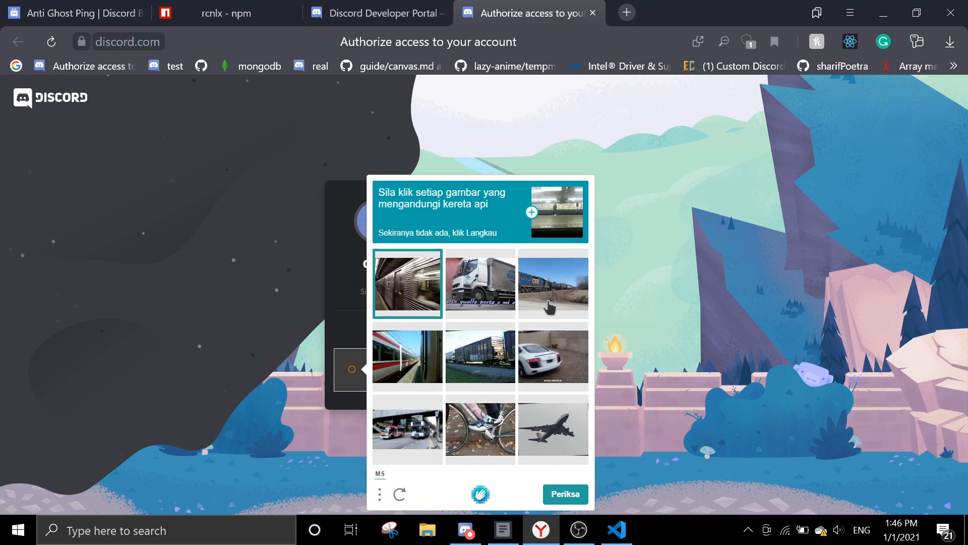
click(552, 283)
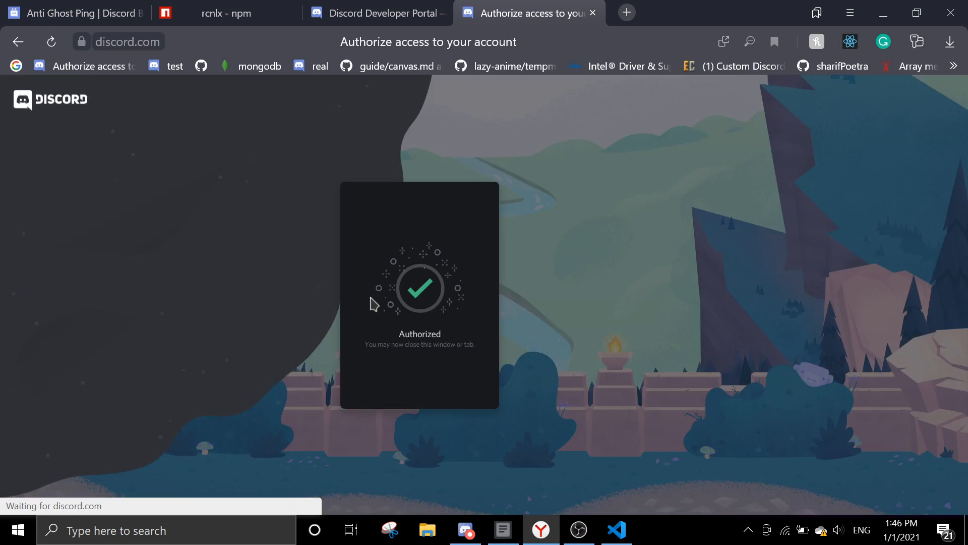
- Confirm GhostPingDetector is online in the terminal and Discord member list, then reopen ping.js
click(616, 530)
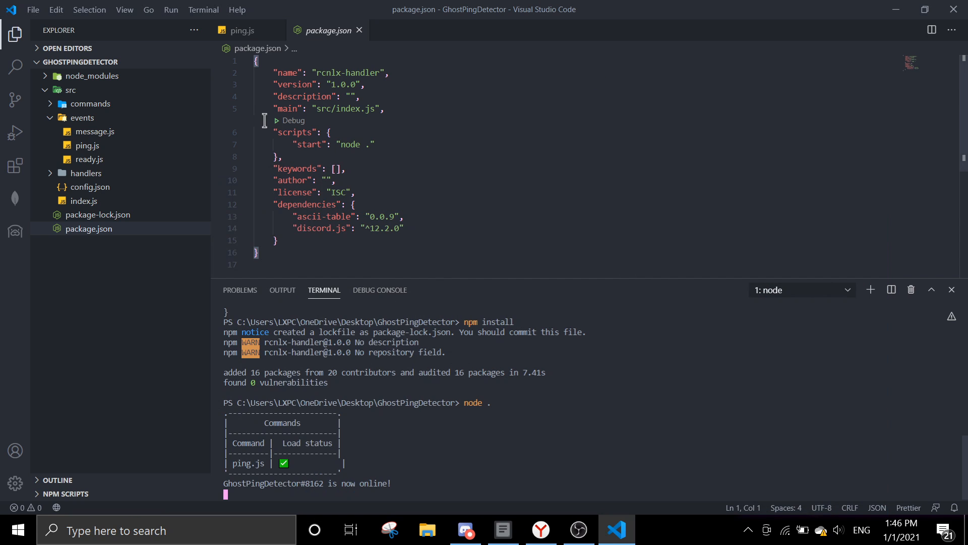
click(465, 530)
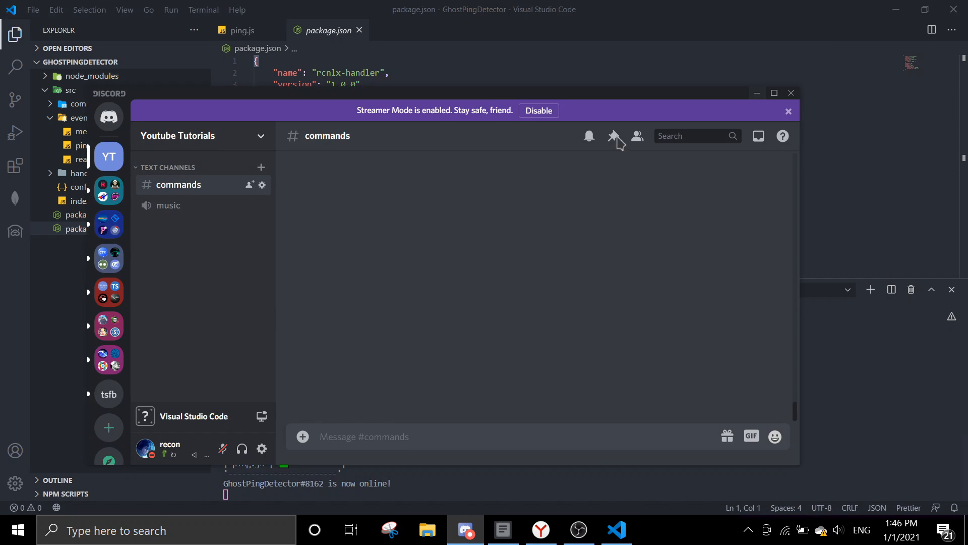
click(636, 136)
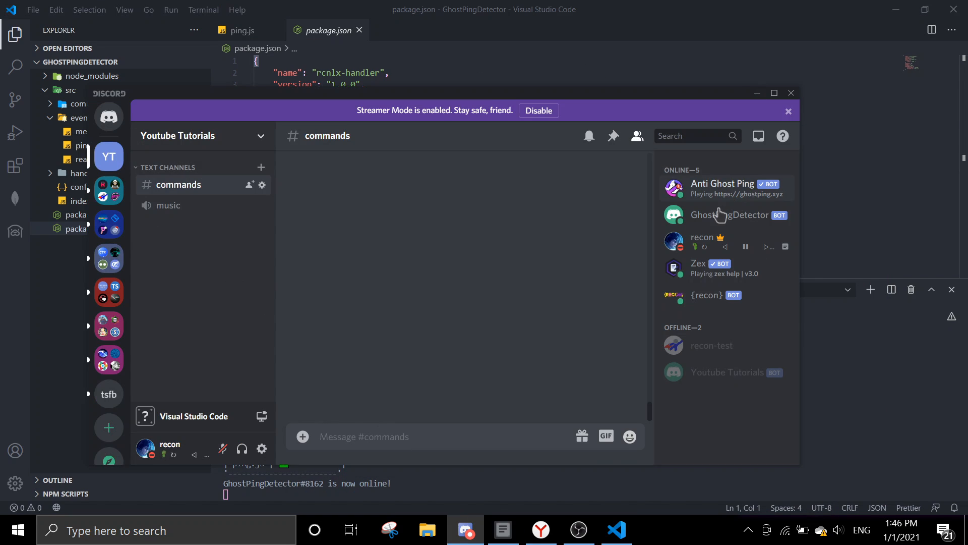
click(727, 214)
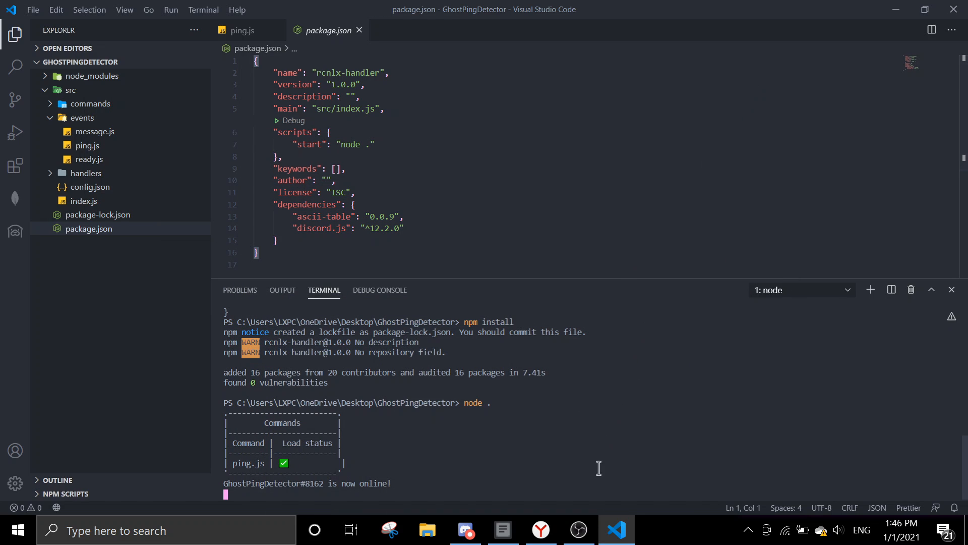
mouse_move(537, 426)
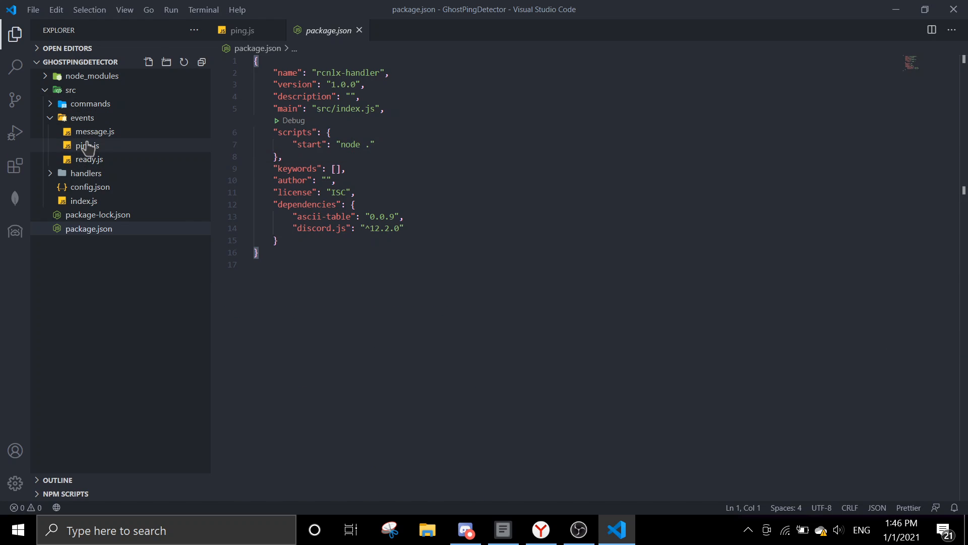
click(87, 145)
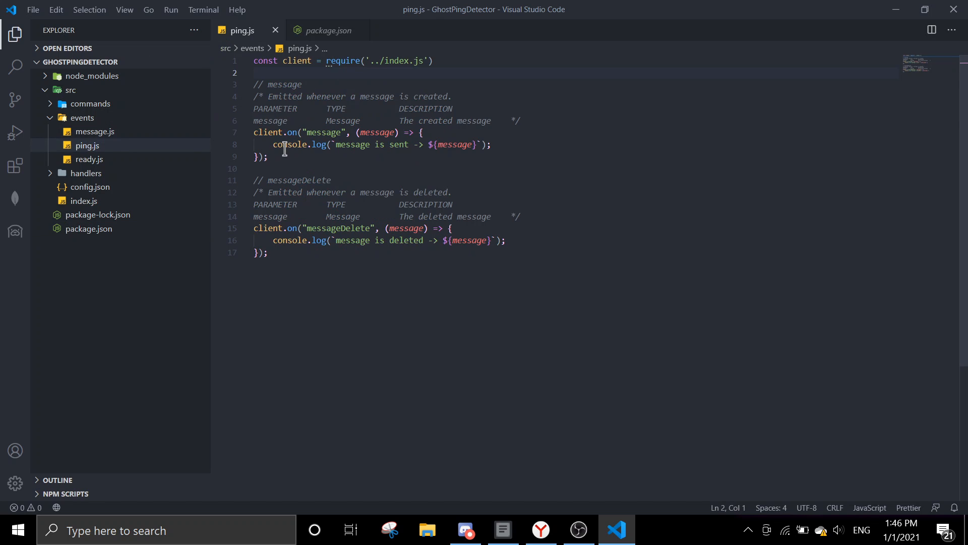
mouse_move(345, 61)
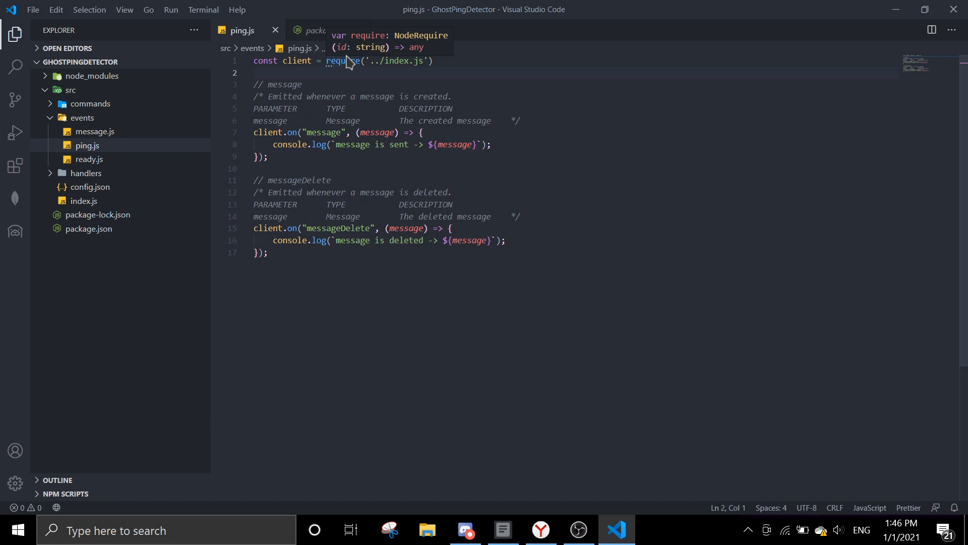
mouse_move(360, 76)
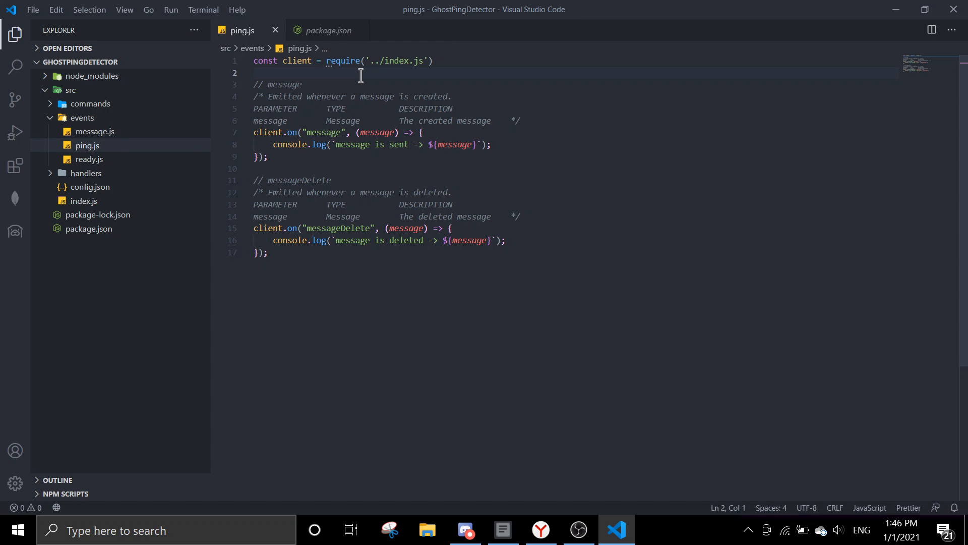
- Add const { Collection, MessageEmbed } = require('discord.js') and const Pings = new Collection()
text(const)
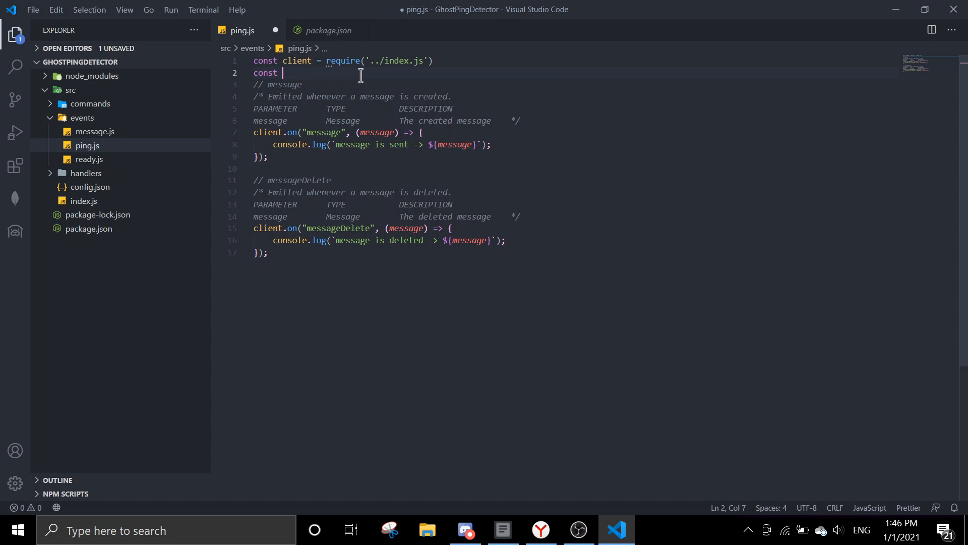
text({ } =)
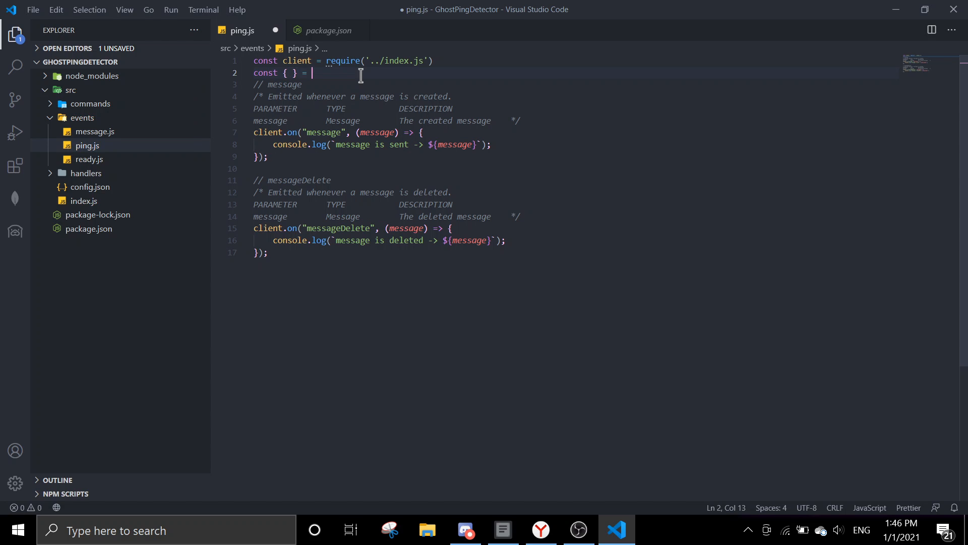
text(require('disco')
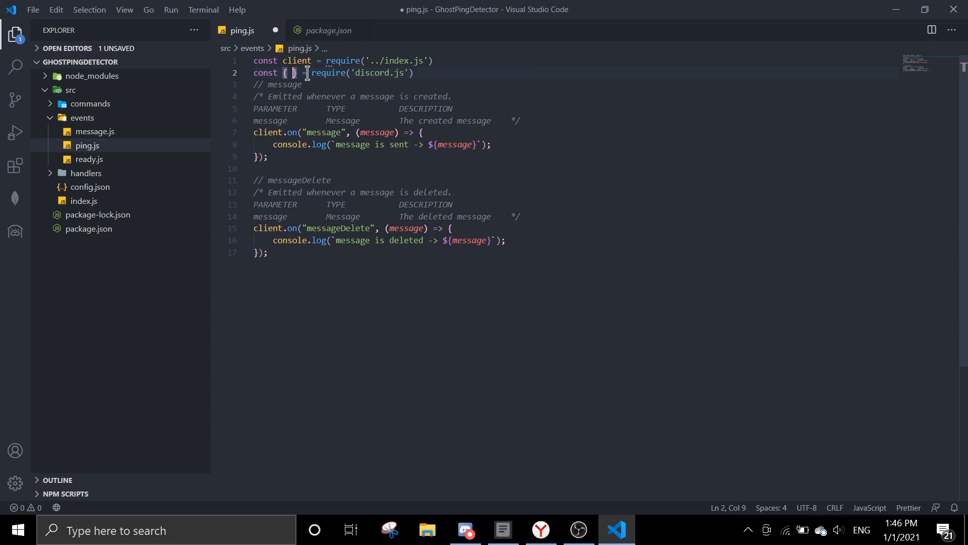
text(coll)
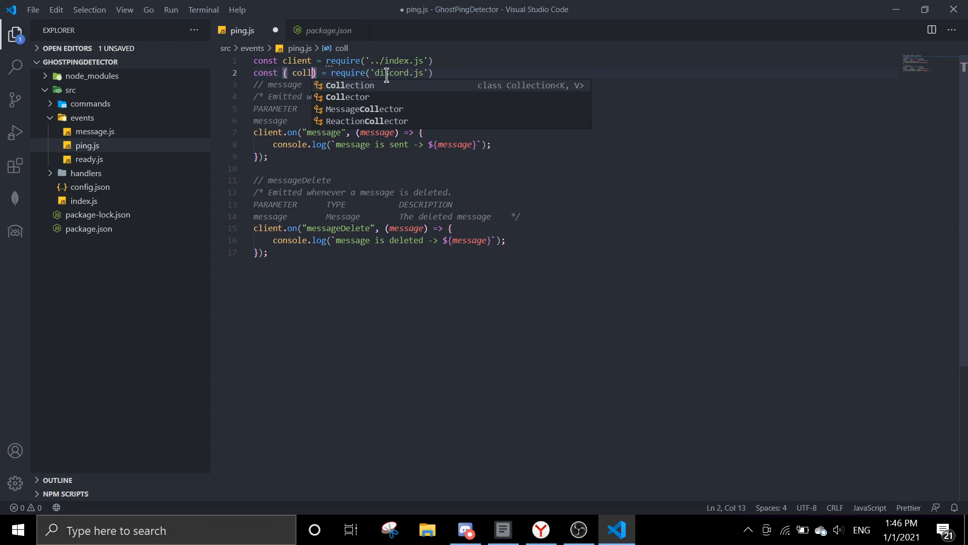
text(Collection, MessageEmbed)
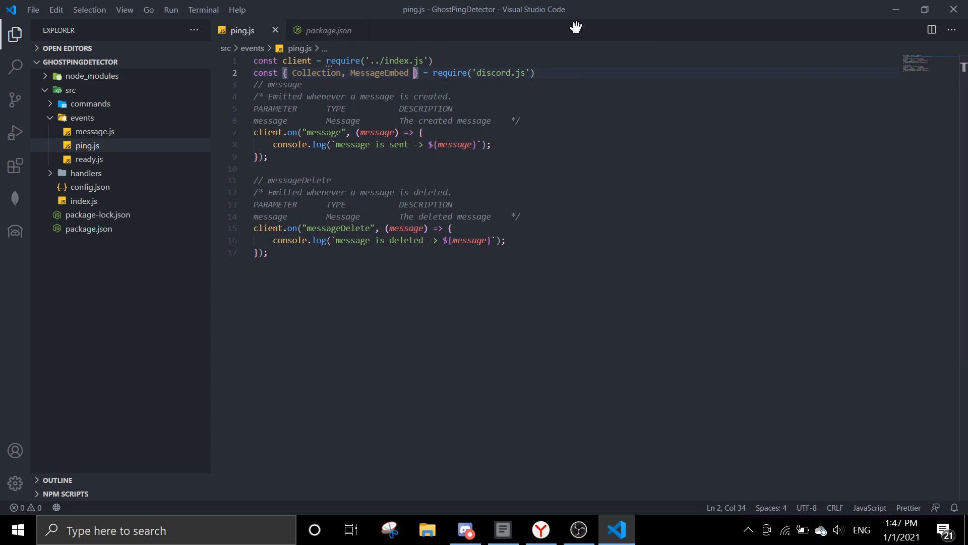
text(const Pings = -)
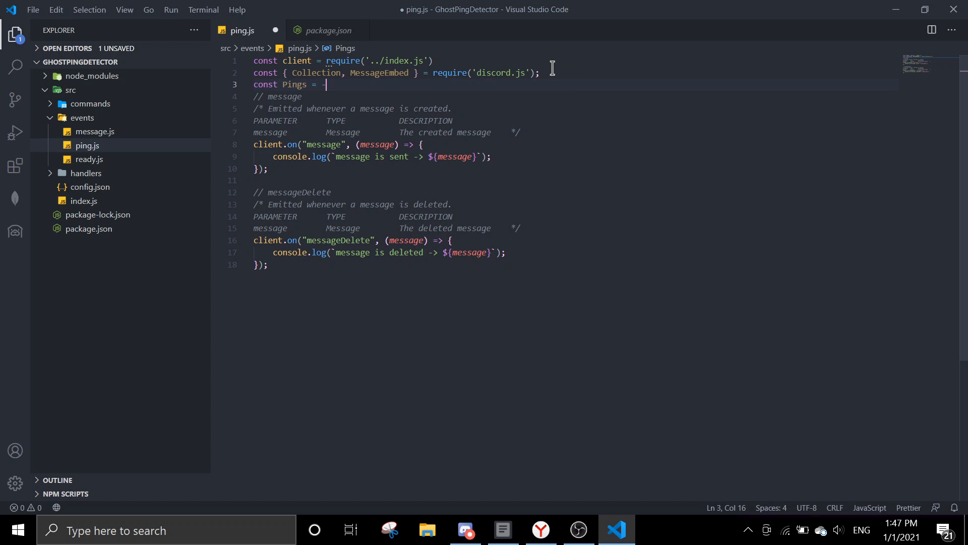
text(new Collection();)
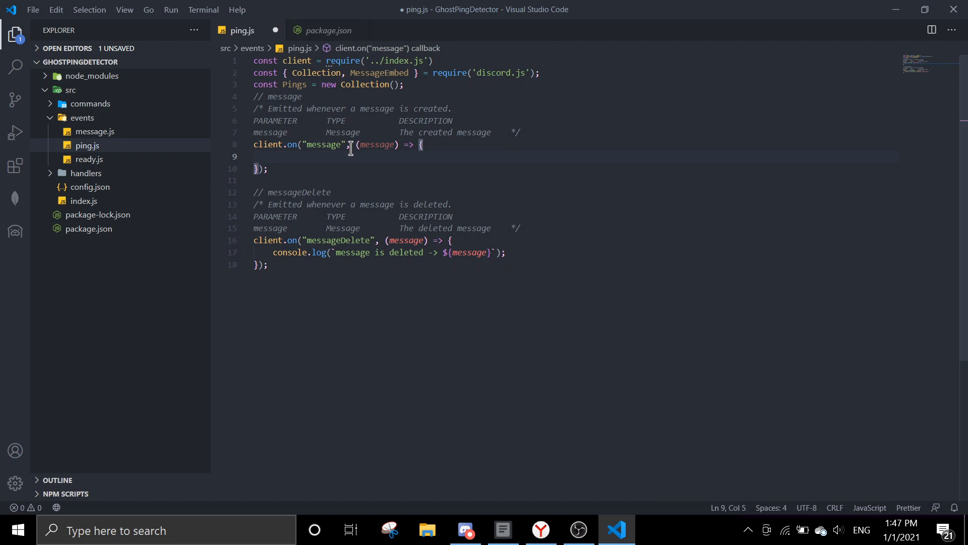
- Add if-return guards for no mentioned member and a first mention matching message.author.id
text(i)
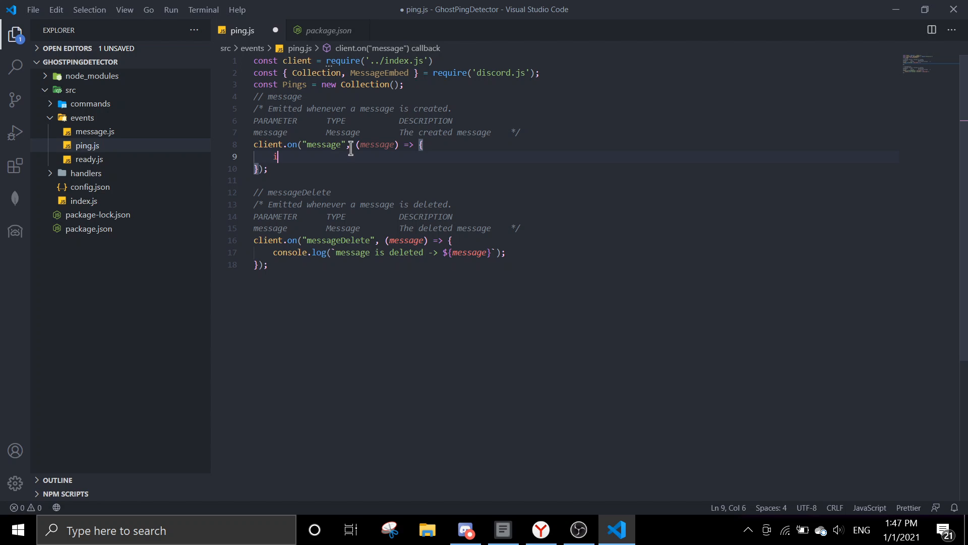
text(f(!message)
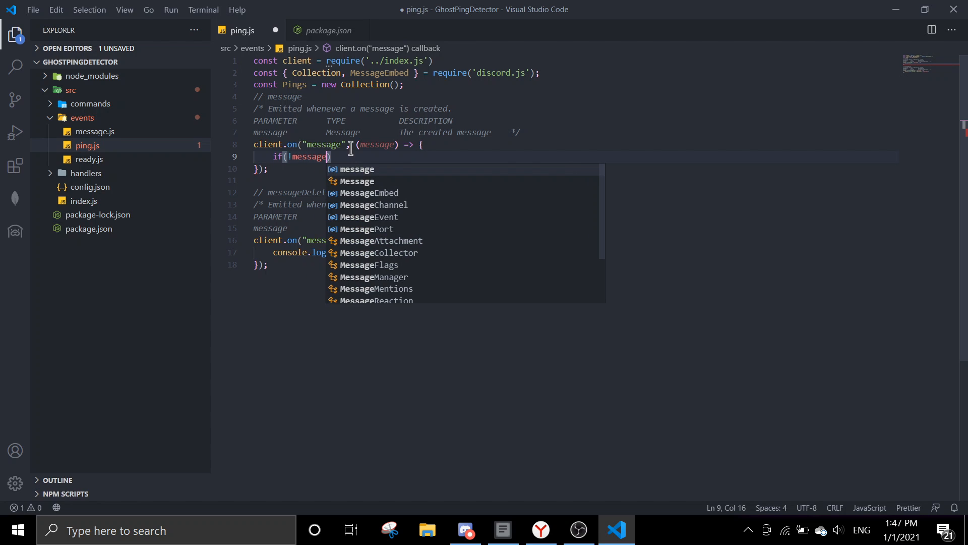
text(.mentions.members)
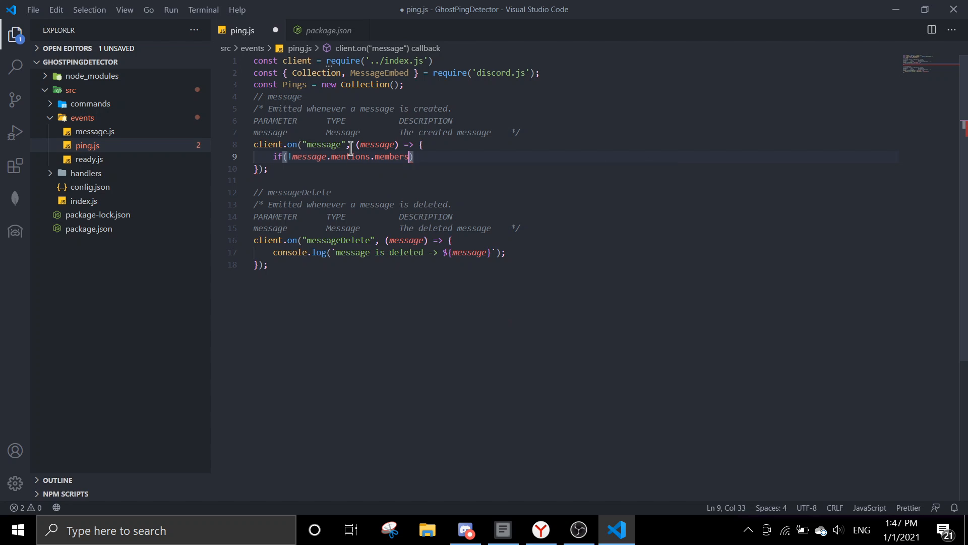
text(.first()) return;)
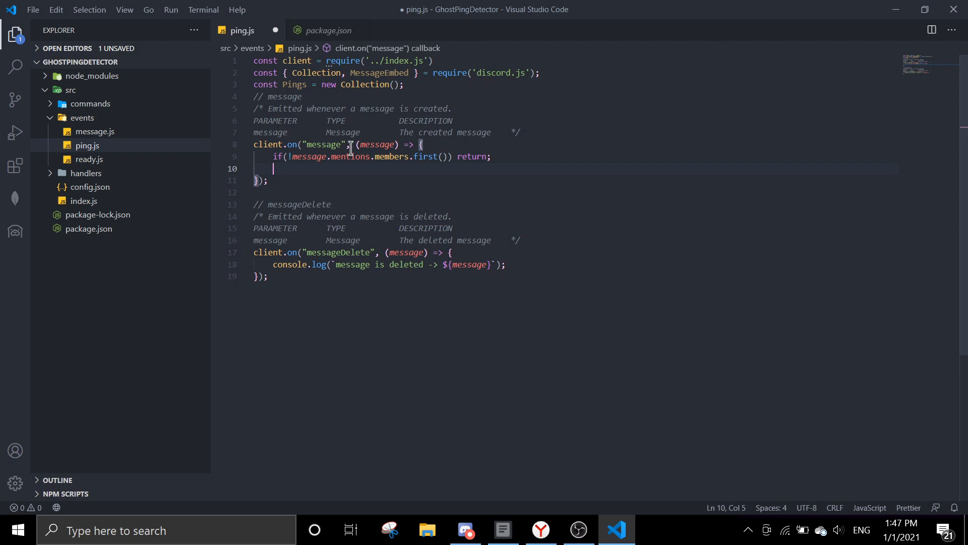
text(if(me)
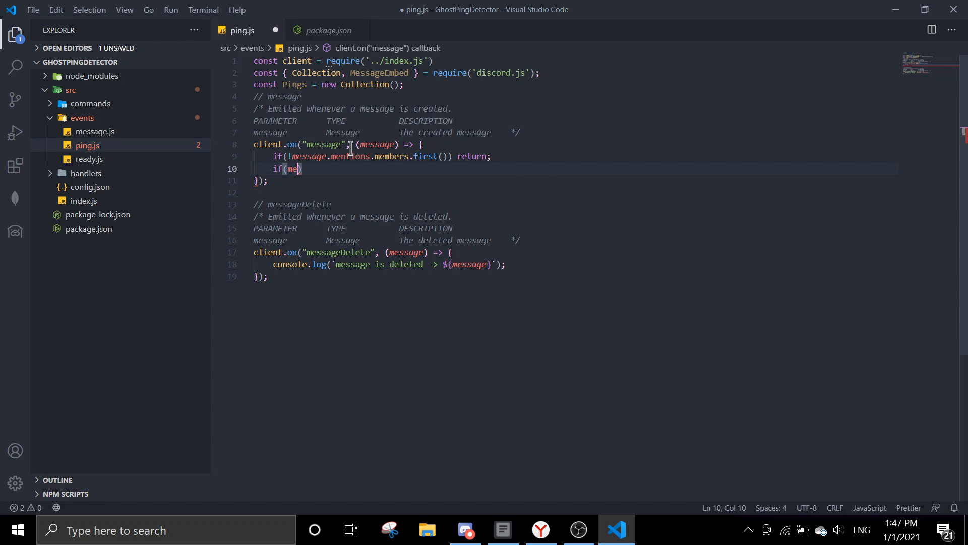
text(ssage.)
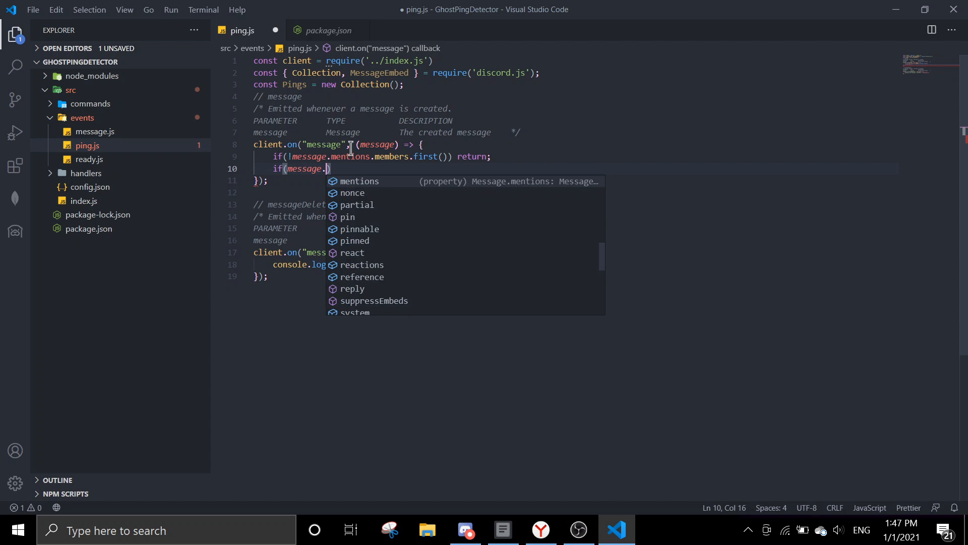
text(mentions.)
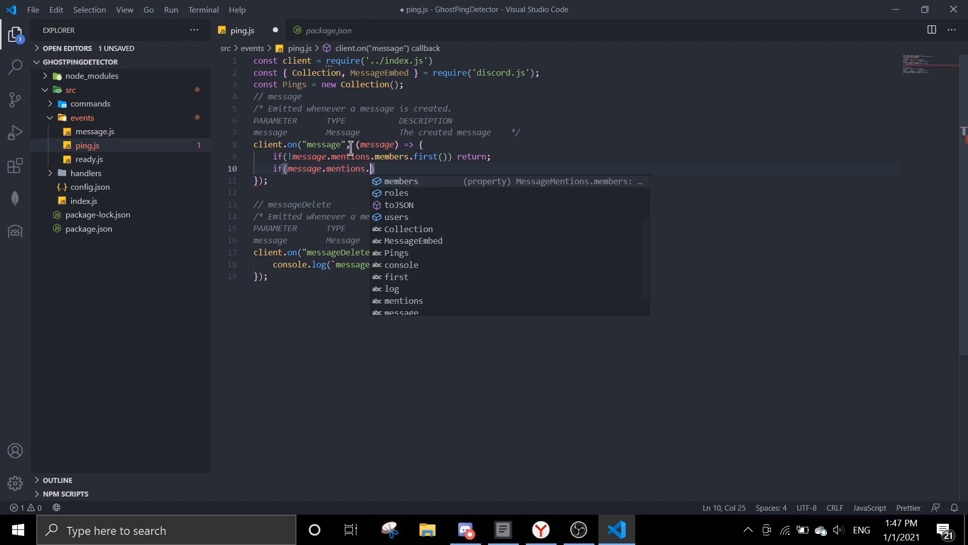
text(members.first()
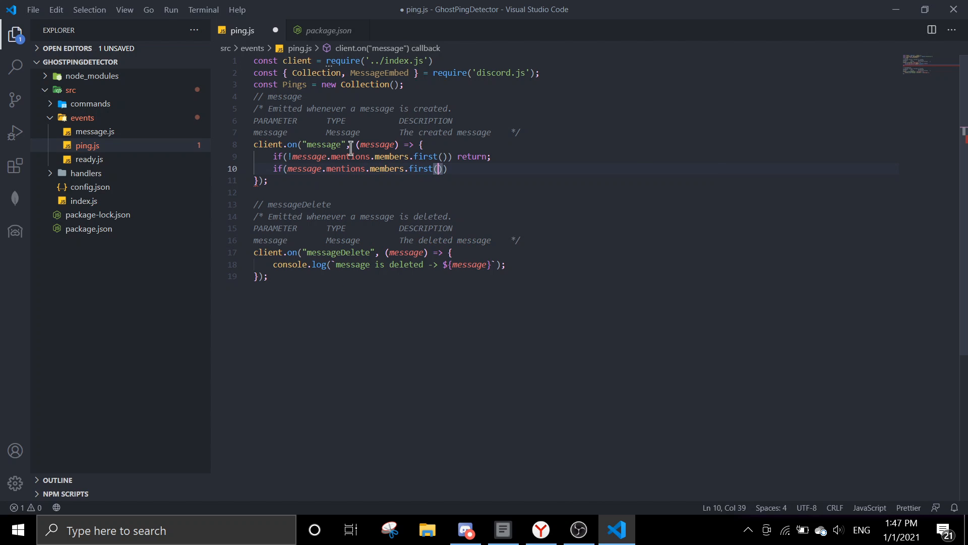
text(.id === message.author)
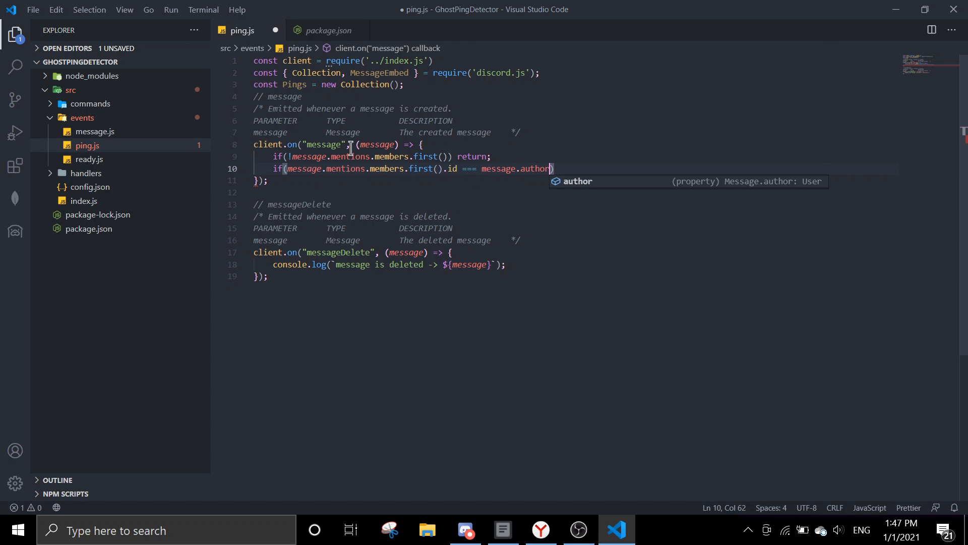
text(.id) return;l)
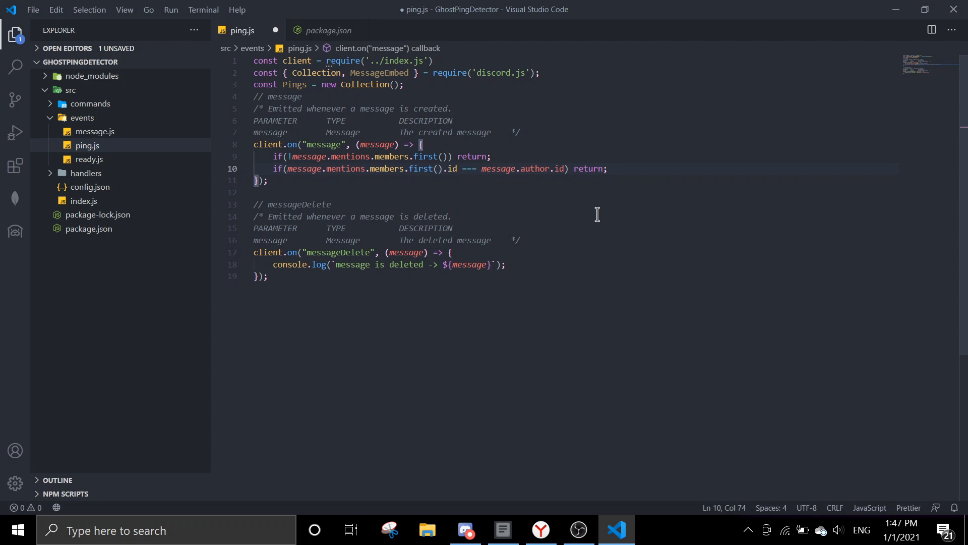
mouse_move(627, 208)
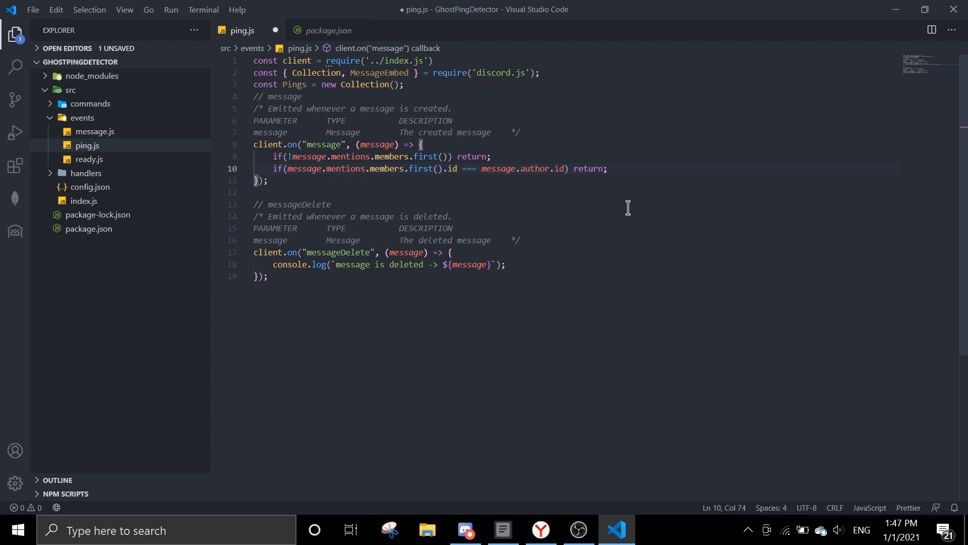
mouse_move(625, 173)
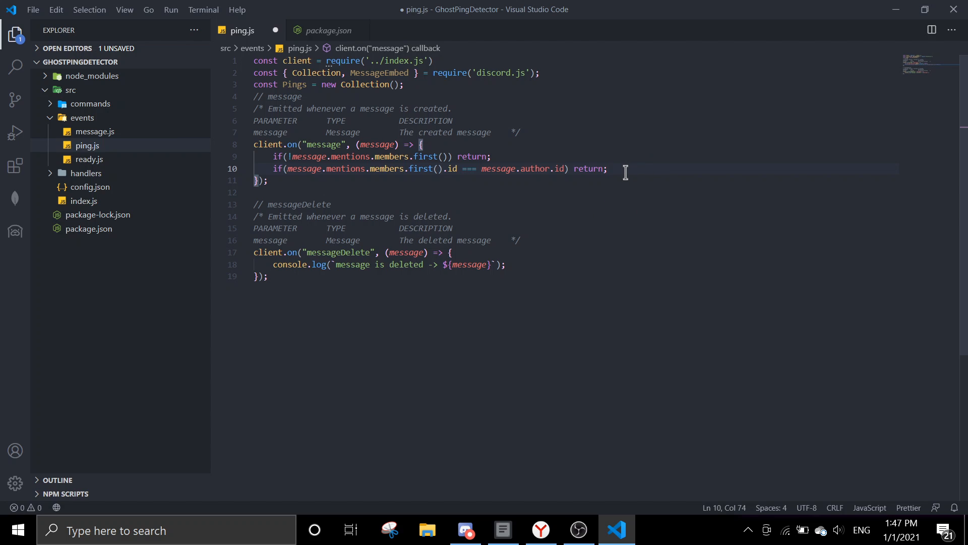
key(enter)
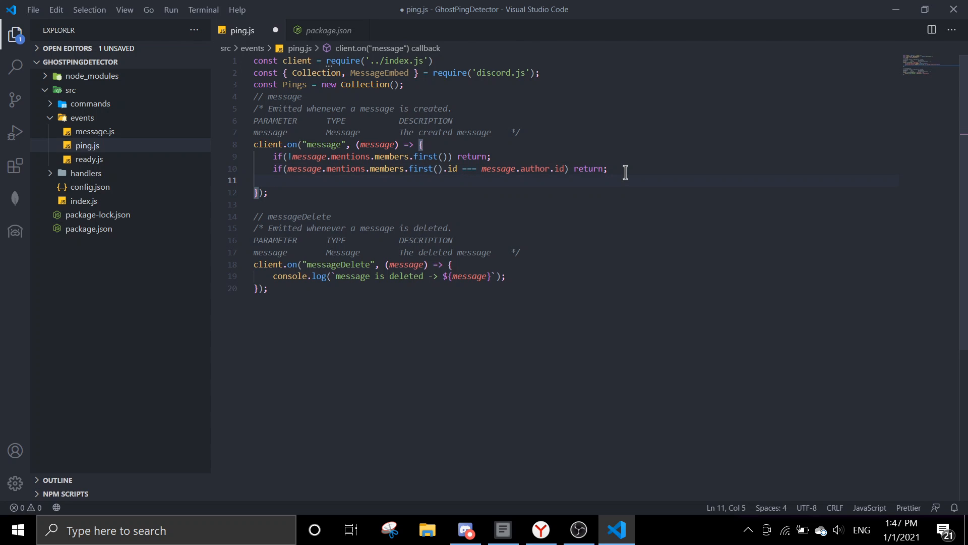
- Declare const time = 5000; in the message handler
text(const time =)
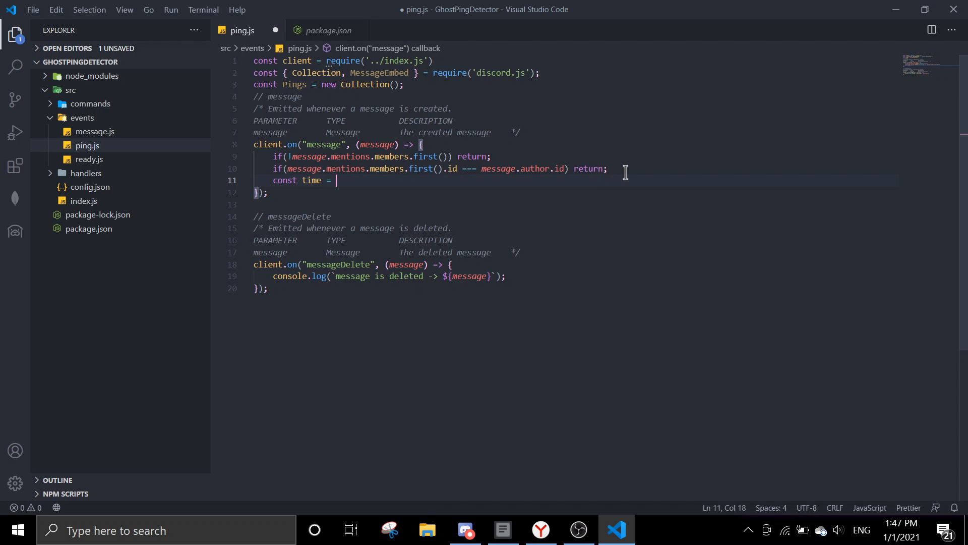
text(5000)
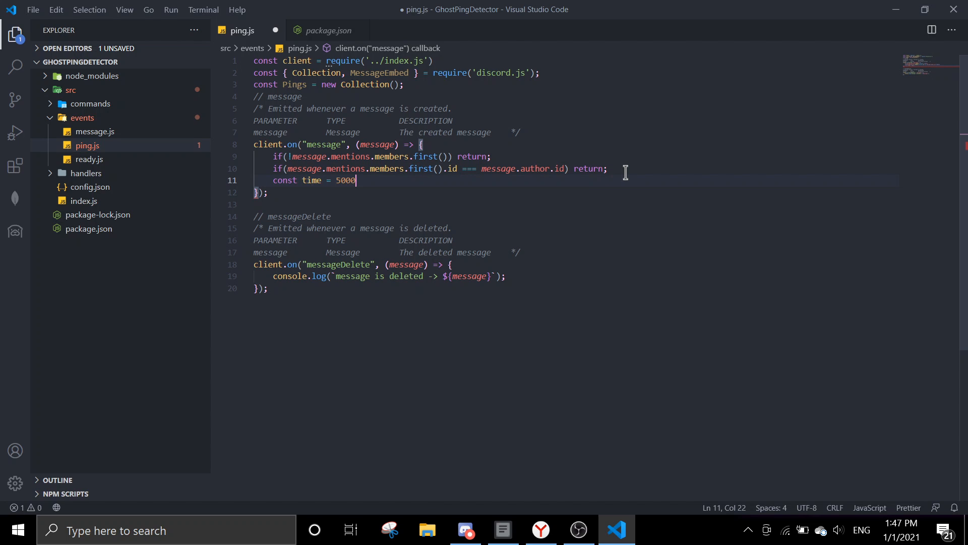
text(;)
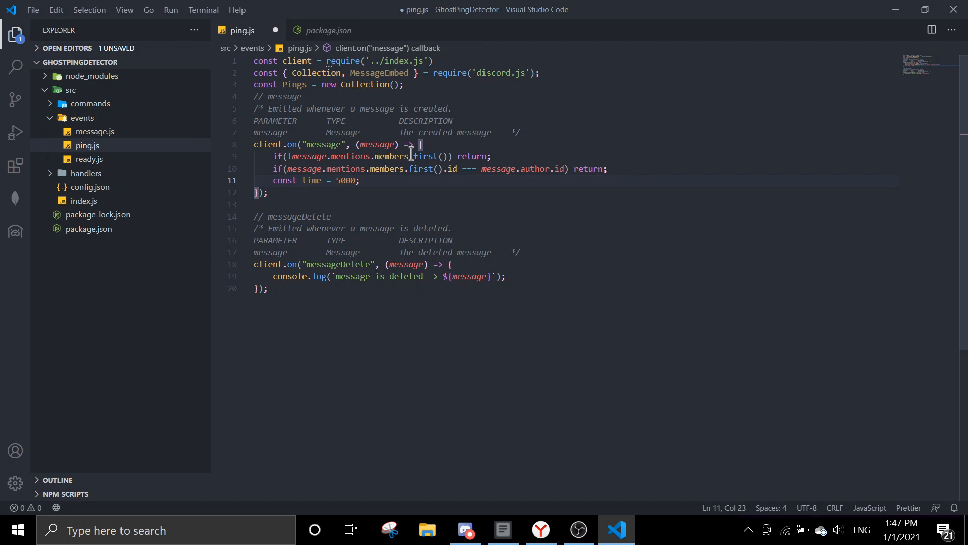
mouse_move(352, 169)
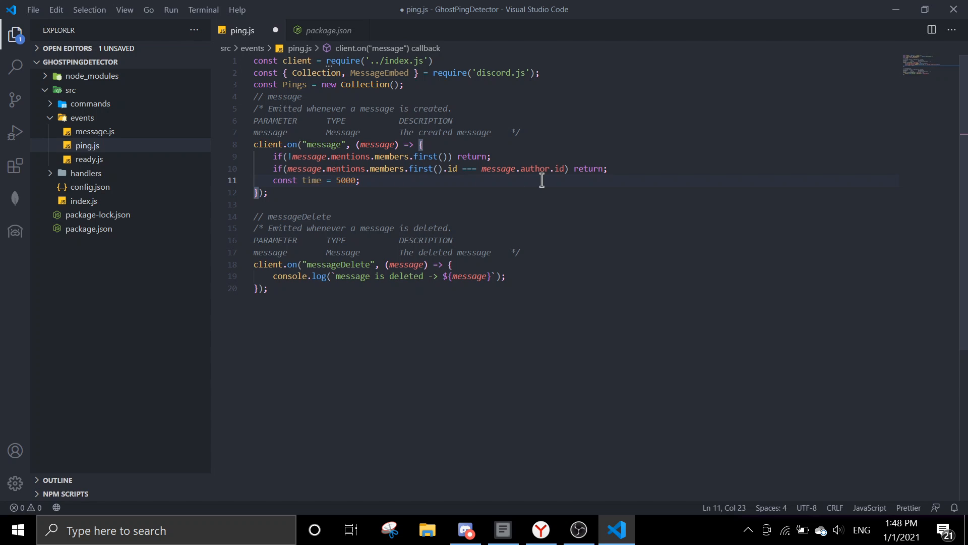
- Add Pings.set(`pinged:${message.mentions.members.first().id}`, Date.now() + time) and save ping.js
text(Pings.)
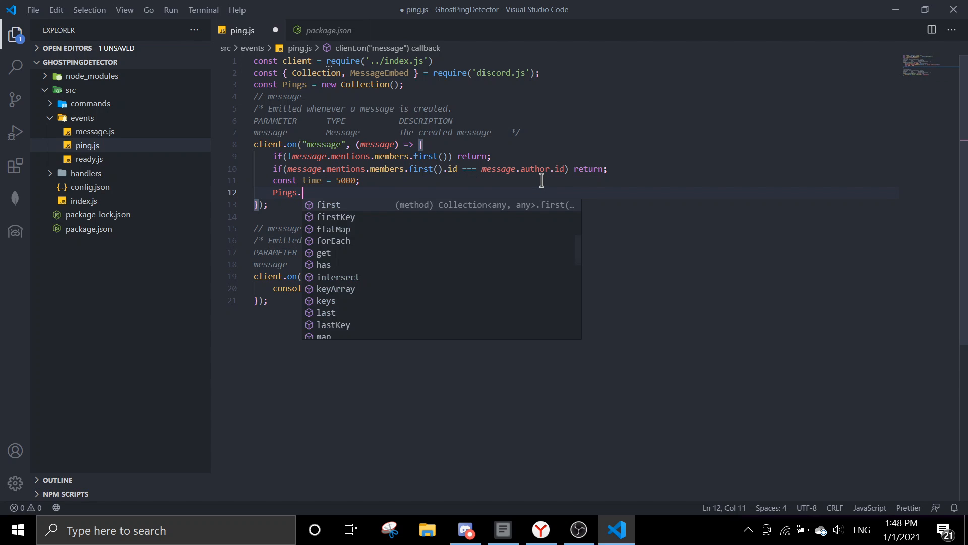
text(set()
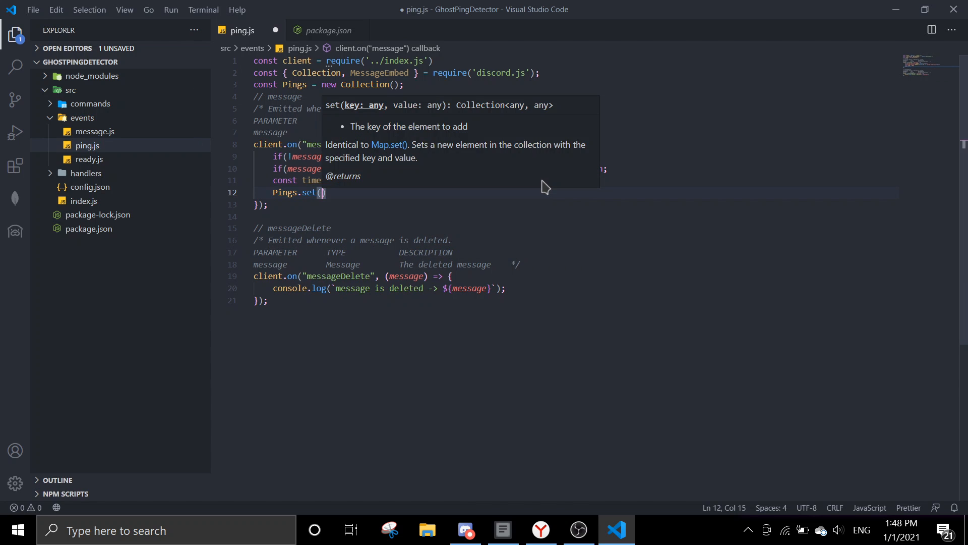
text(`ping`)
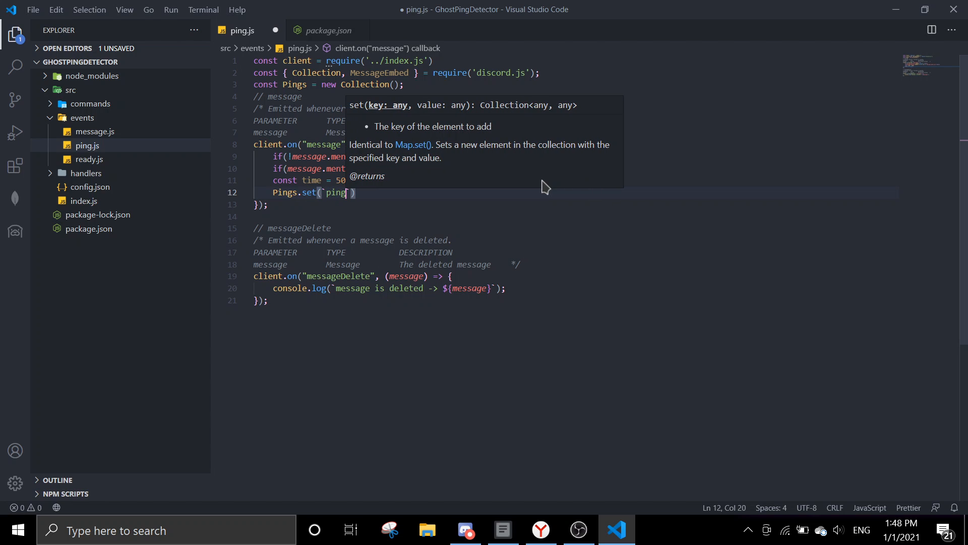
text(ed)
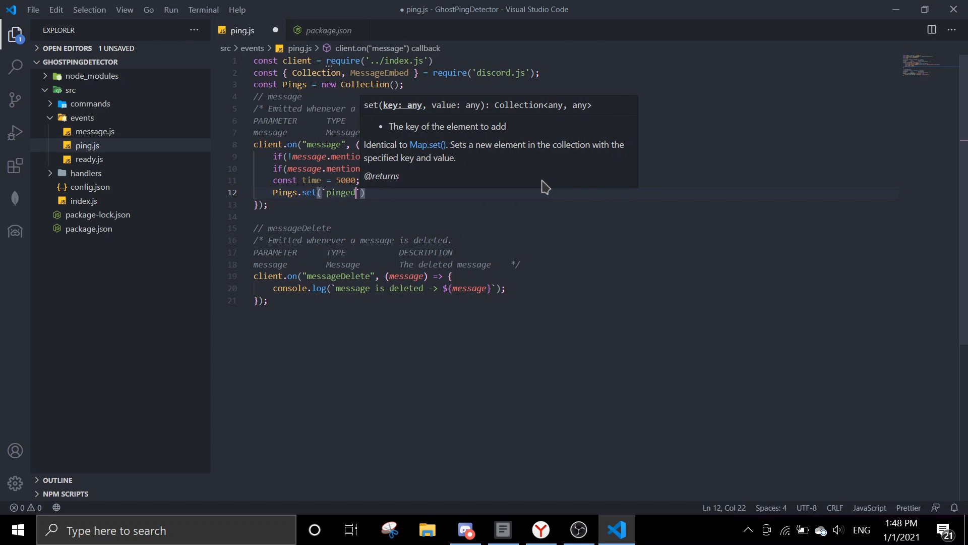
text(:${})
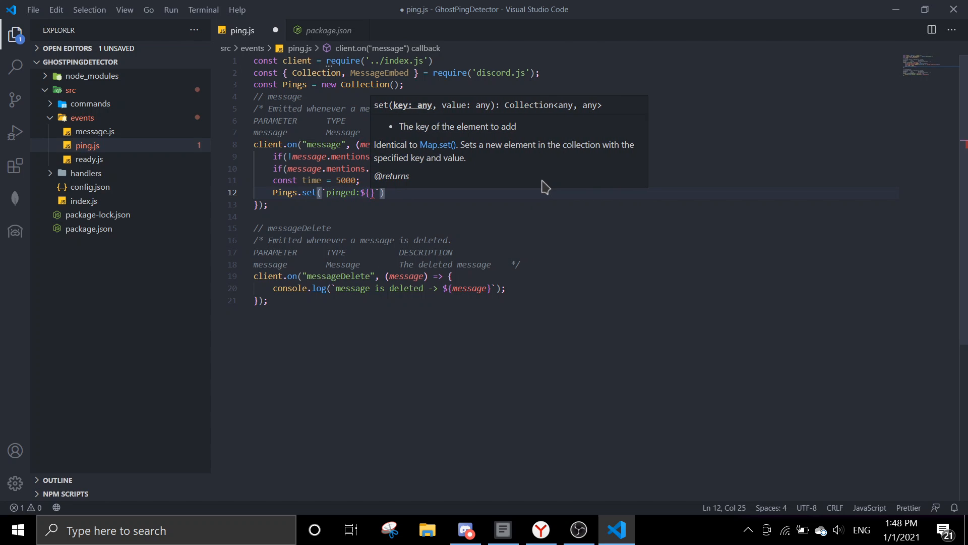
text(message.m)
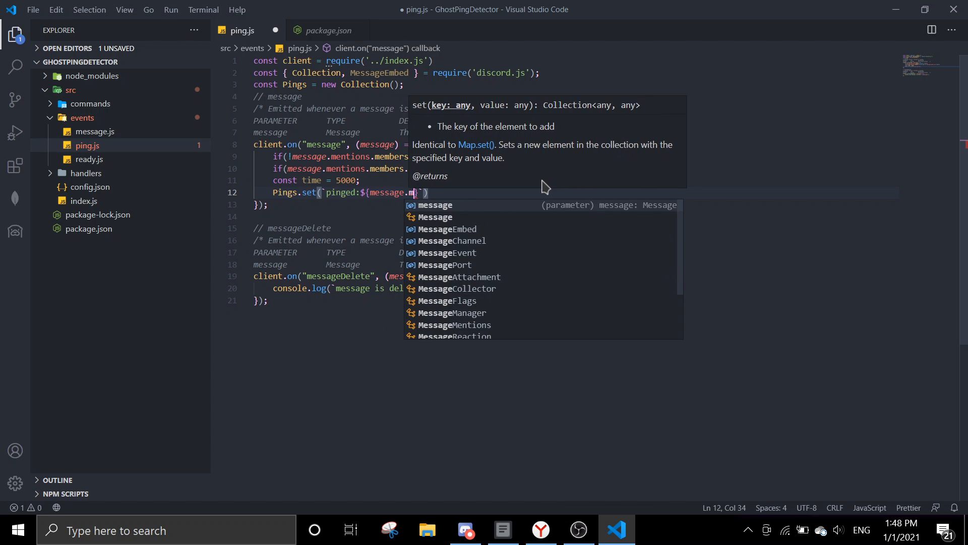
text(en)
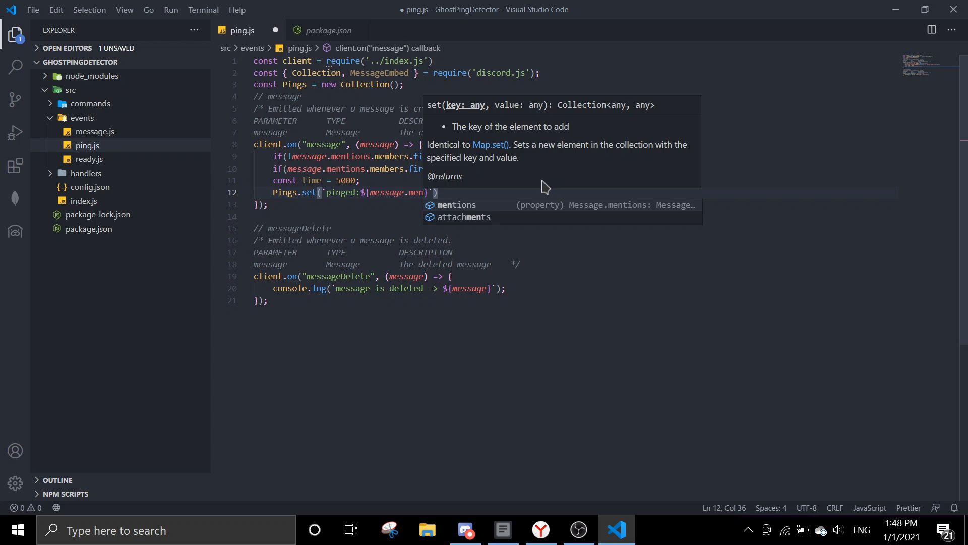
text(tions.members.first)
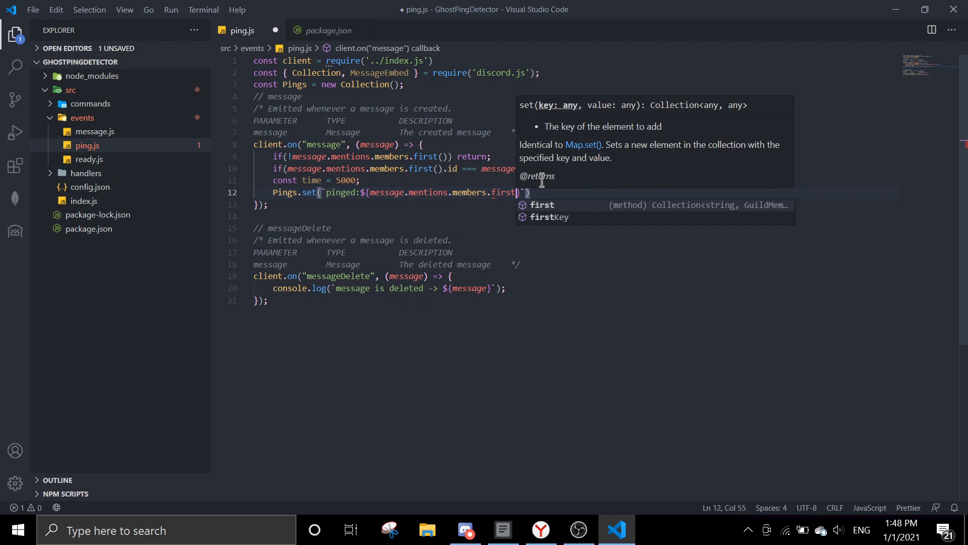
text(().id)
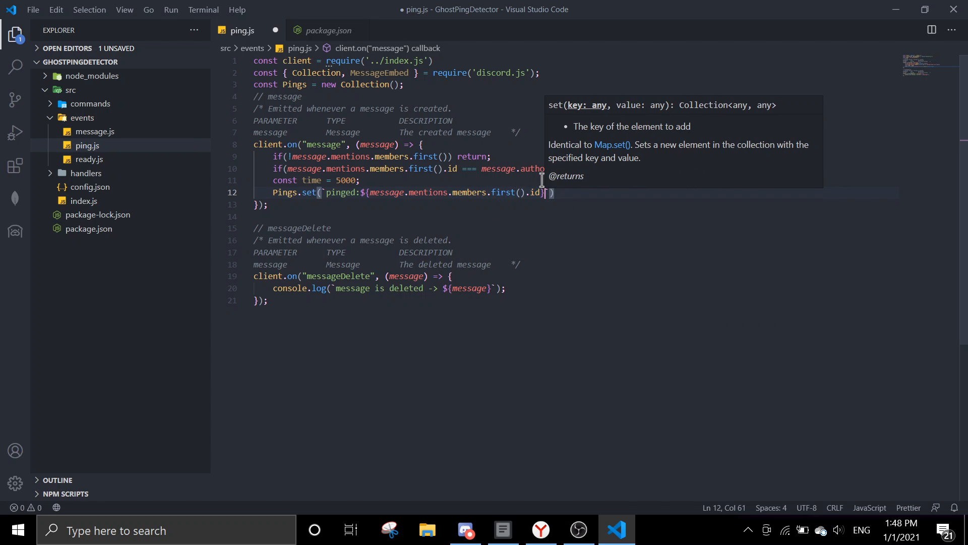
mouse_move(658, 164)
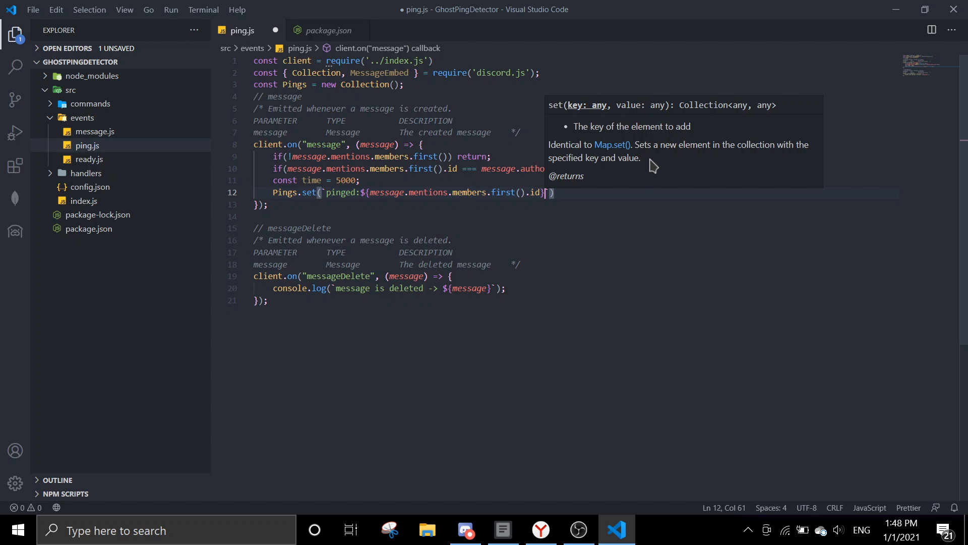
text(, Date.no)
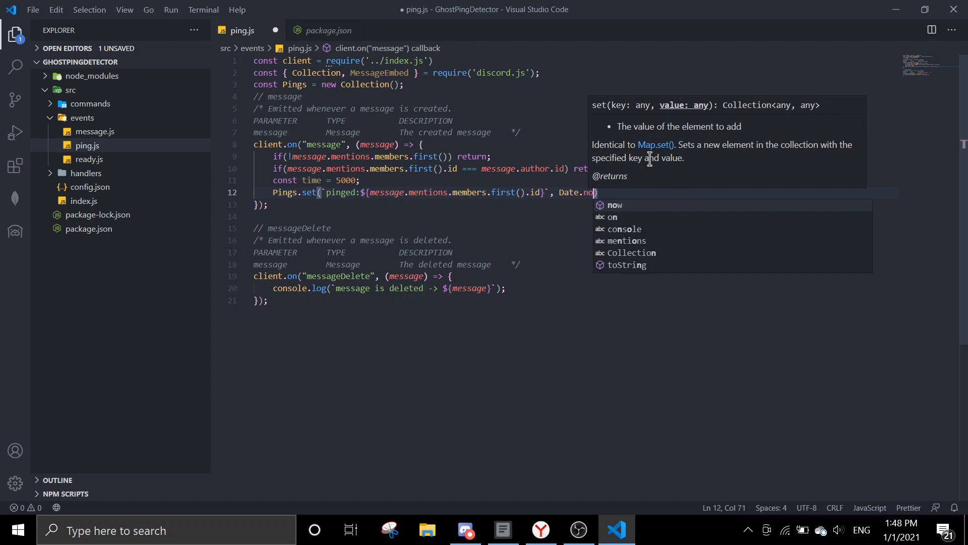
text(w()+)
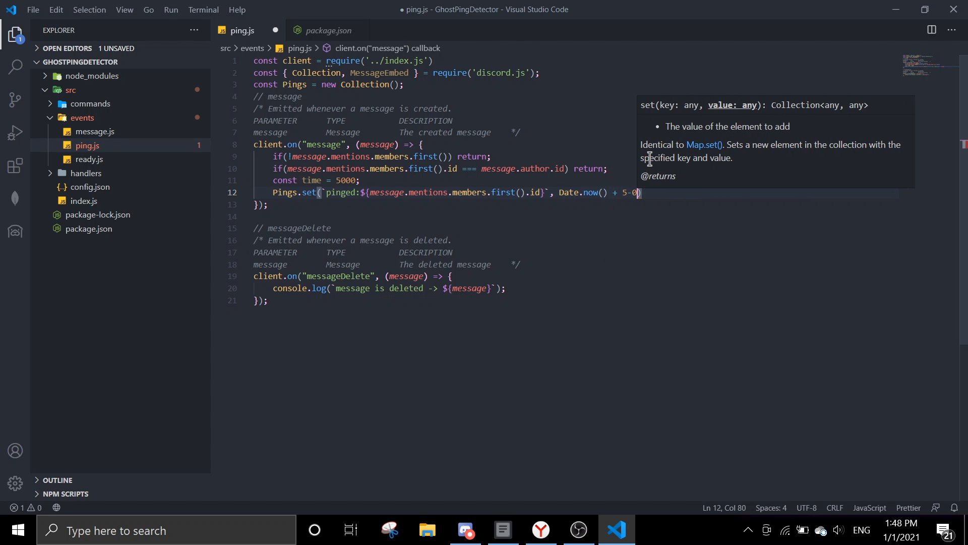
text(time)
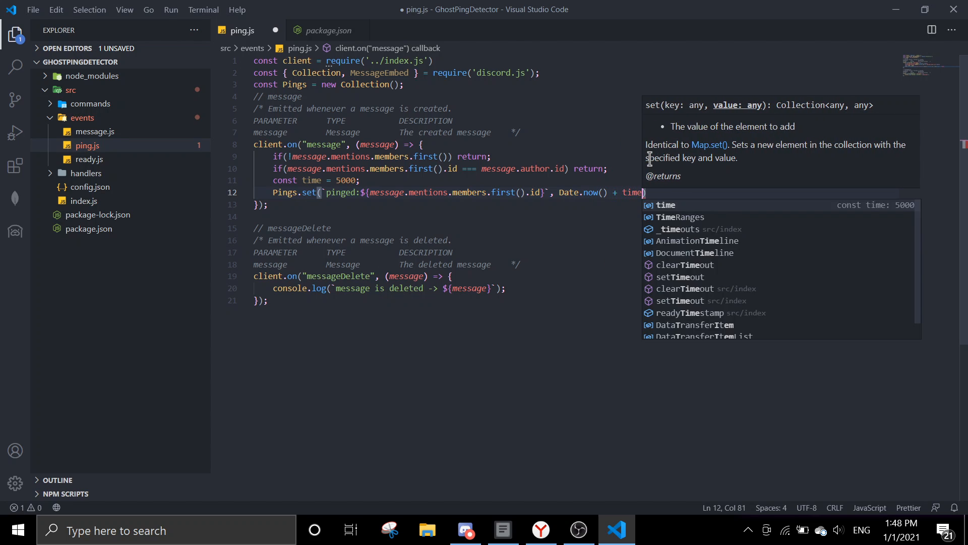
text();)
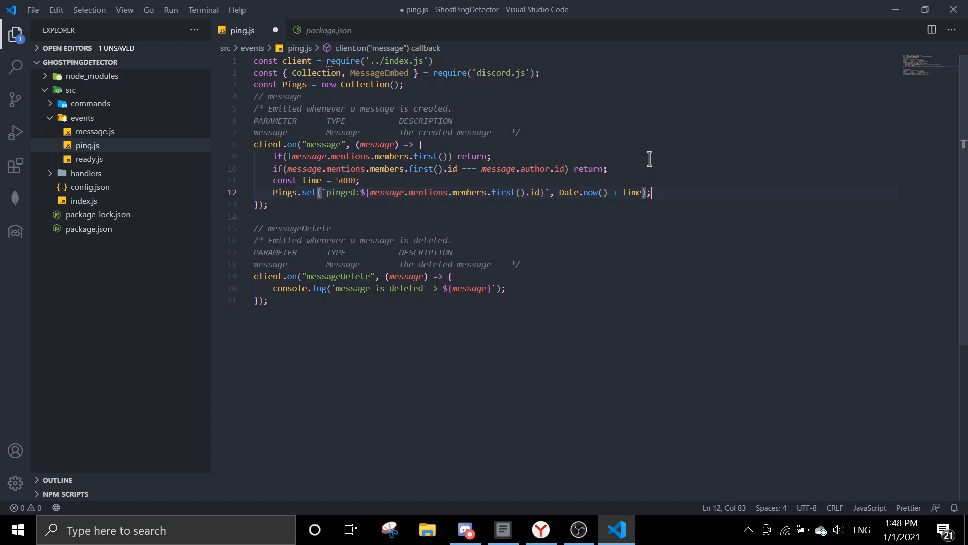
key(ctrl+s)
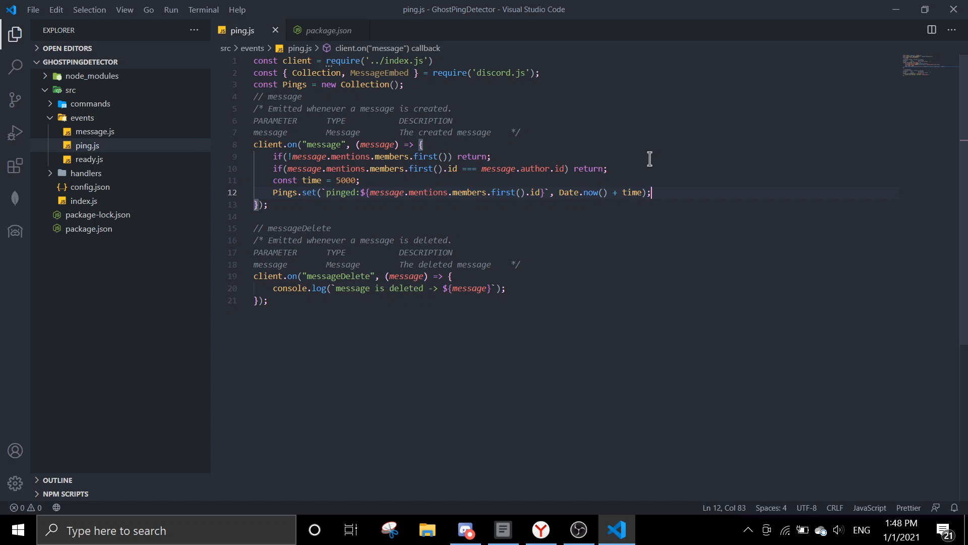
- Add a setTimeout that deletes the pinged key from Pings after time and logs 'deleted data!'
text(setTimeout(() => {)
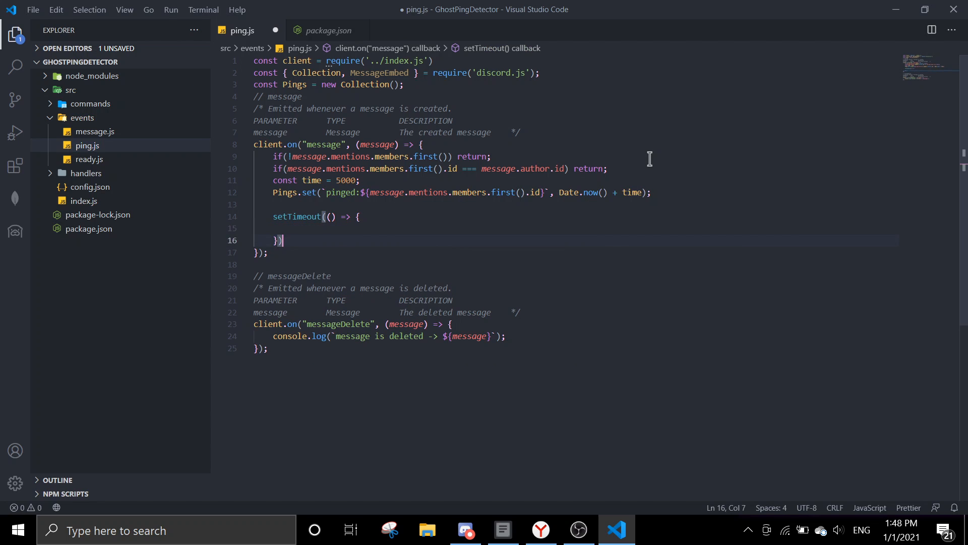
text(, time)
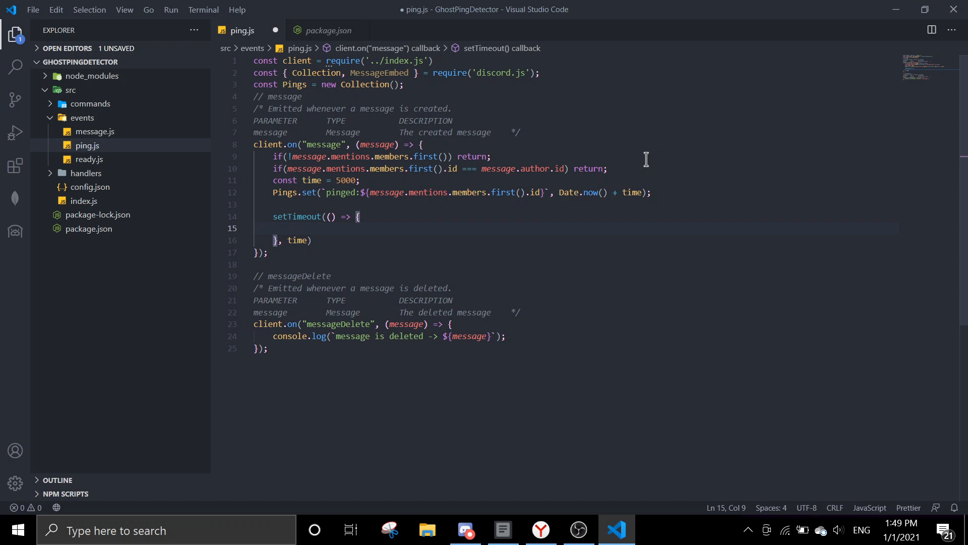
text(Pings)
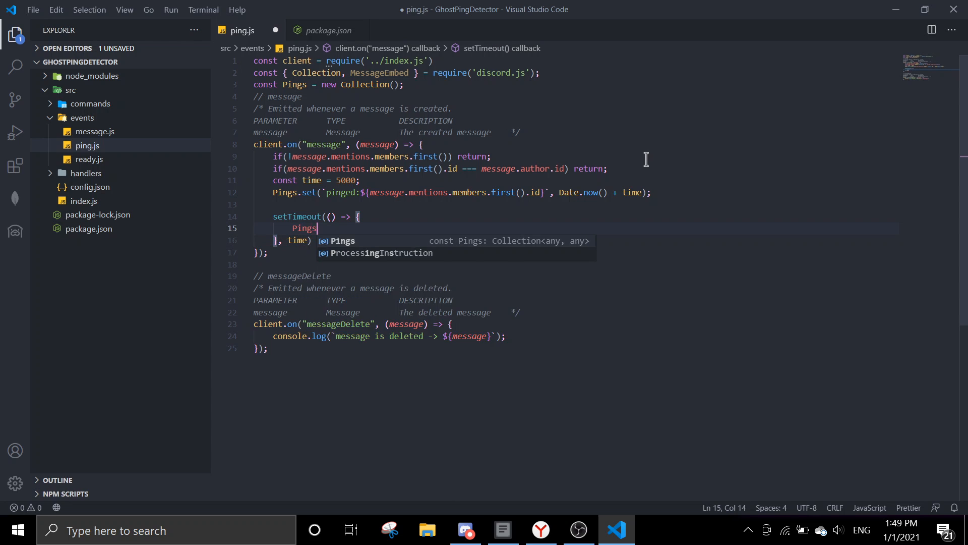
text(.delete())
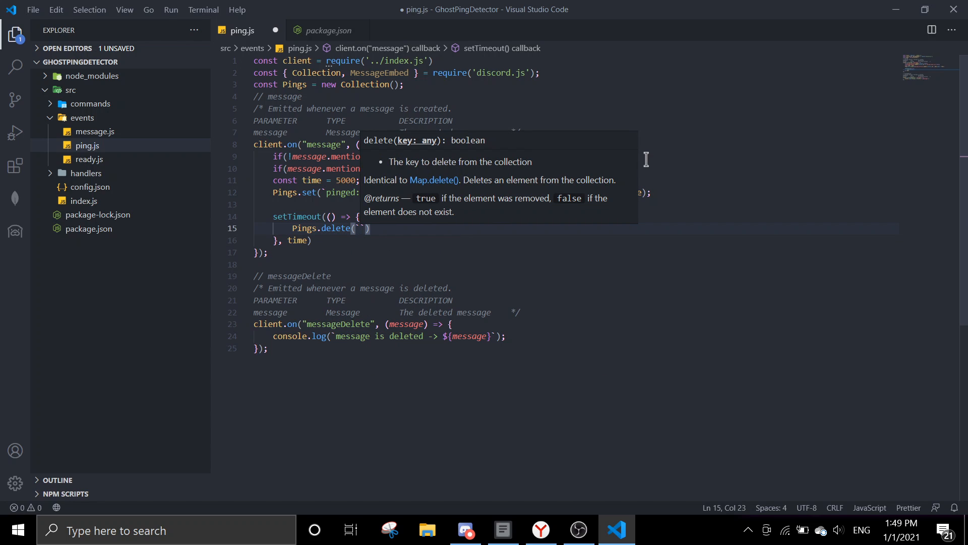
text(pinged:${)
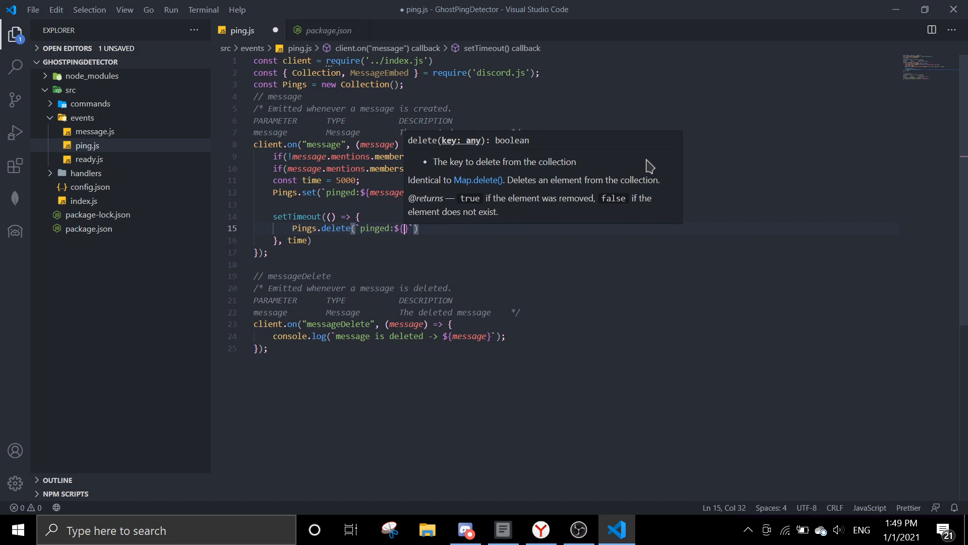
text(message.mentions.members.first().id)
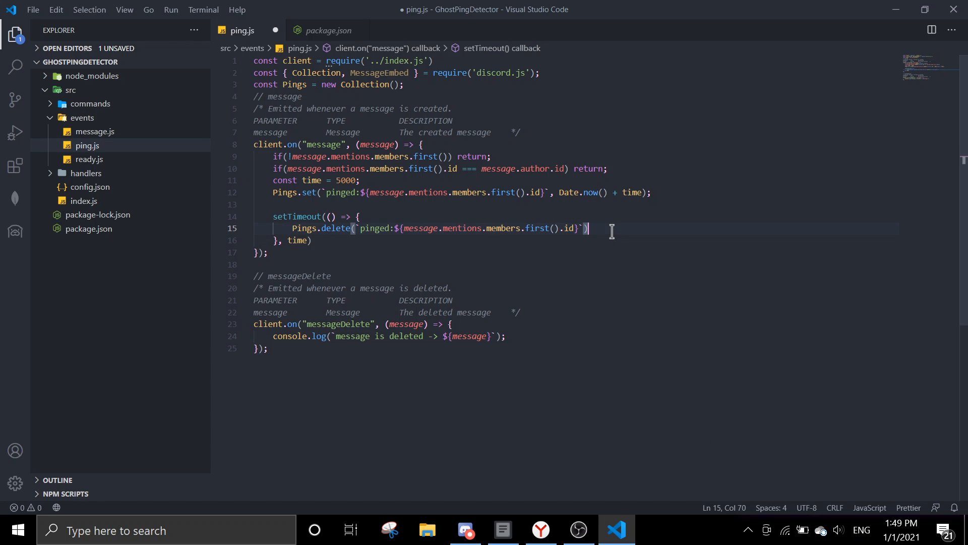
text(console.log('deleted data!)
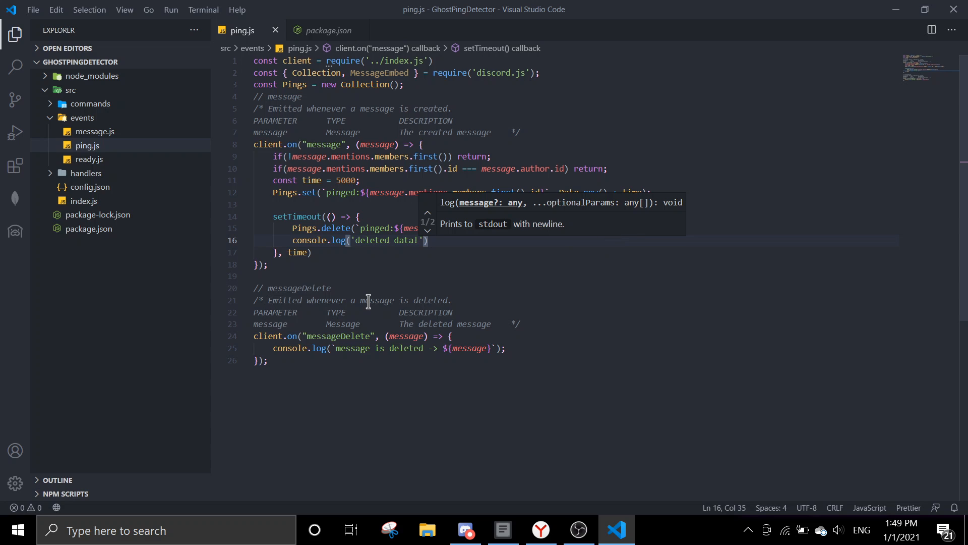
mouse_move(531, 342)
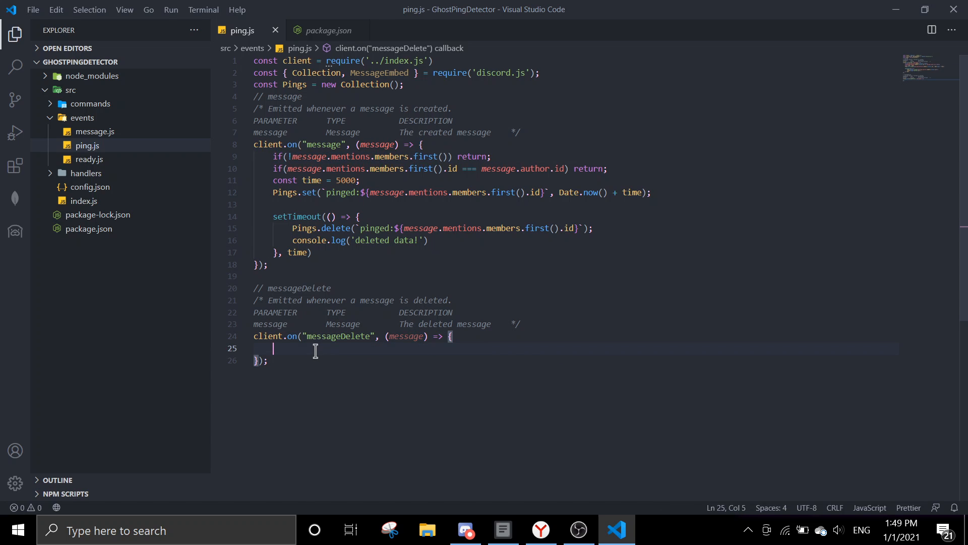
- In messageDelete, return if no member is mentioned and log 'There is a mention!'
text(if(!message.mentions.members.first()) return;)
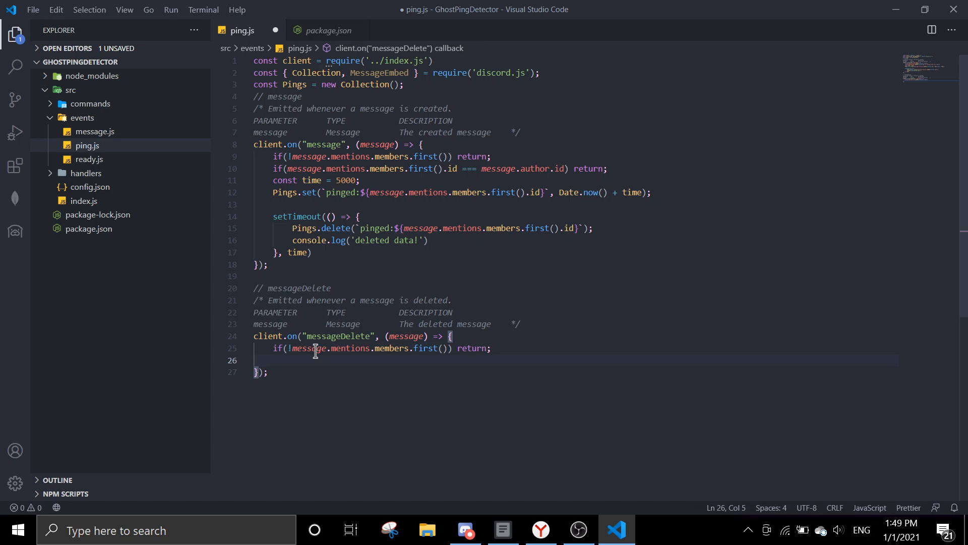
text(console.log(')
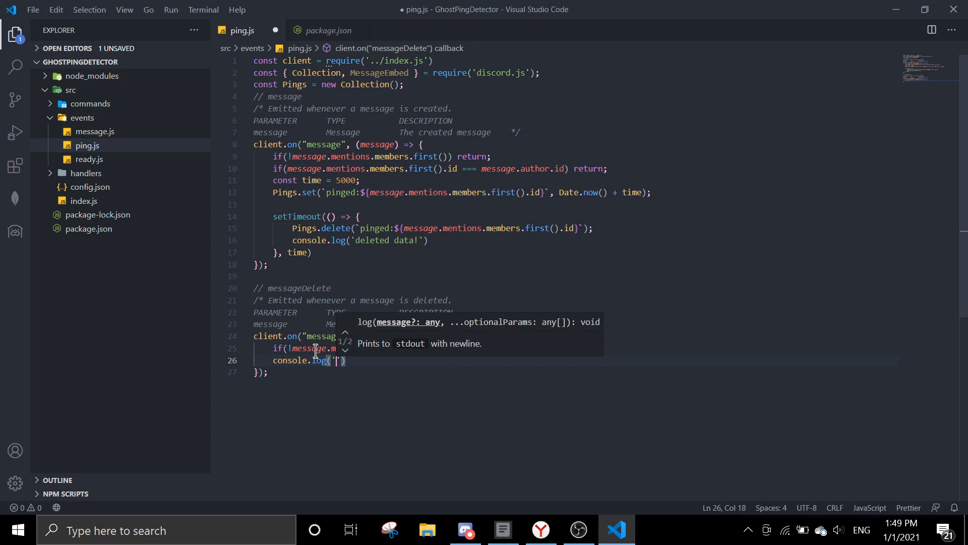
text(There is a mention!)
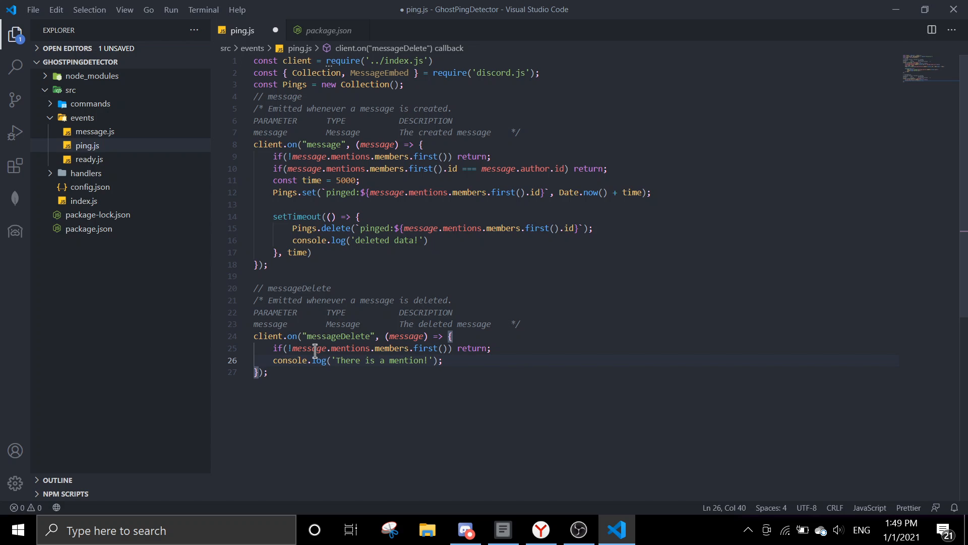
- Open an if block checking Pings.has(`pinged:${message.mentions.members.first().id}`)
text(if(Pings.)
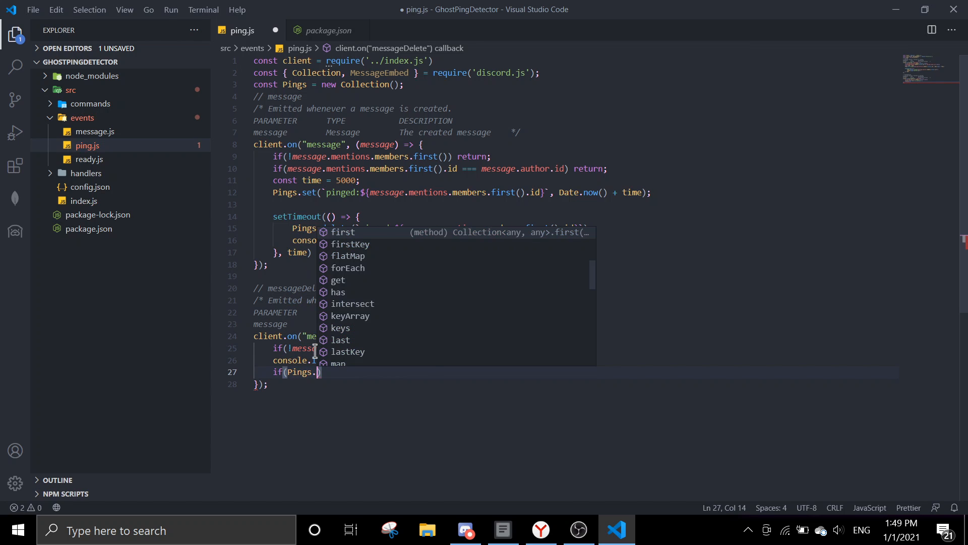
text(has(`pinged:${message.mentions.members.first()
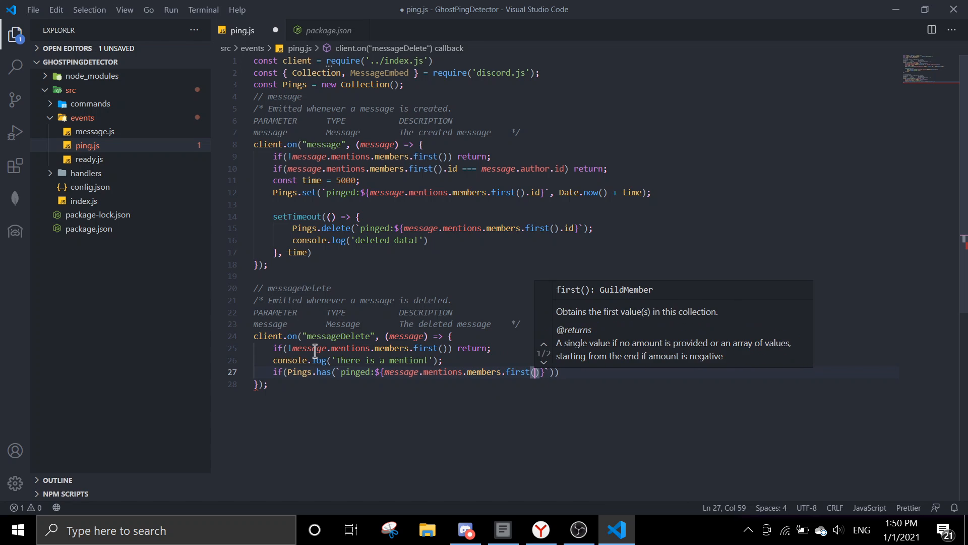
text(.id)
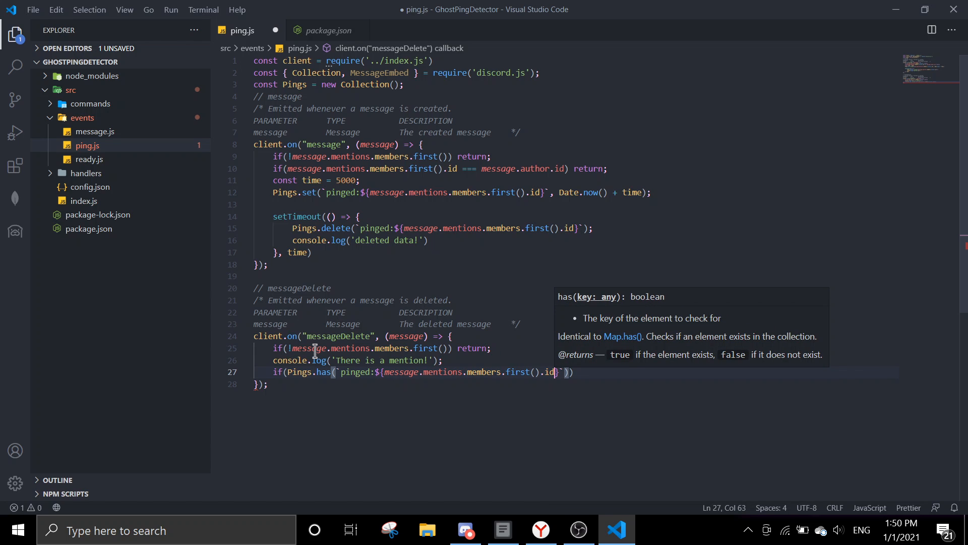
text())
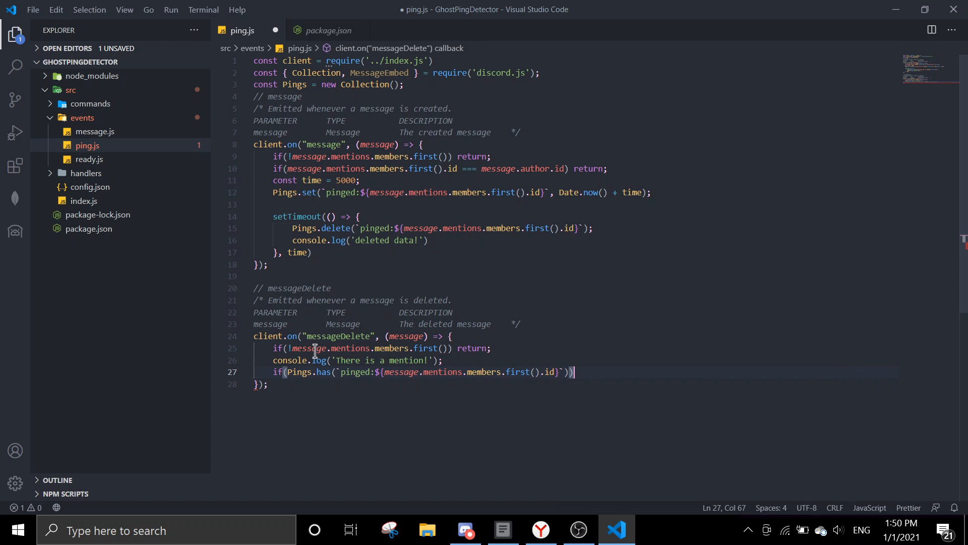
text({)
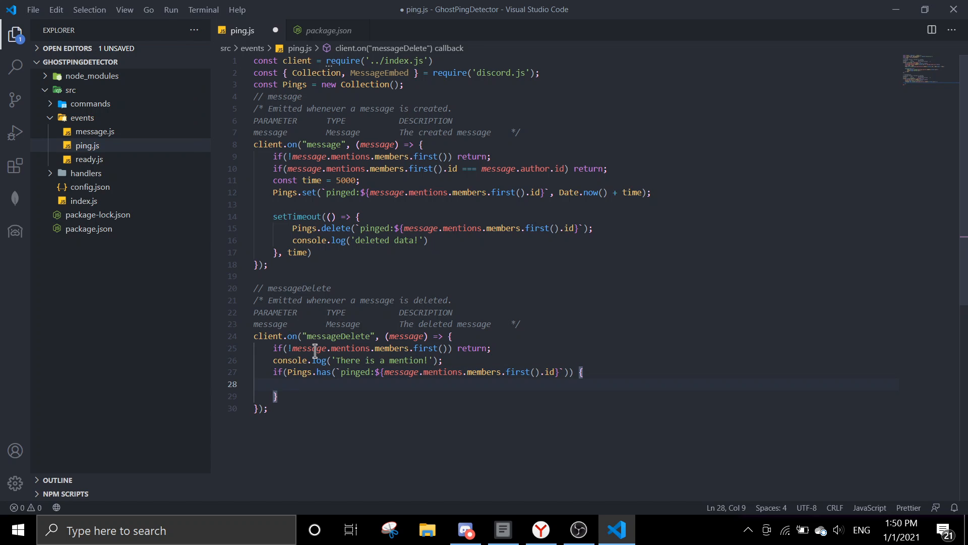
- Start message.channel.send with a MessageEmbed titled 'Ghost Ping Detected!', fixing a title typo
text(message.channel.se)
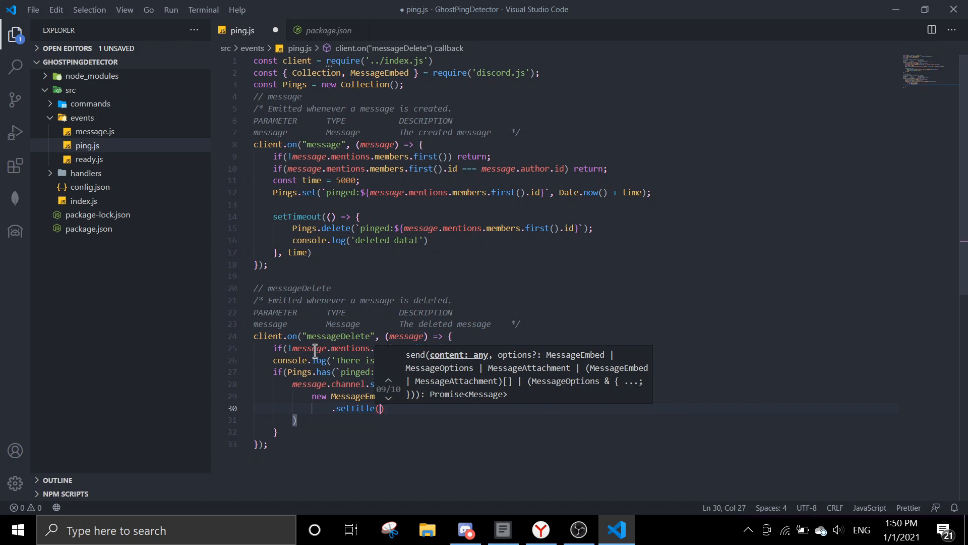
text(Ping Dele')
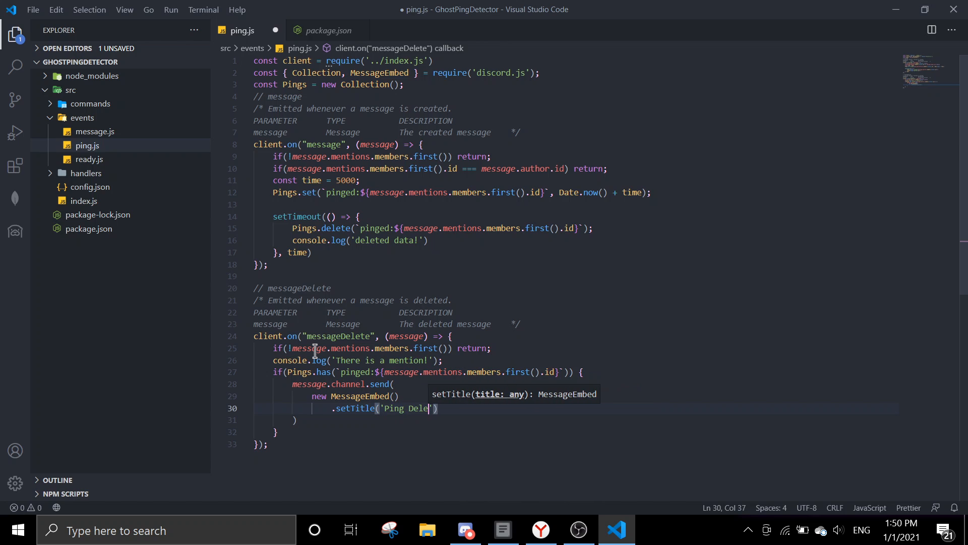
key(Backspace)
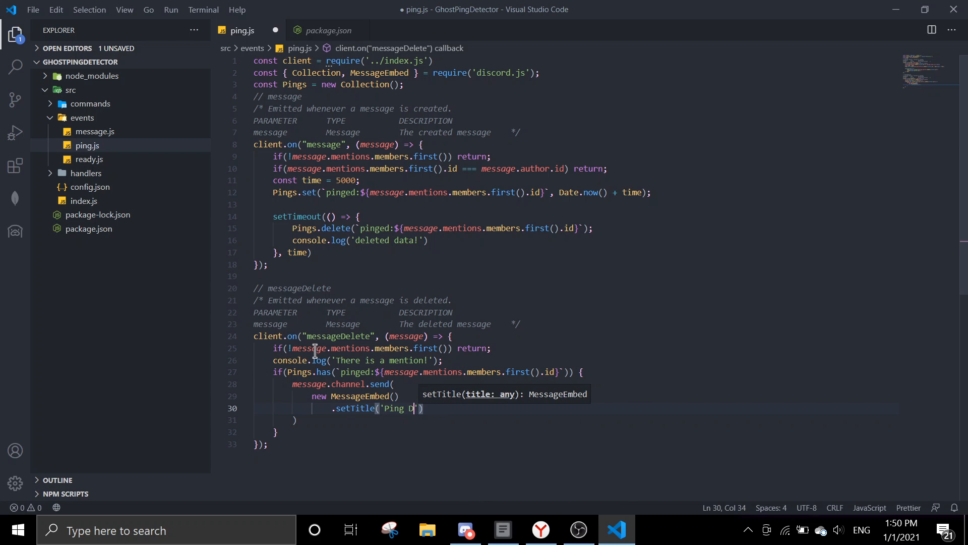
key(Backspace)
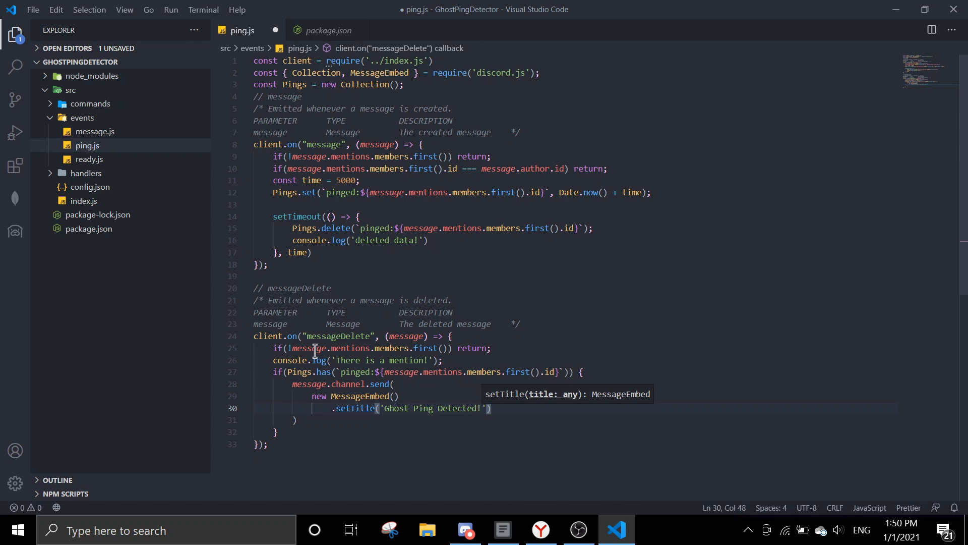
- Add inline Author and Content (message.content) fields to the embed
text(.set)
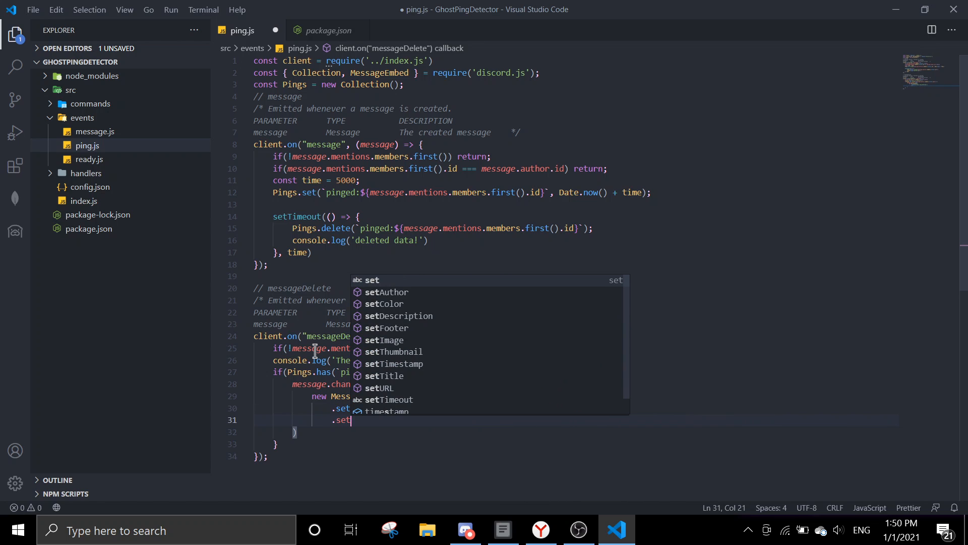
text(addField(')
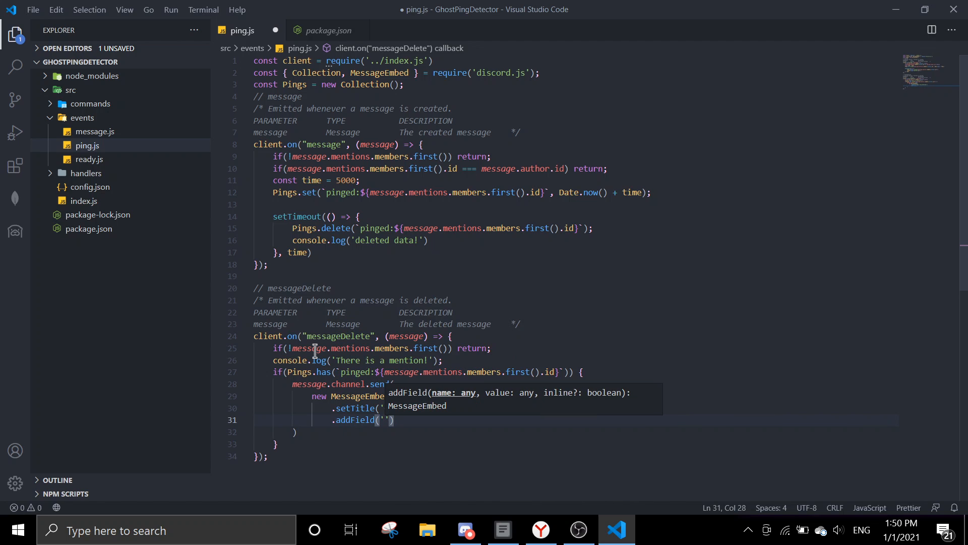
text(Author)
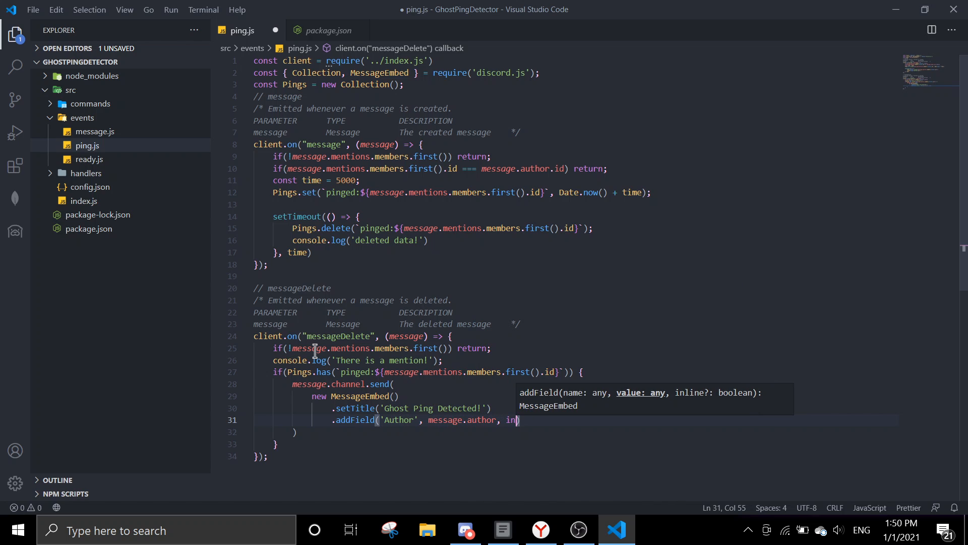
text(true)
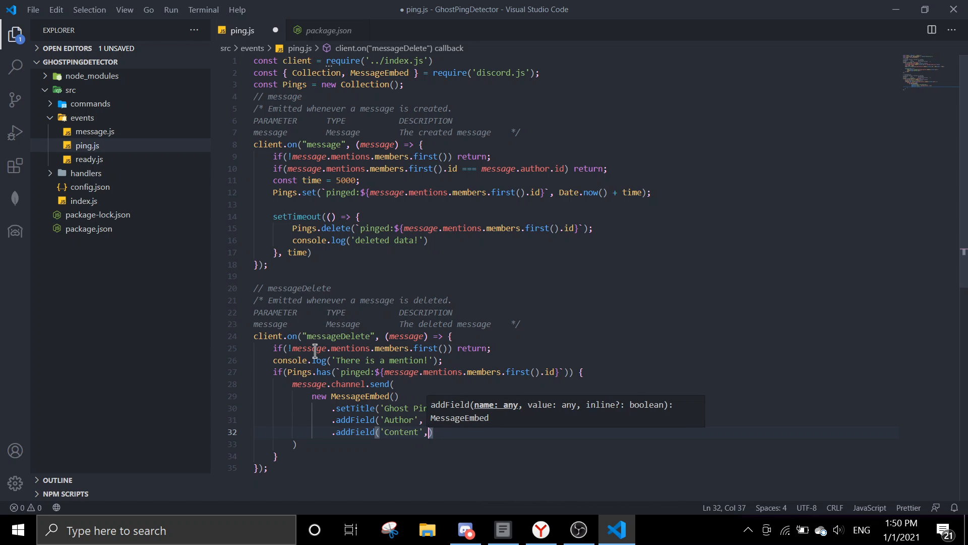
text(message.c)
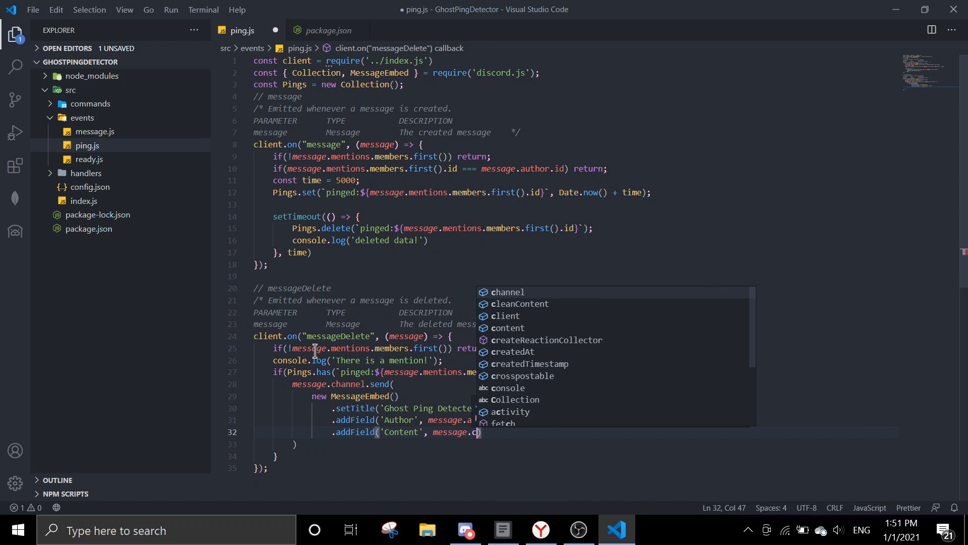
text(ontent, tr)
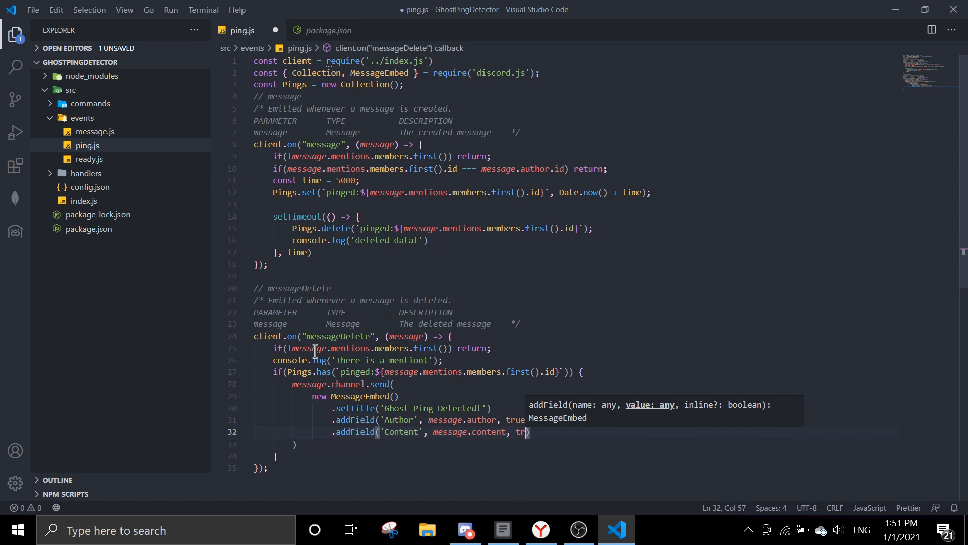
text(ue))
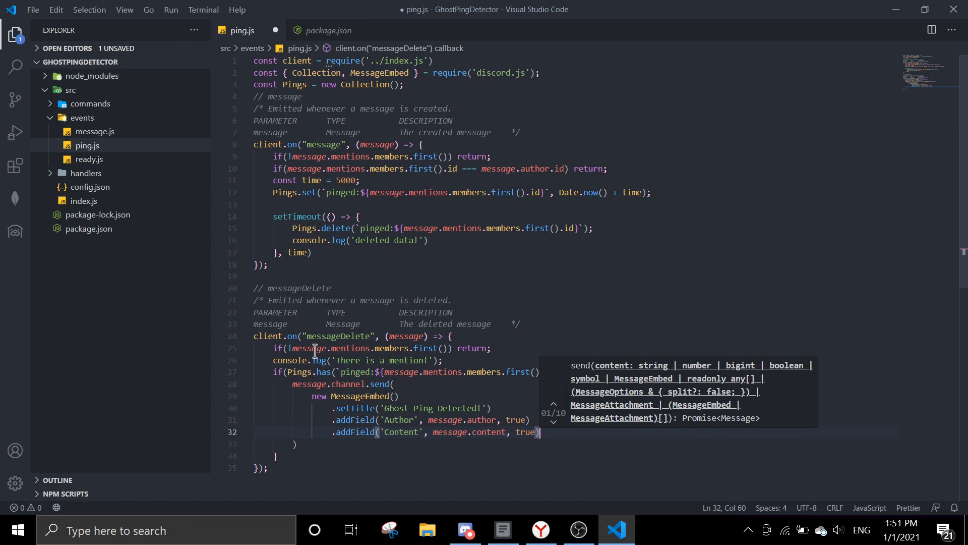
key(Enter)
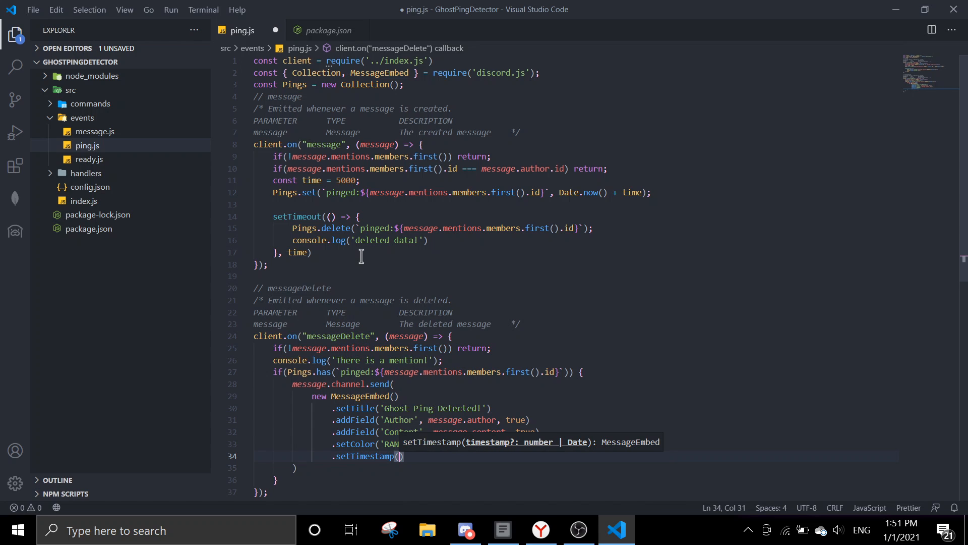
mouse_move(338, 444)
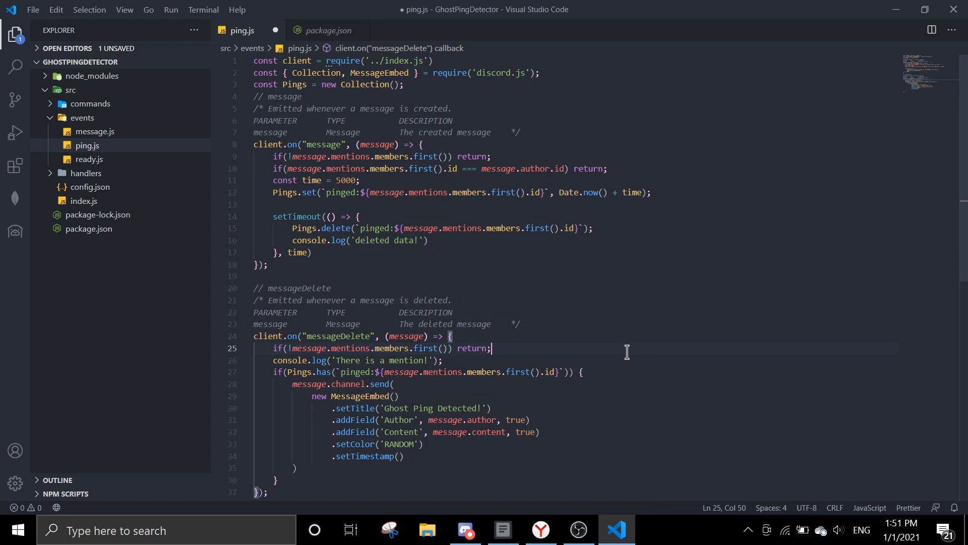
- Run node . in the integrated terminal to start the bot
key(ctrl+`)
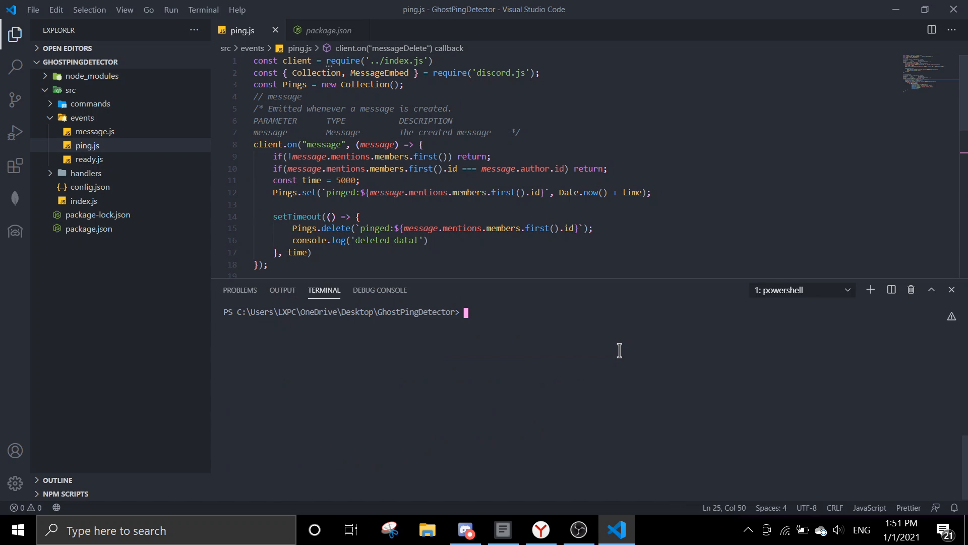
text(node .)
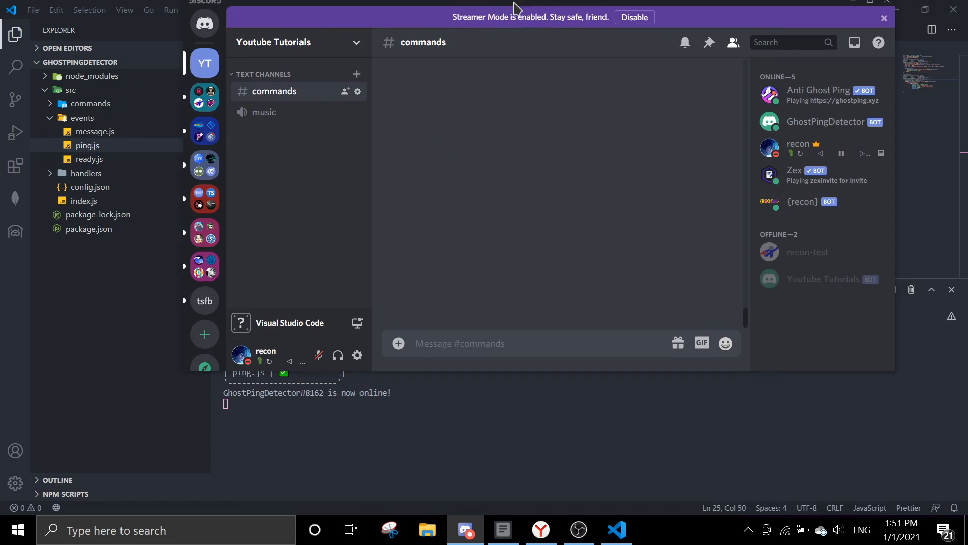
text(@recon)
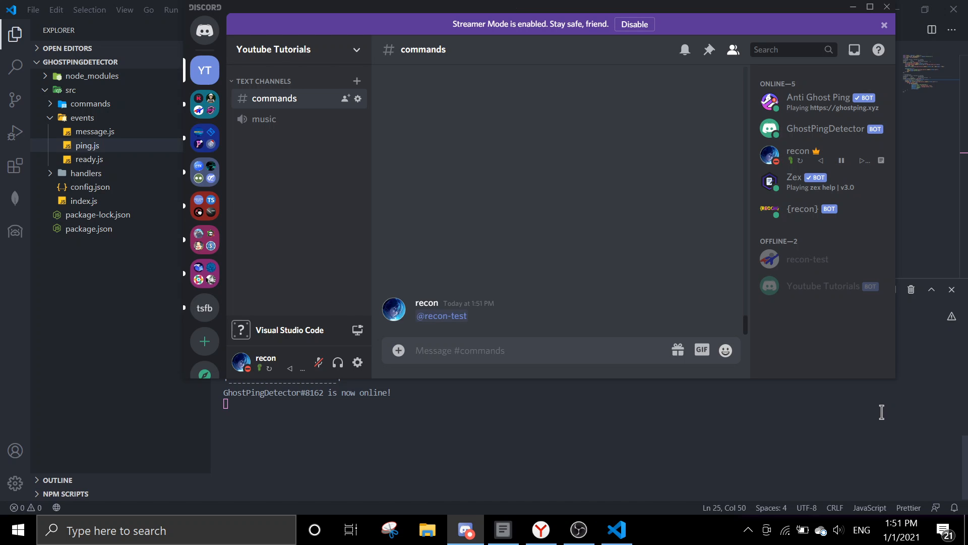
double_click(441, 316)
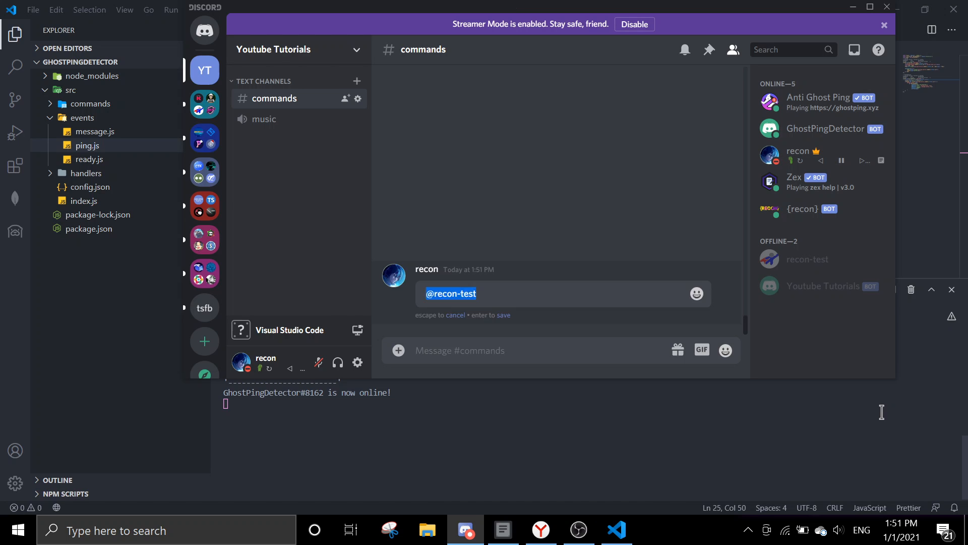
key(Enter)
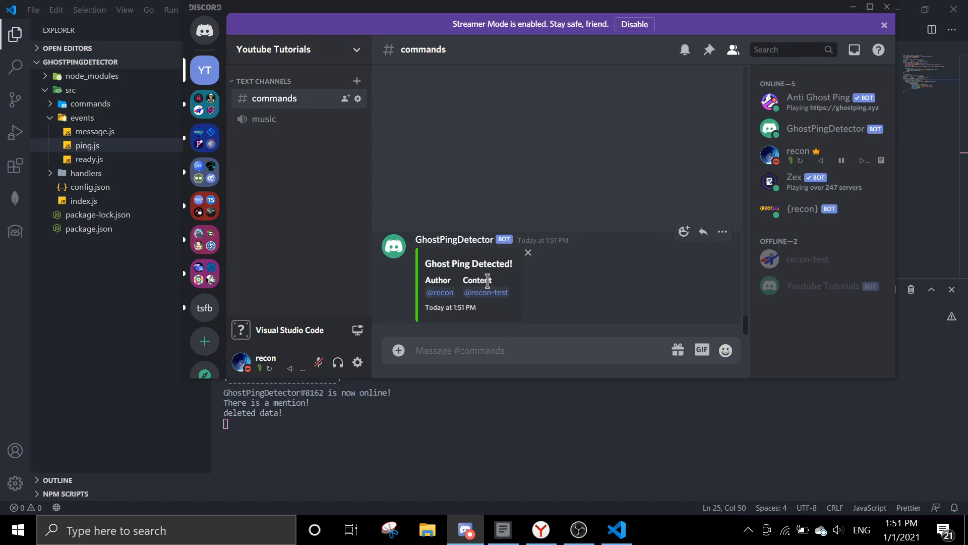
text(@recon)
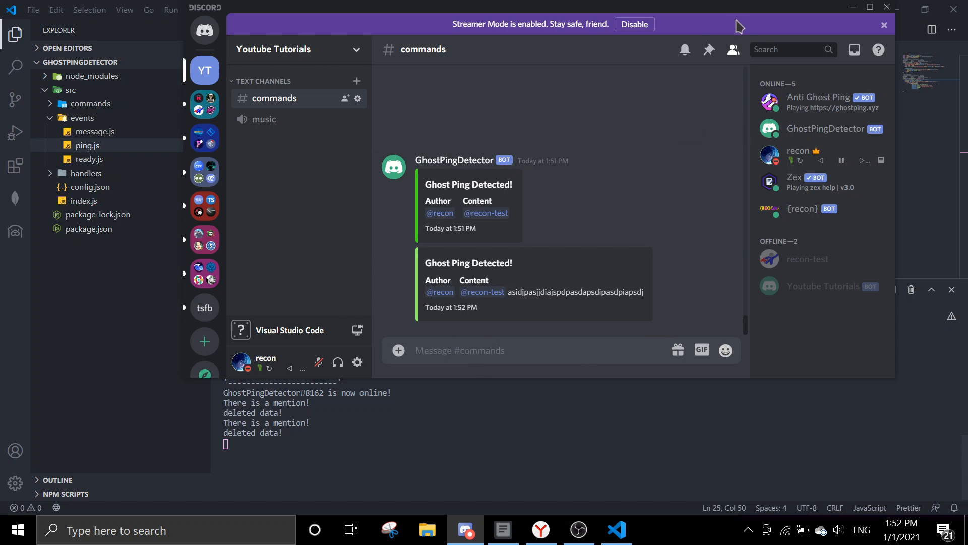
click(616, 530)
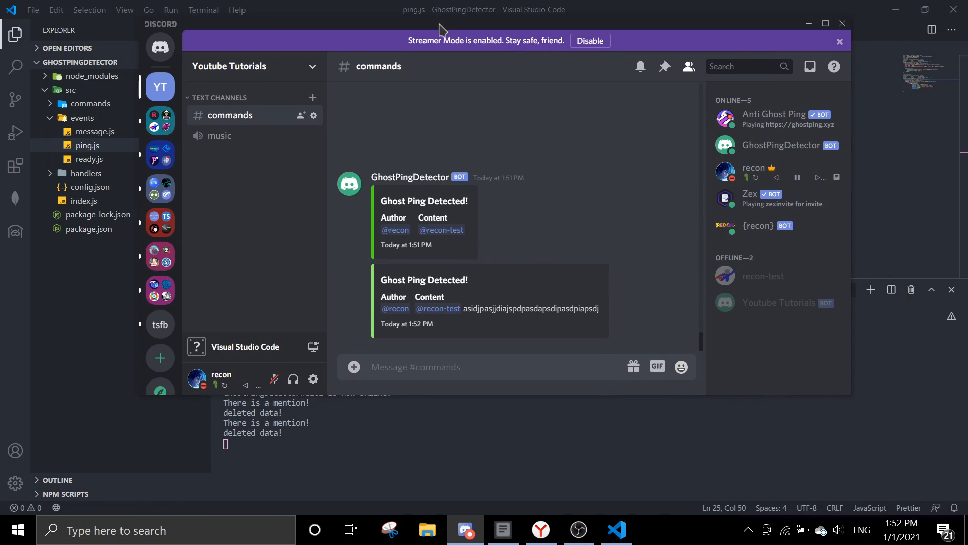
text(@recon)
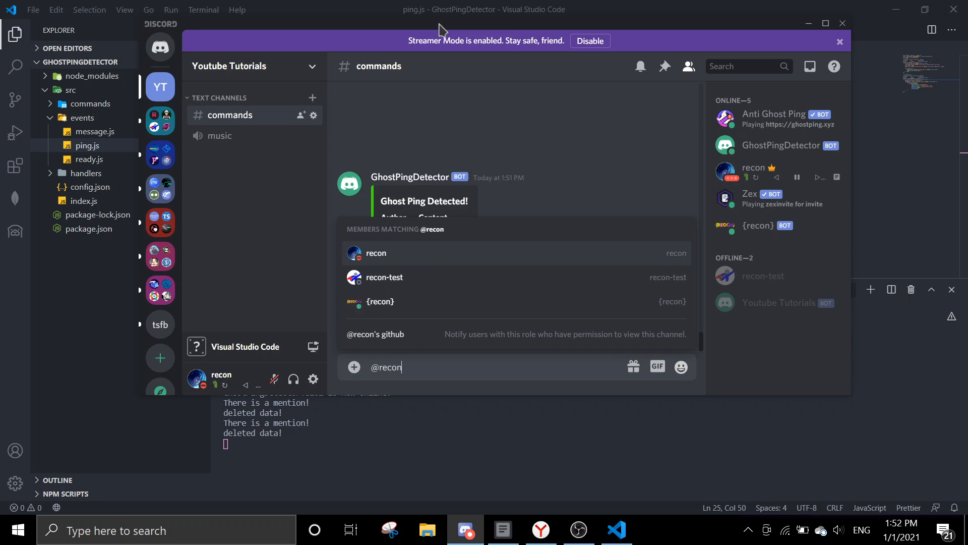
key(enter)
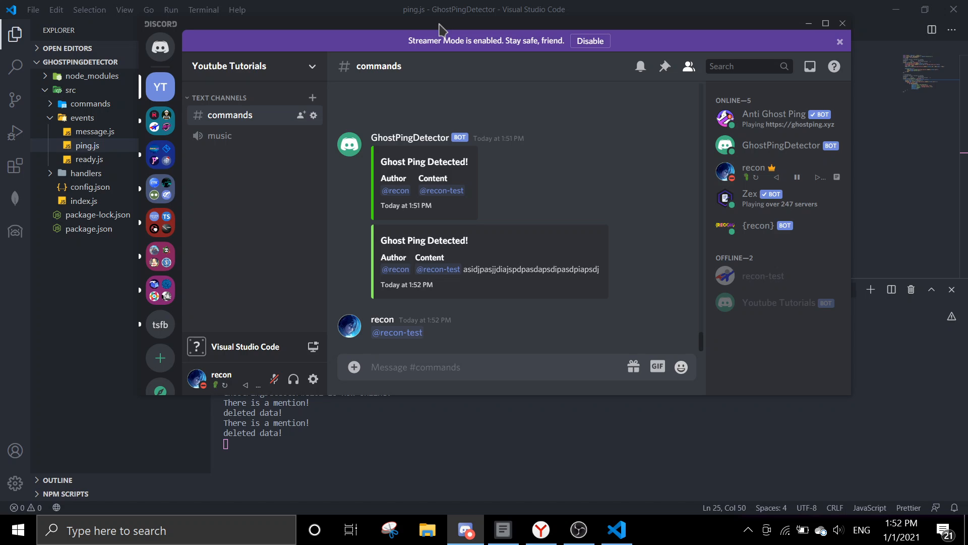
double_click(397, 333)
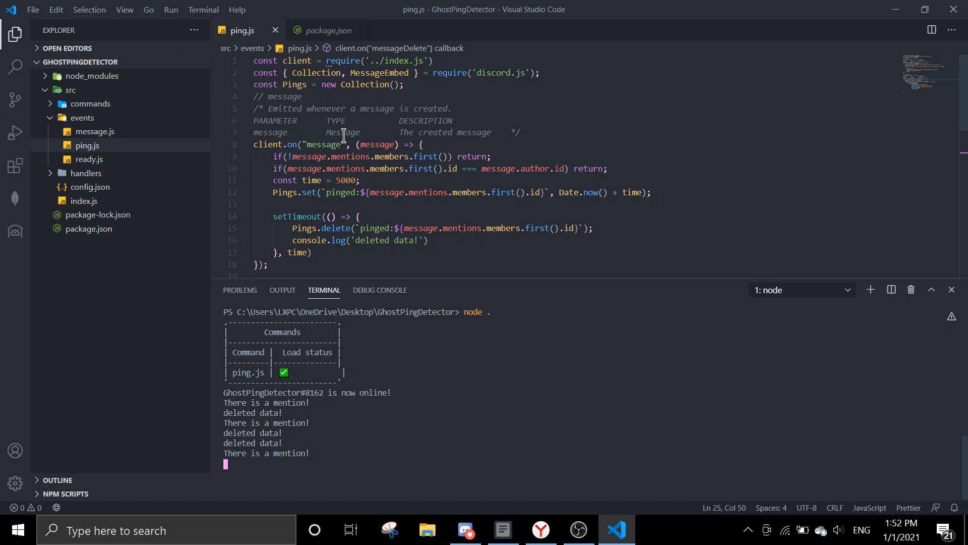
click(465, 530)
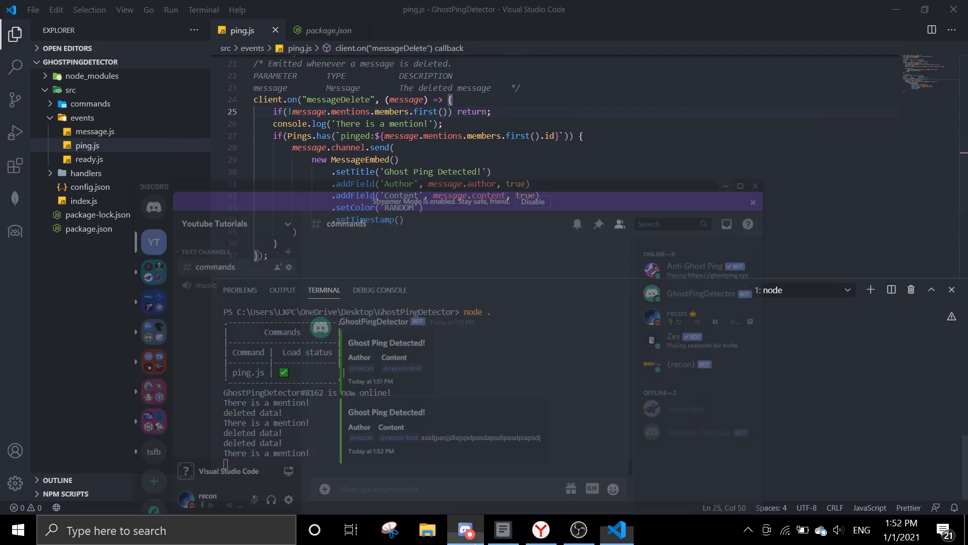